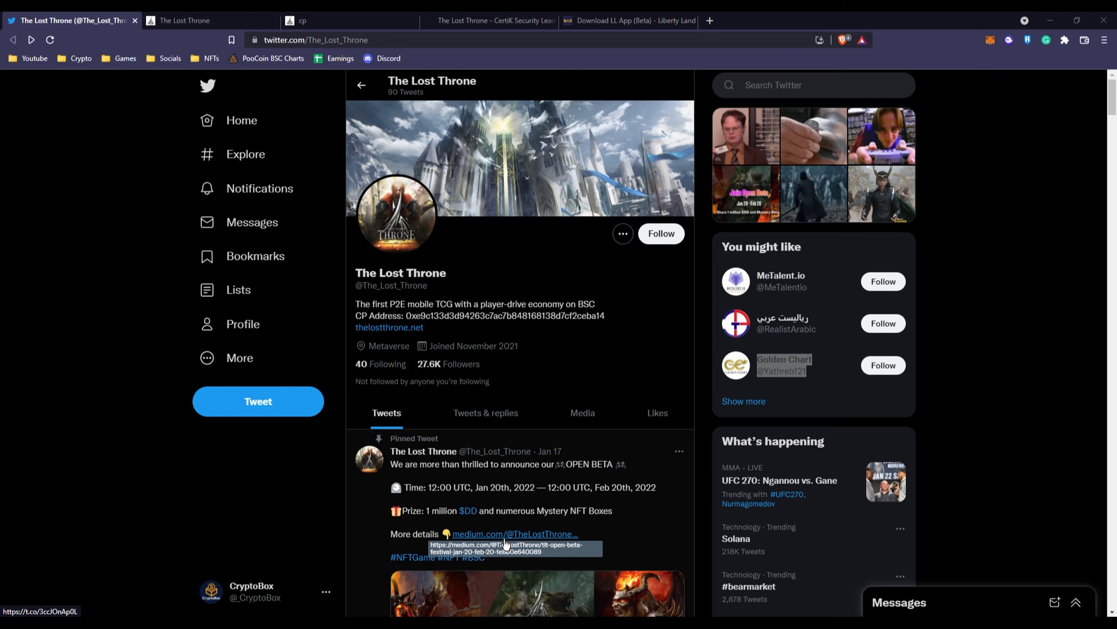
mouse_move(506, 543)
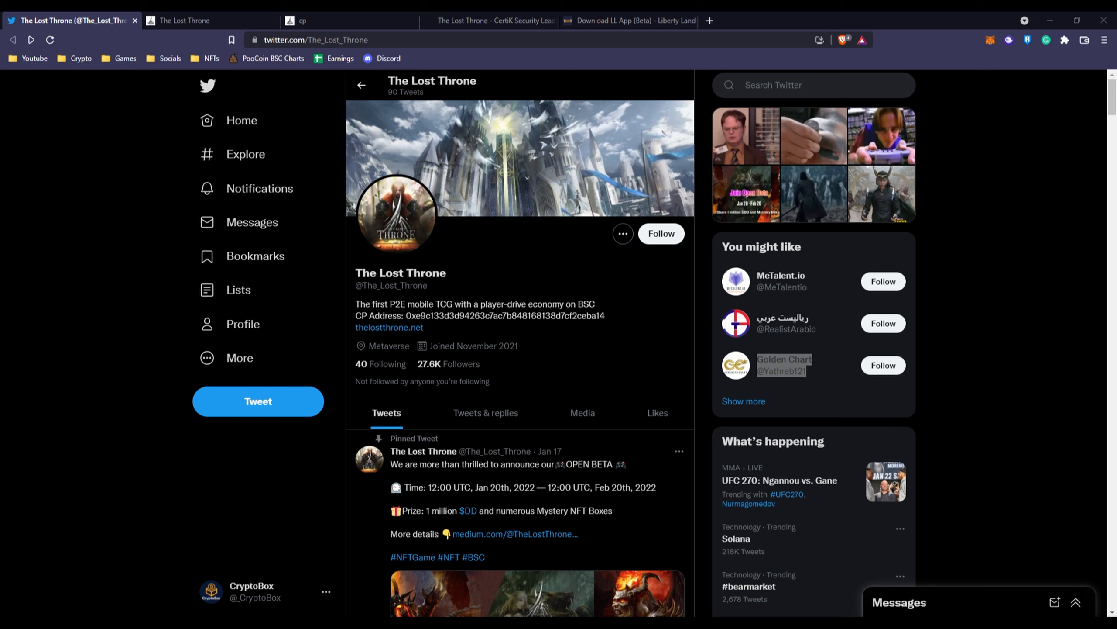
Review the Crystal Powder token section, then return to the home page with LibertyLand, Steam and TapTap downloads
scroll(down, 3)
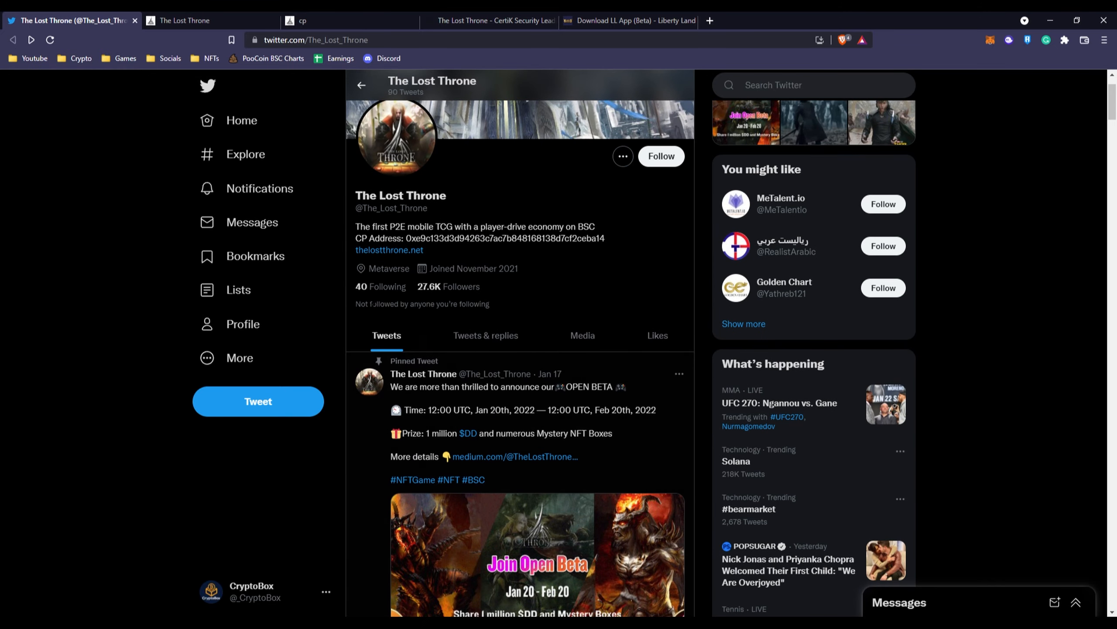
mouse_move(429, 286)
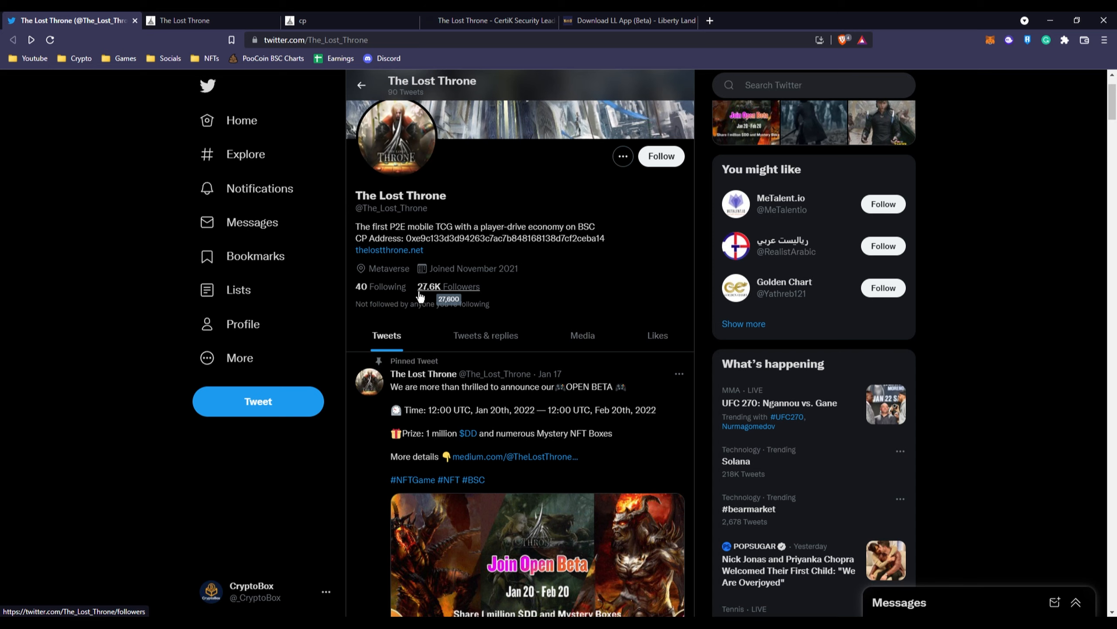
scroll(down, 3)
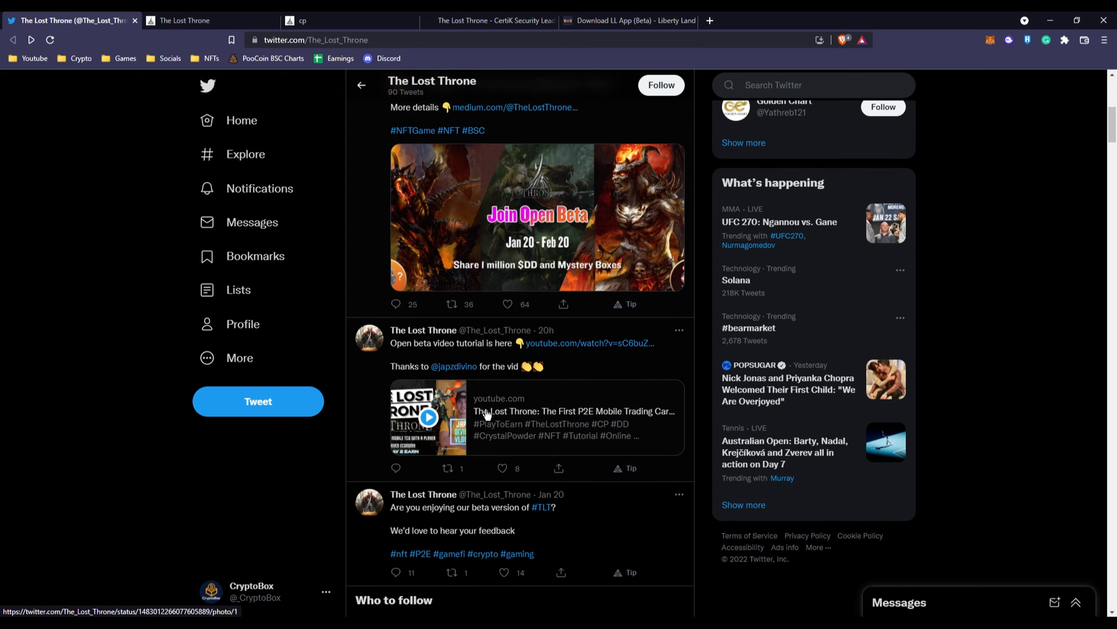
scroll(up, 3)
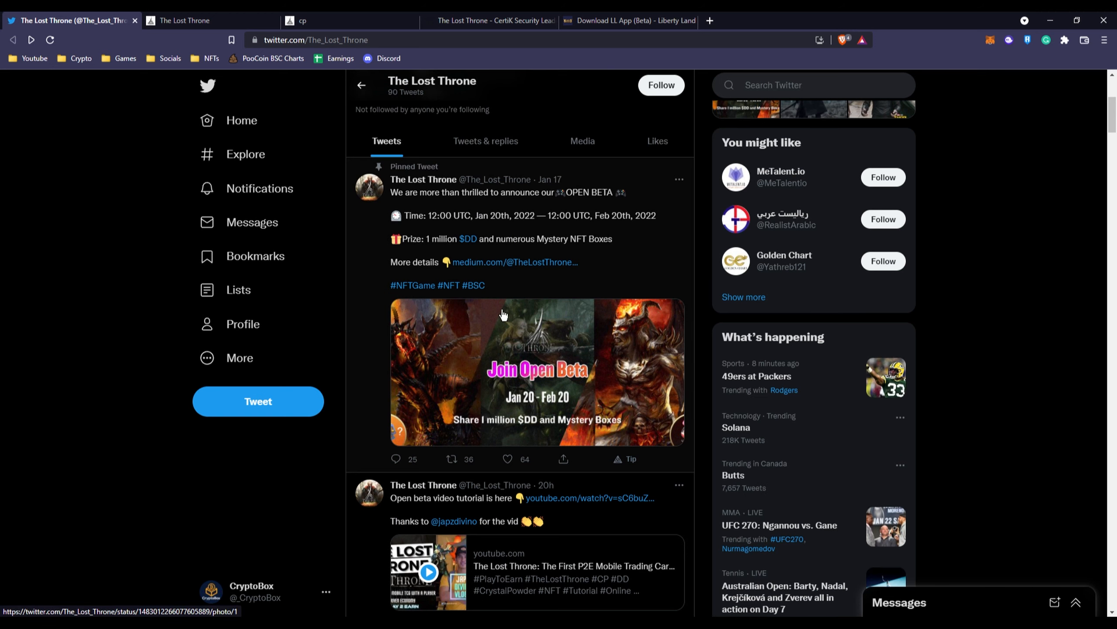
scroll(down, 3)
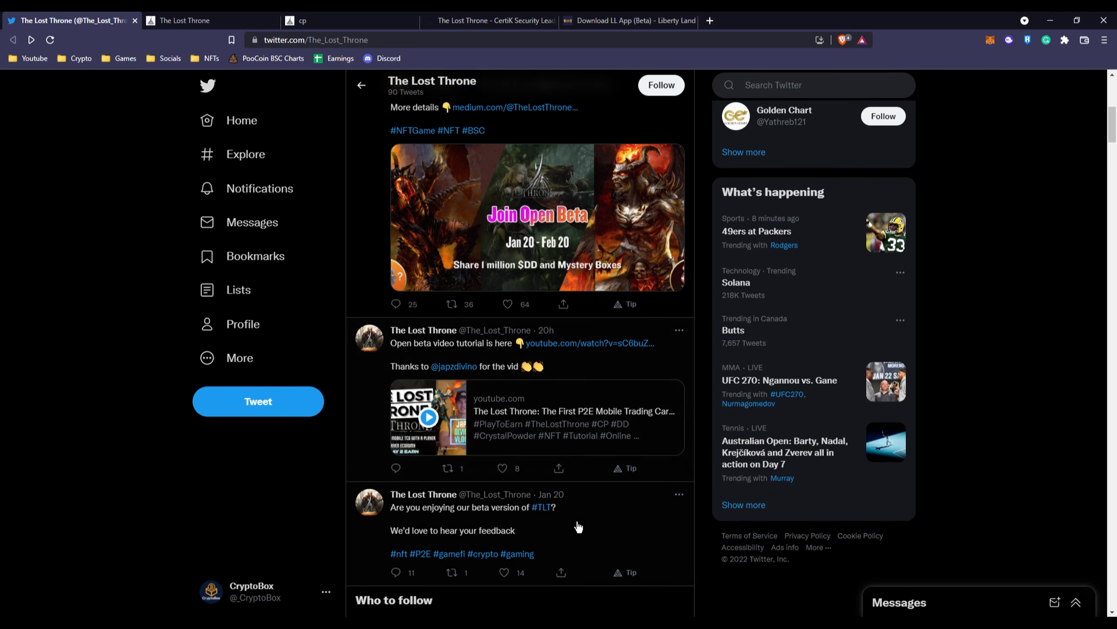
scroll(up, 3)
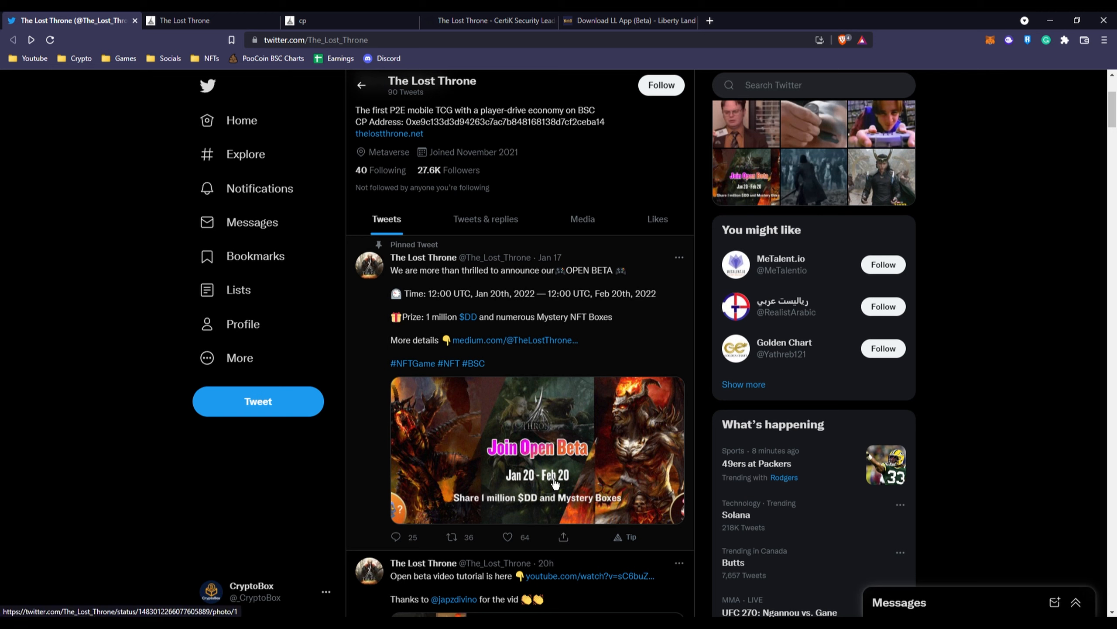
mouse_move(553, 491)
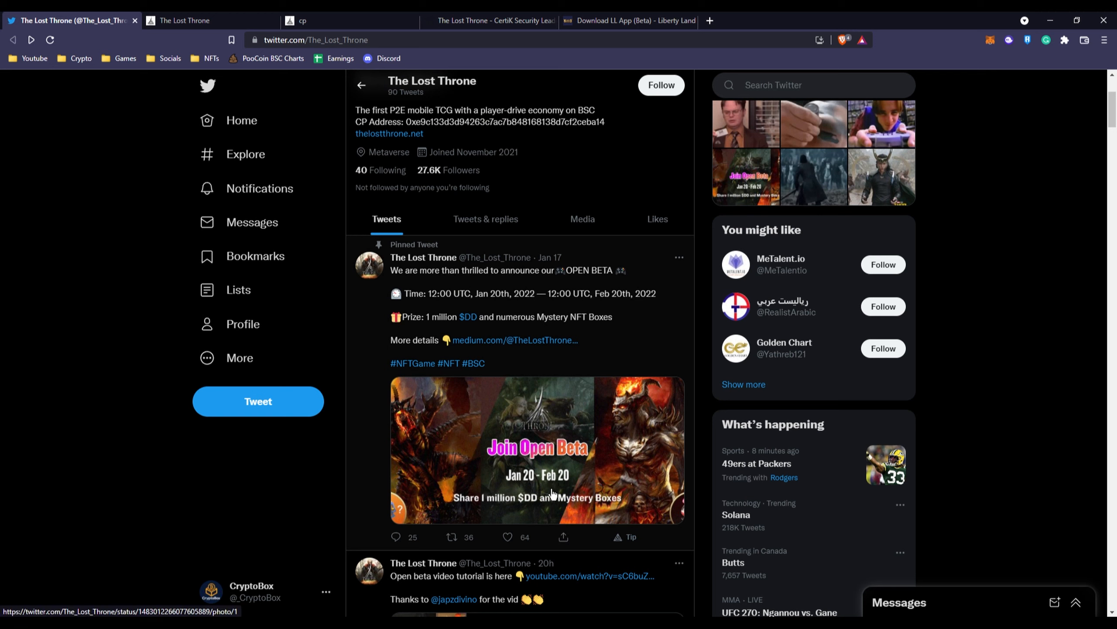
mouse_move(577, 328)
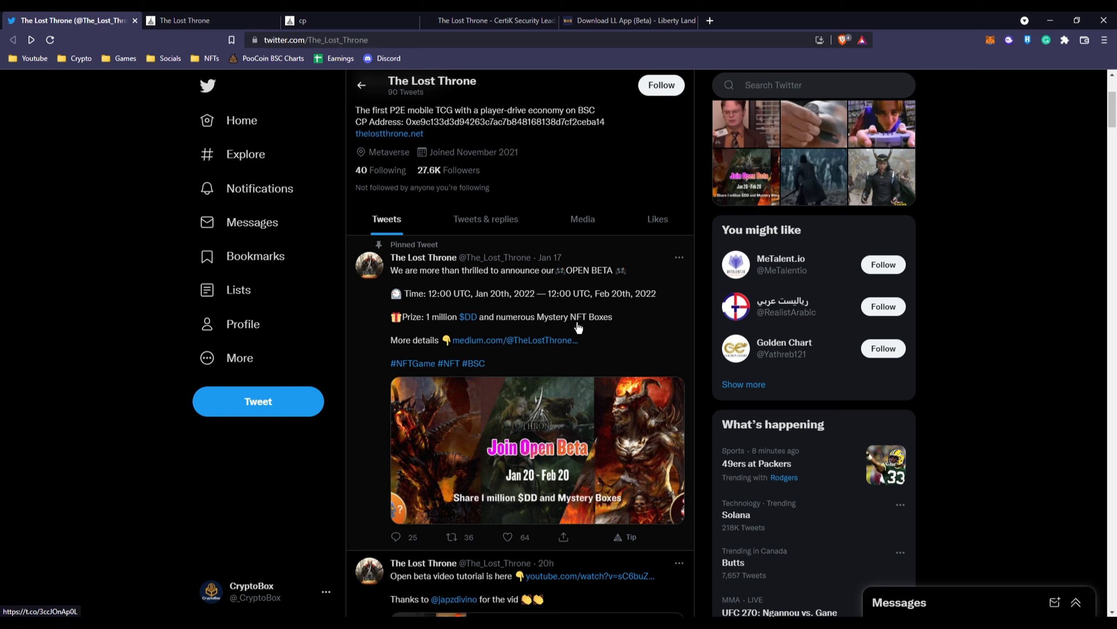
mouse_move(422, 331)
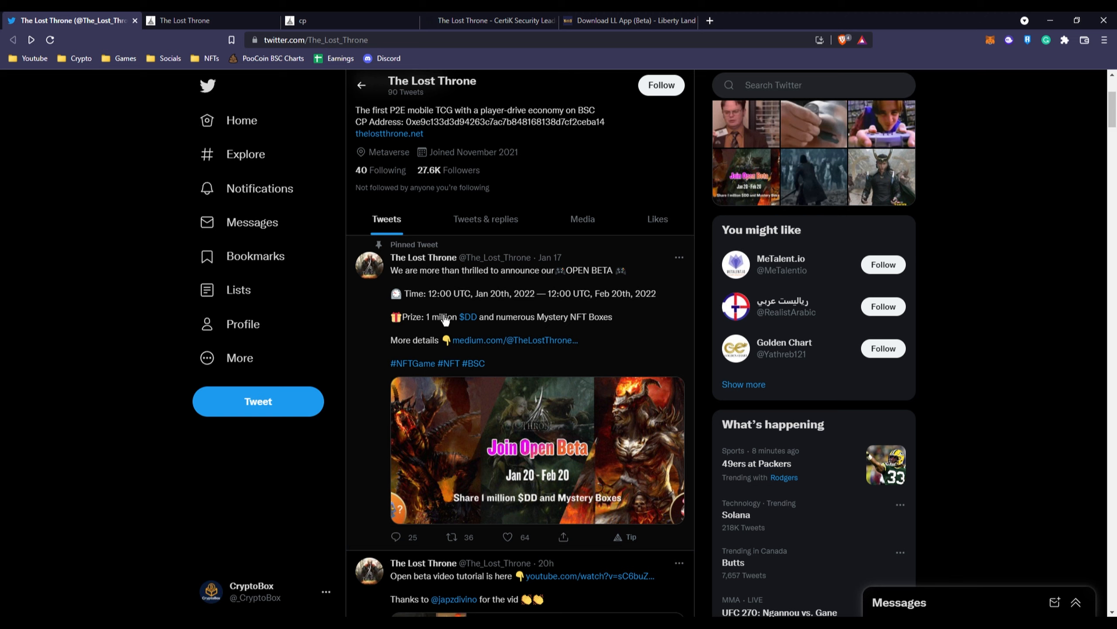
mouse_move(464, 319)
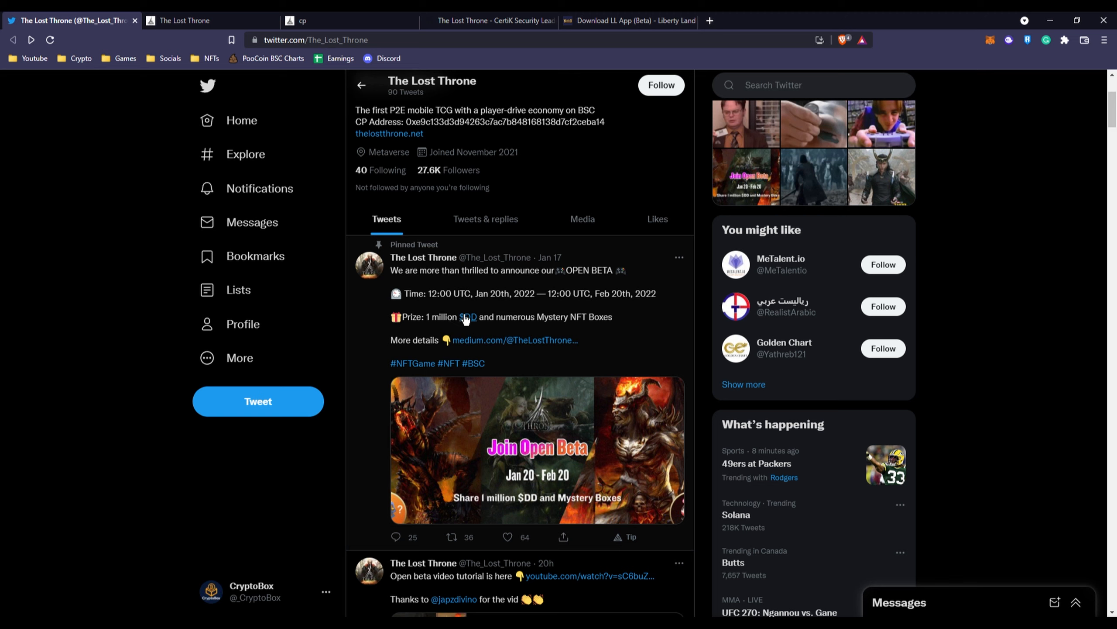
mouse_move(468, 320)
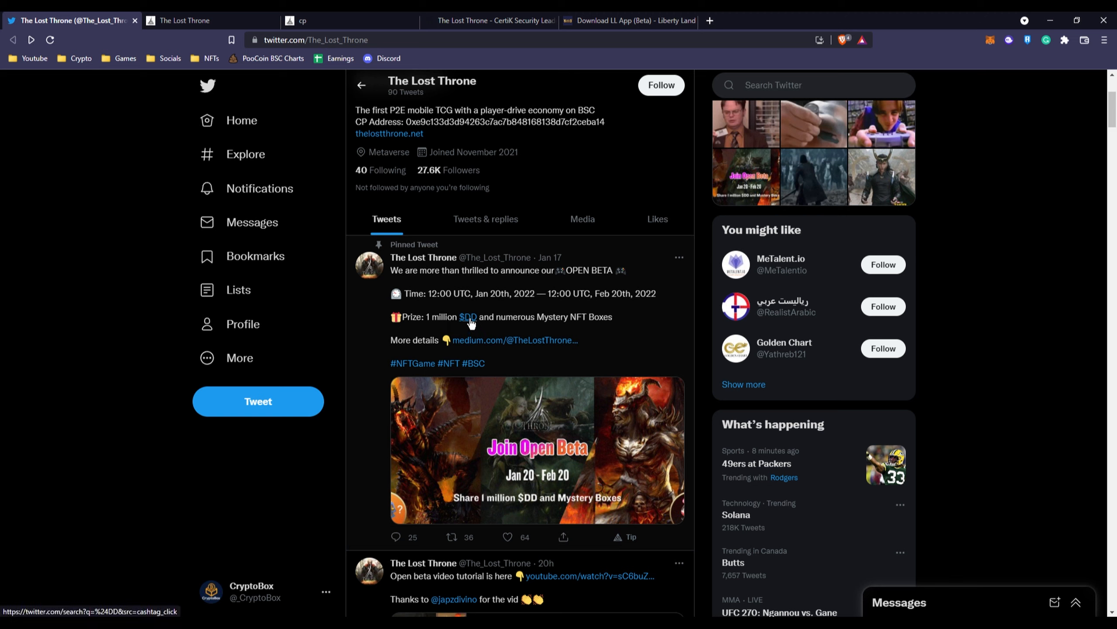
scroll(down, 3)
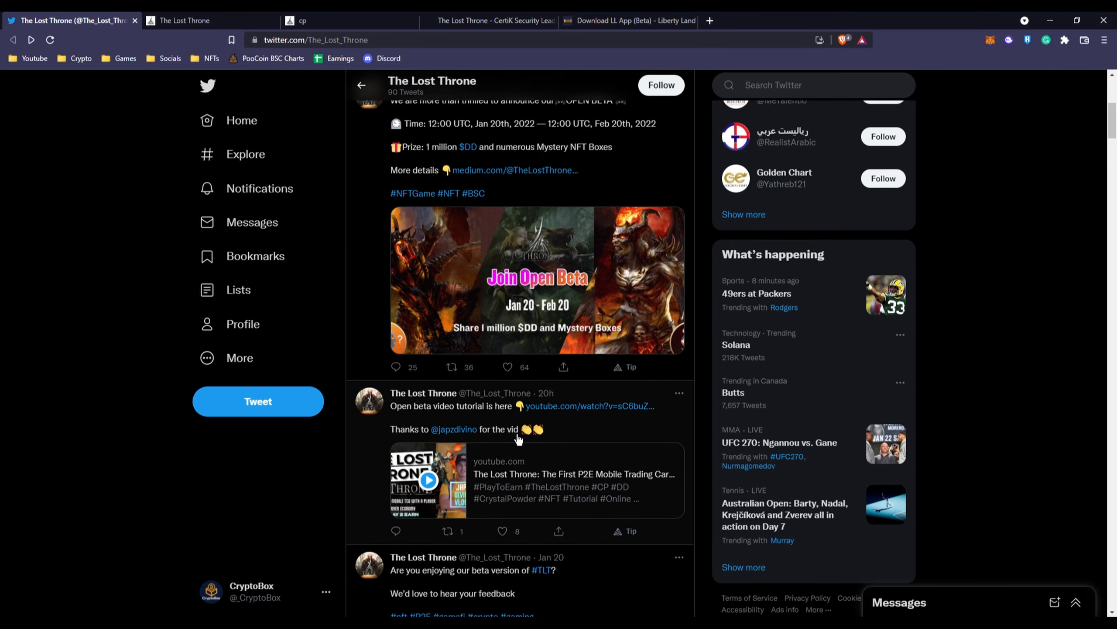
scroll(up, 3)
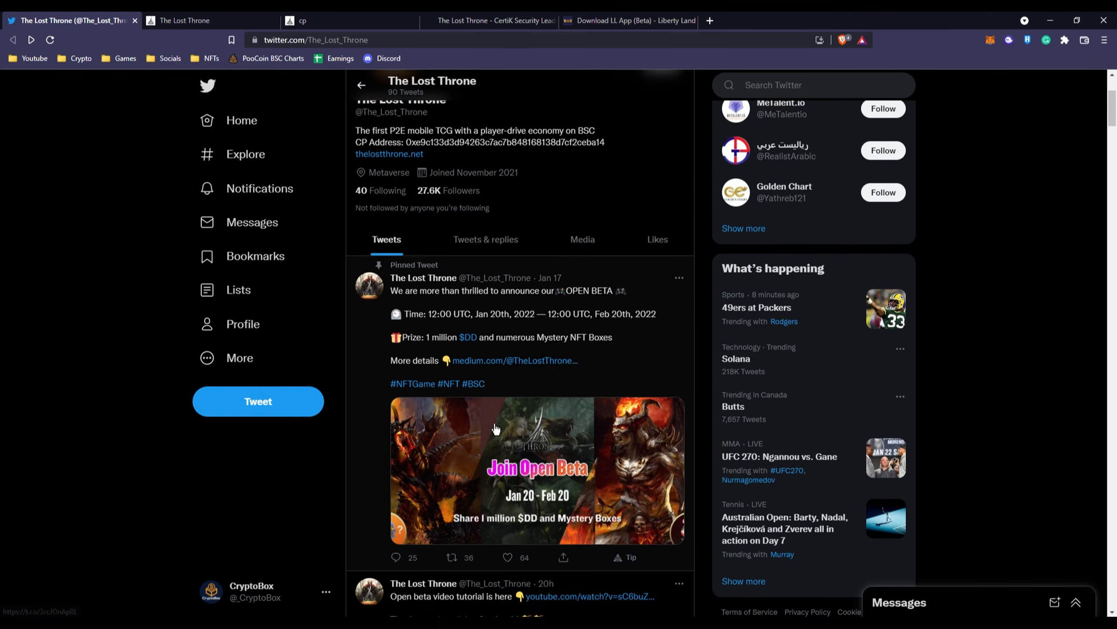
scroll(down, 3)
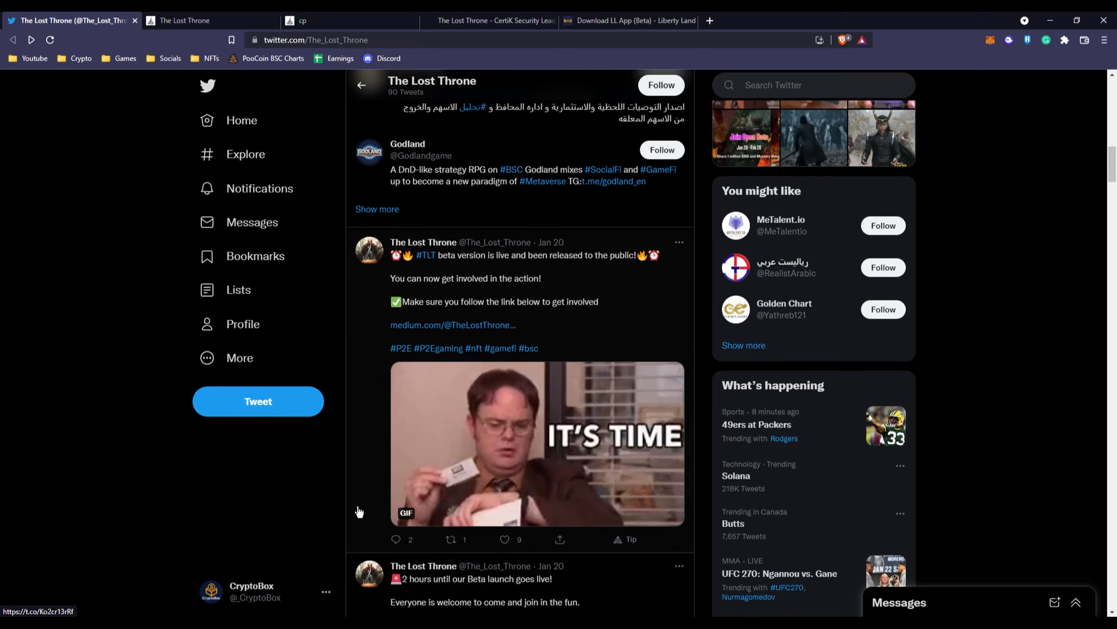
scroll(up, 3)
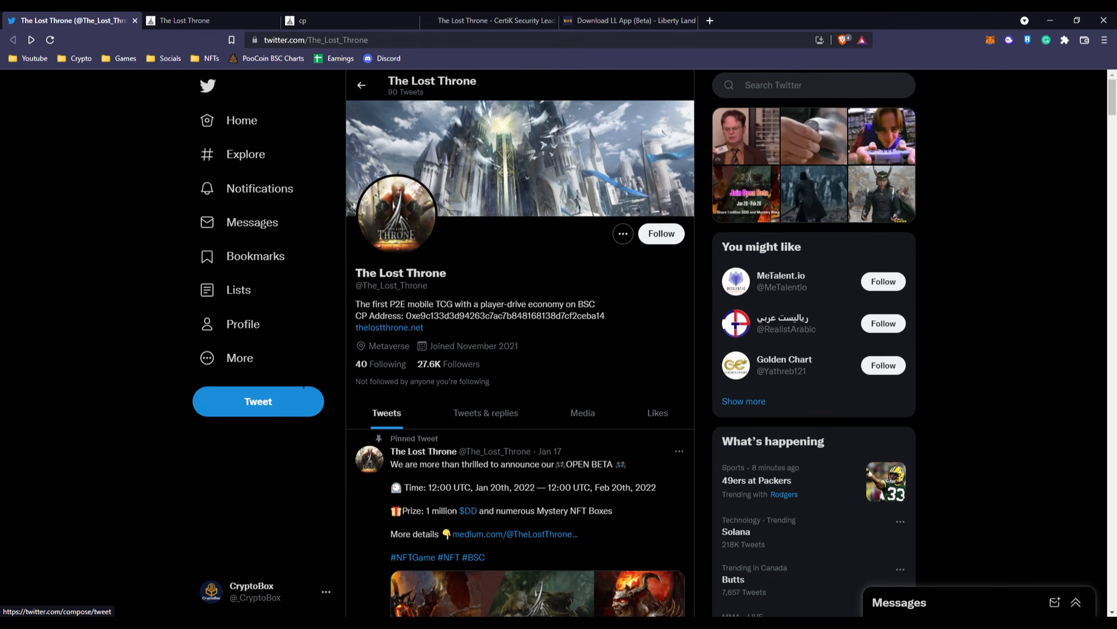
mouse_move(210, 20)
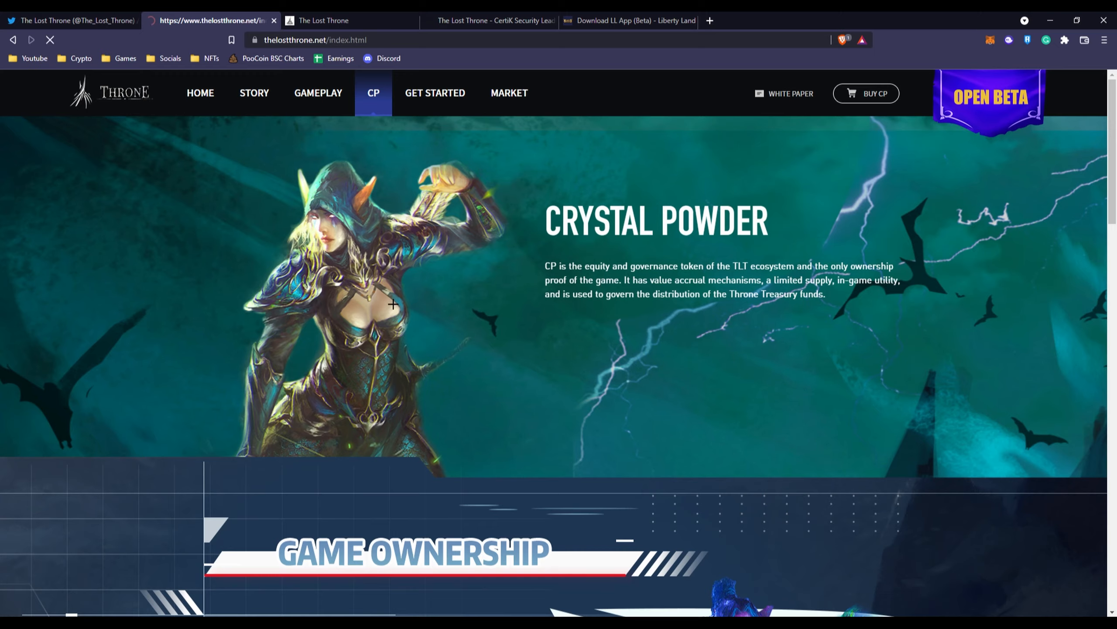
click(200, 93)
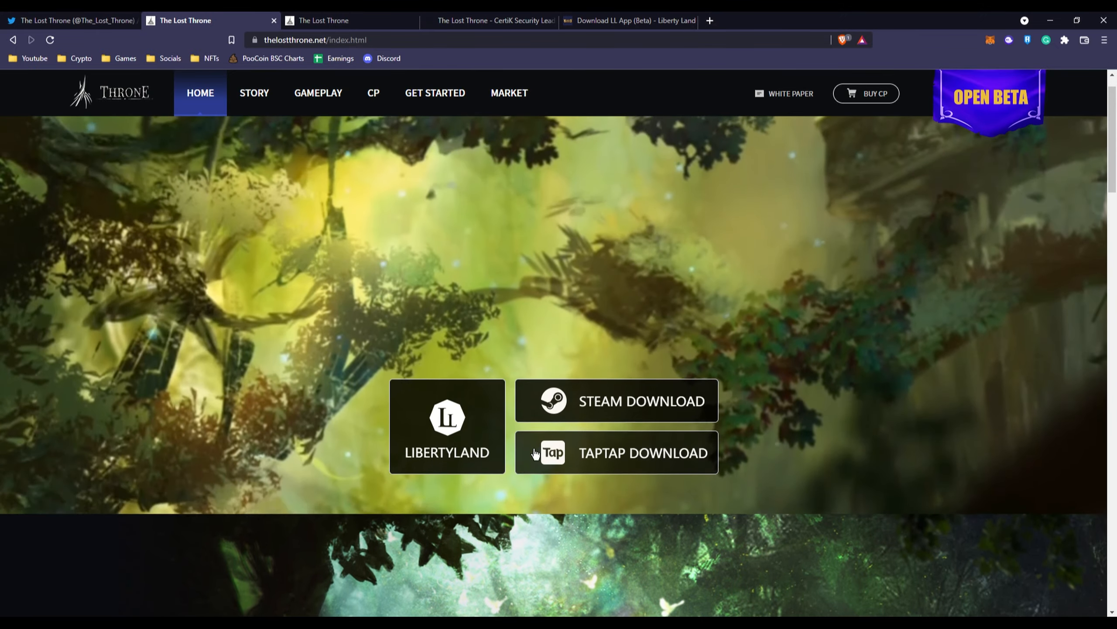
scroll(down, 3)
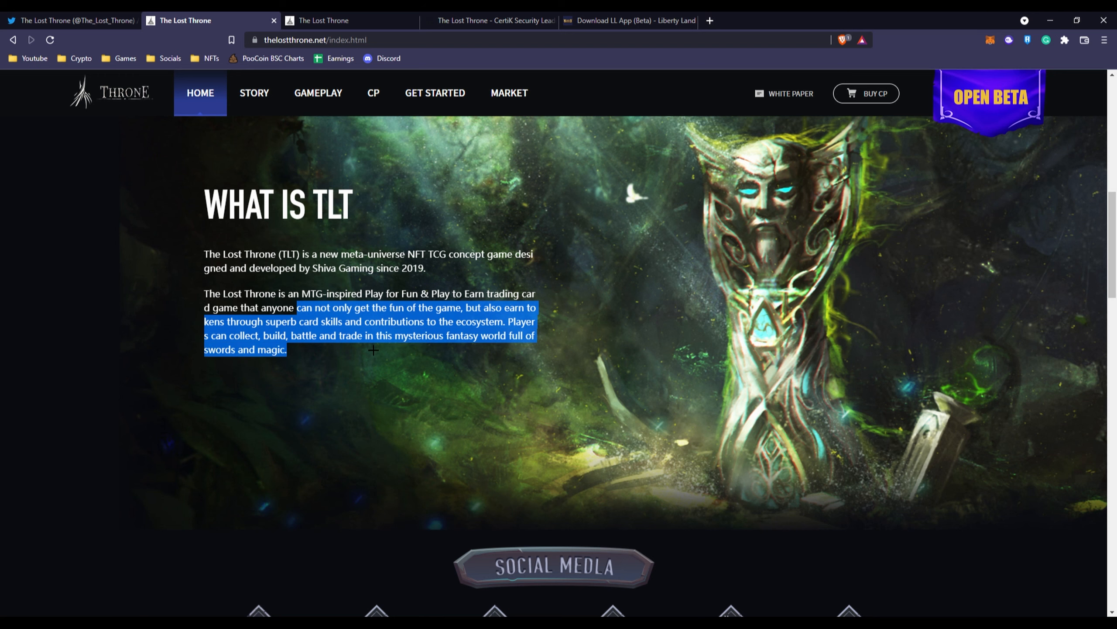
scroll(down, 3)
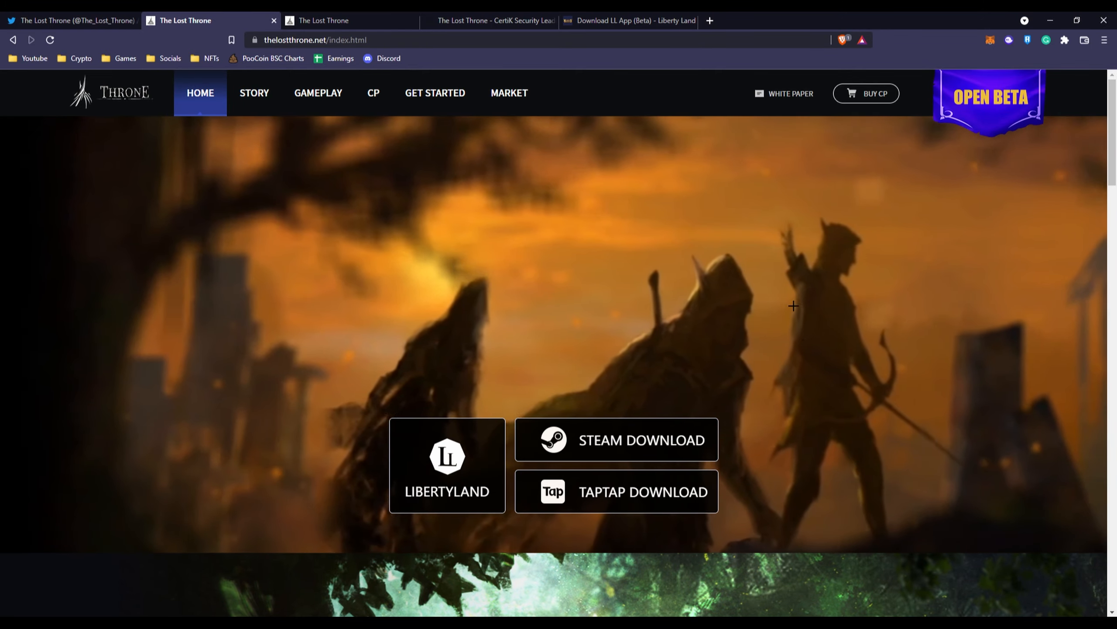
scroll(down, 3)
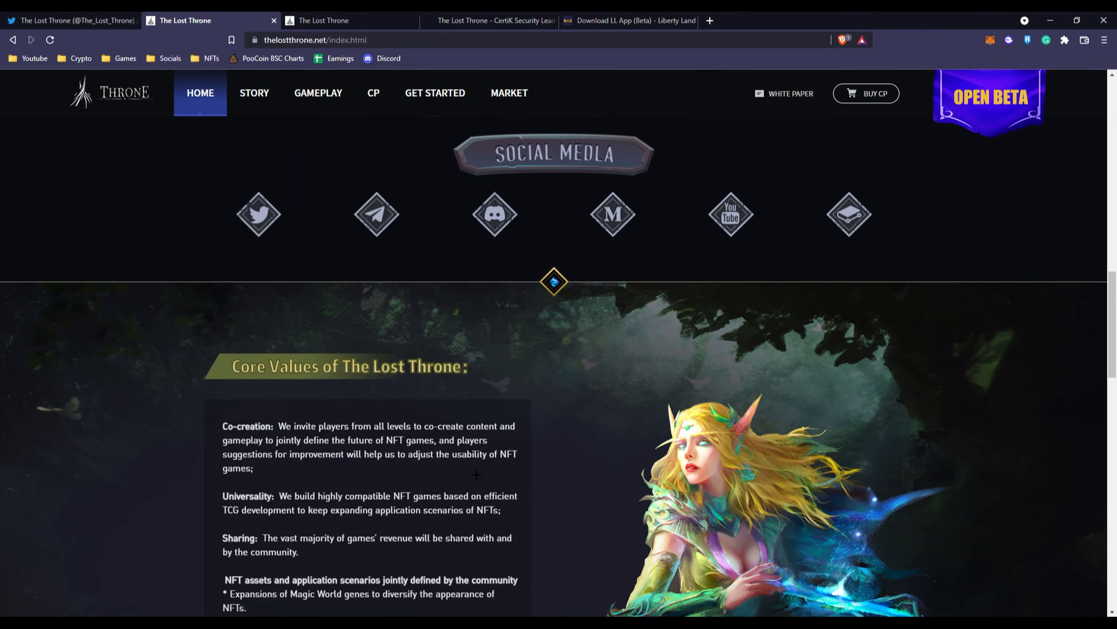
scroll(up, 3)
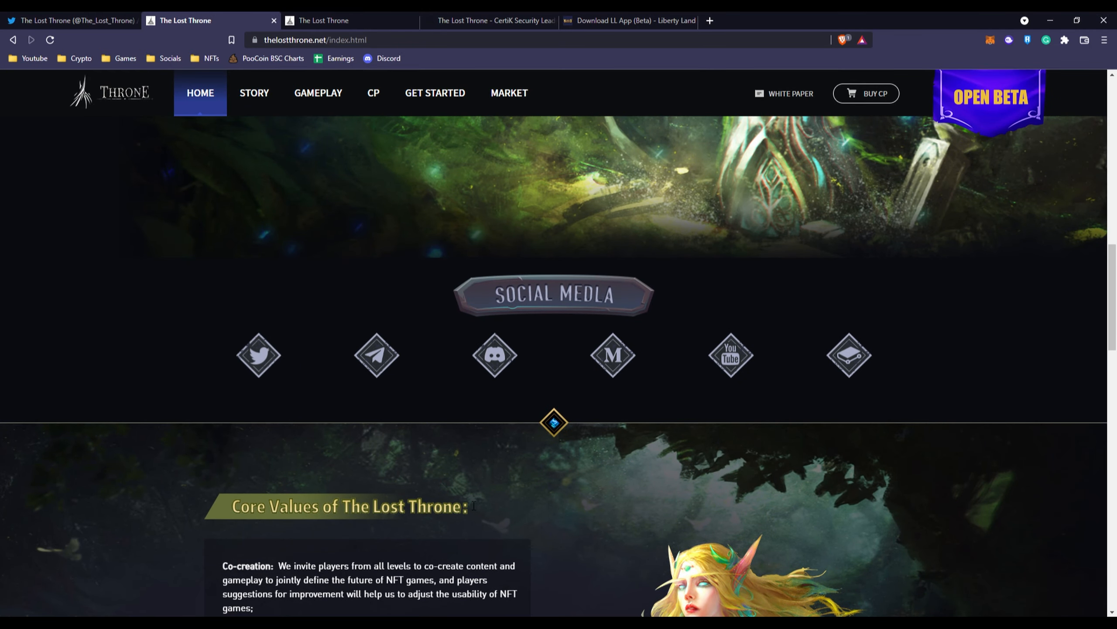
mouse_move(611, 356)
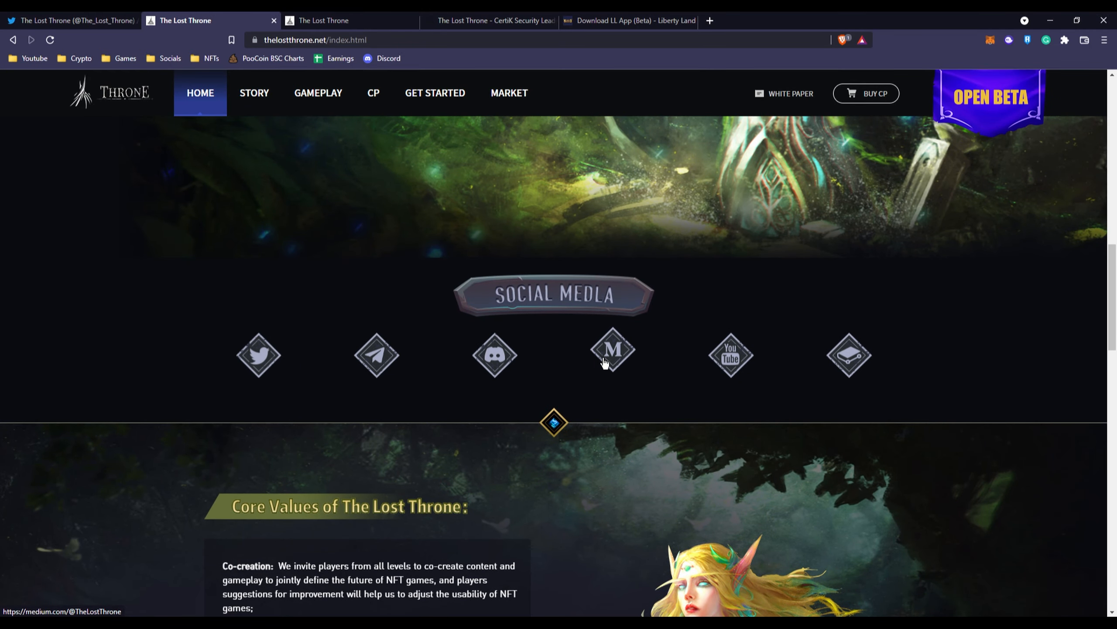
scroll(down, 3)
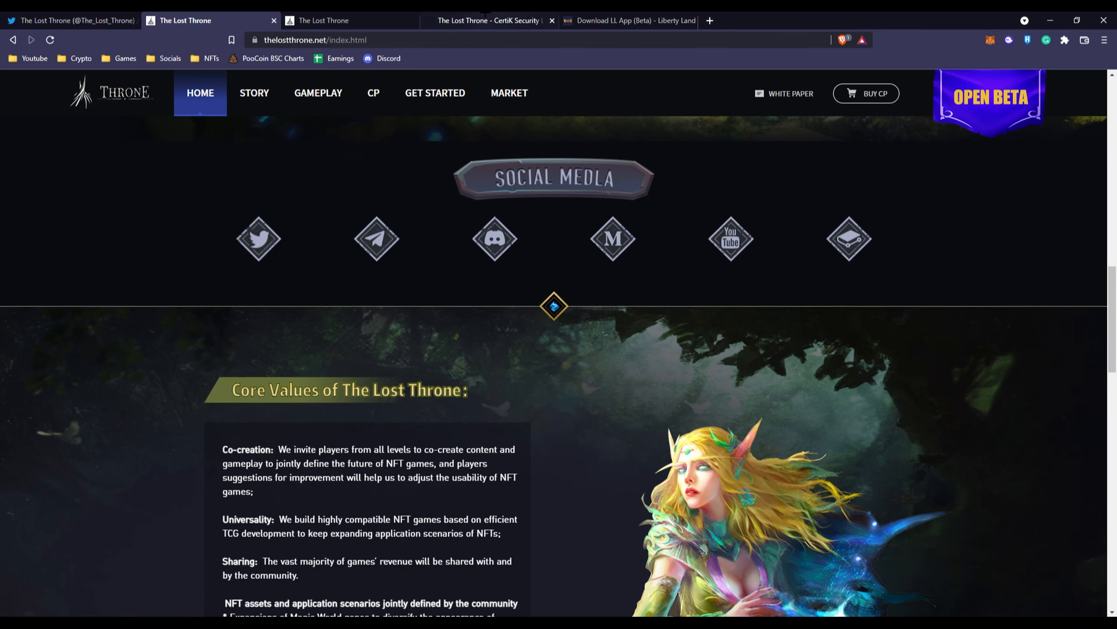
View CertiK's Lost Throne audit with 3 unresolved findings, Skynet features and similar projects
click(349, 20)
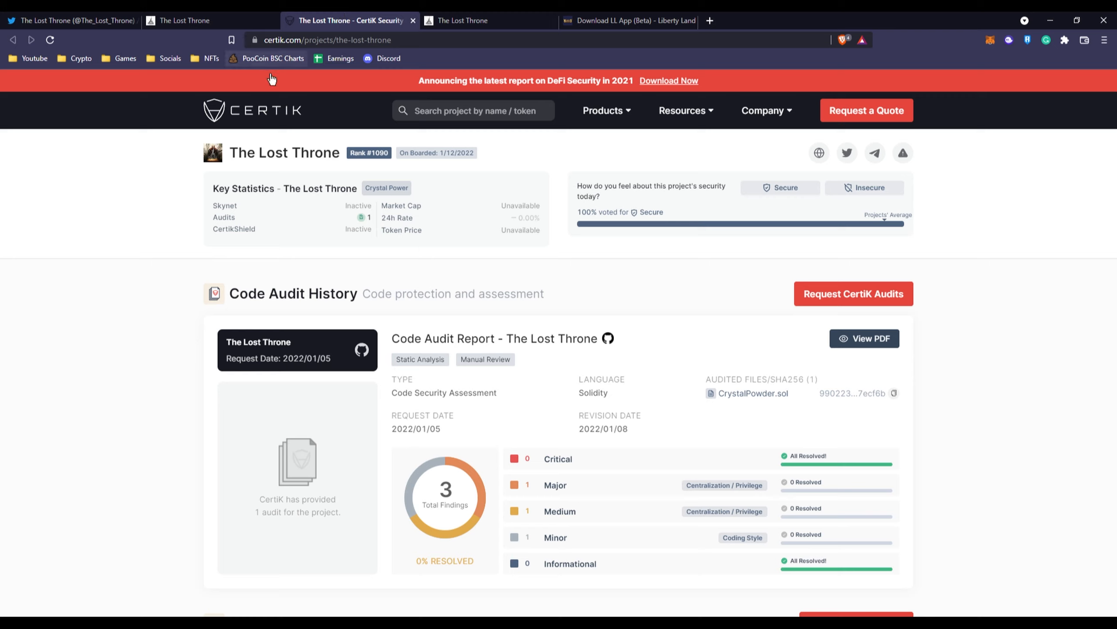
mouse_move(115, 180)
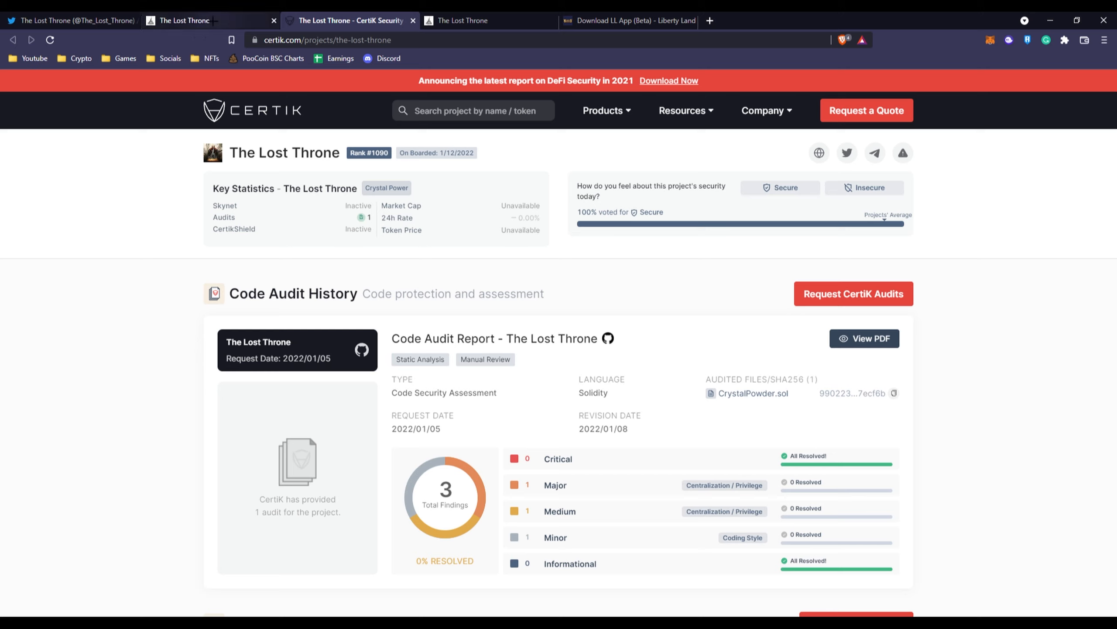
mouse_move(184, 20)
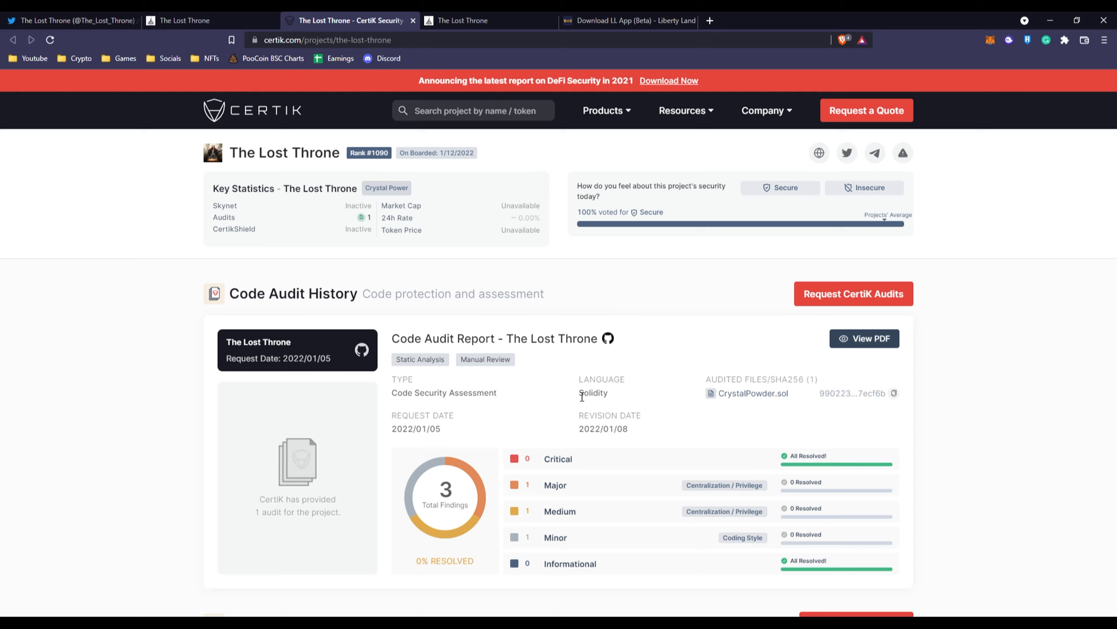
scroll(down, 3)
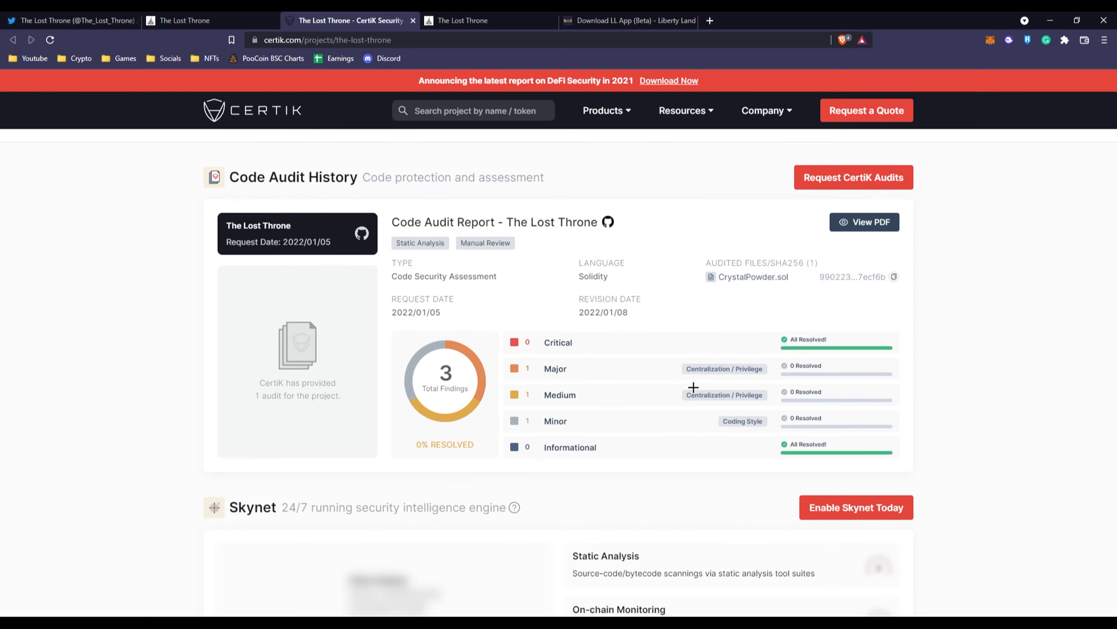
mouse_move(525, 368)
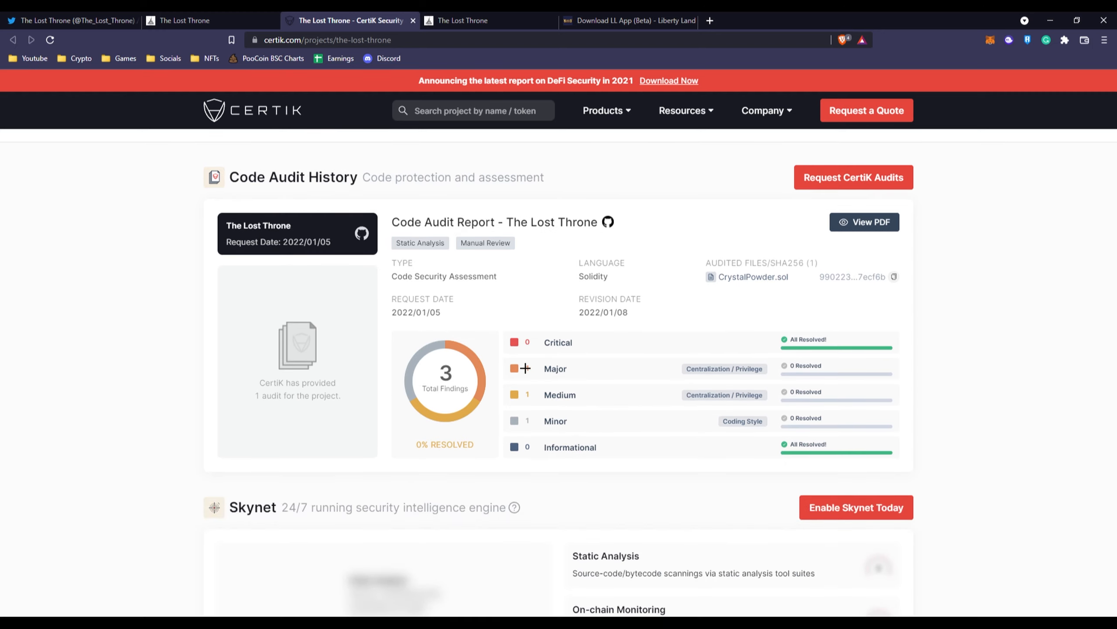
mouse_move(716, 372)
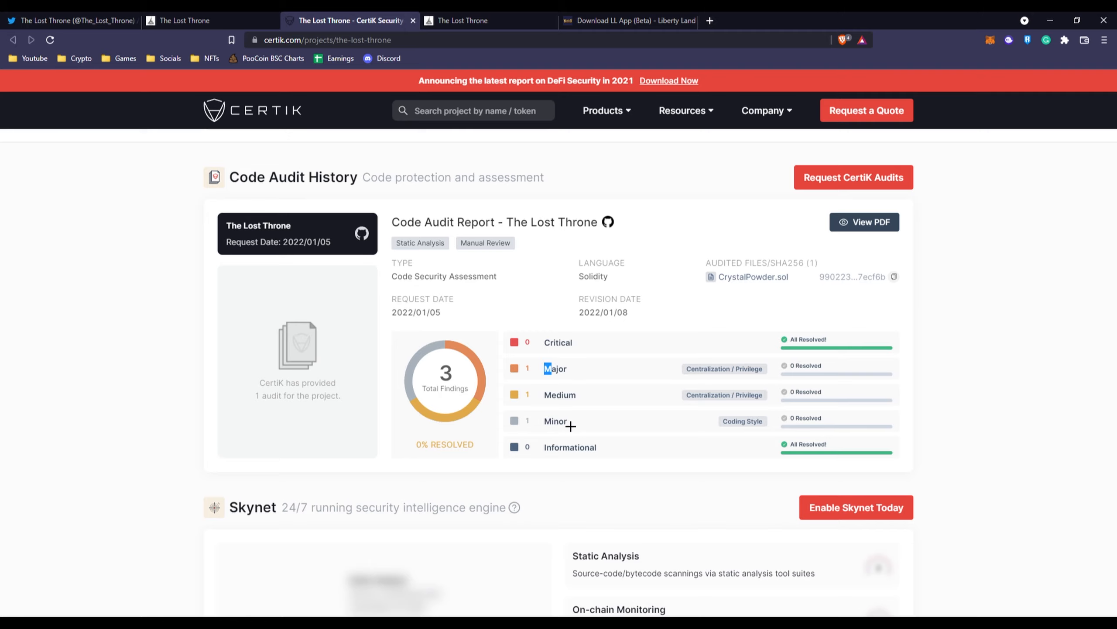
scroll(down, 3)
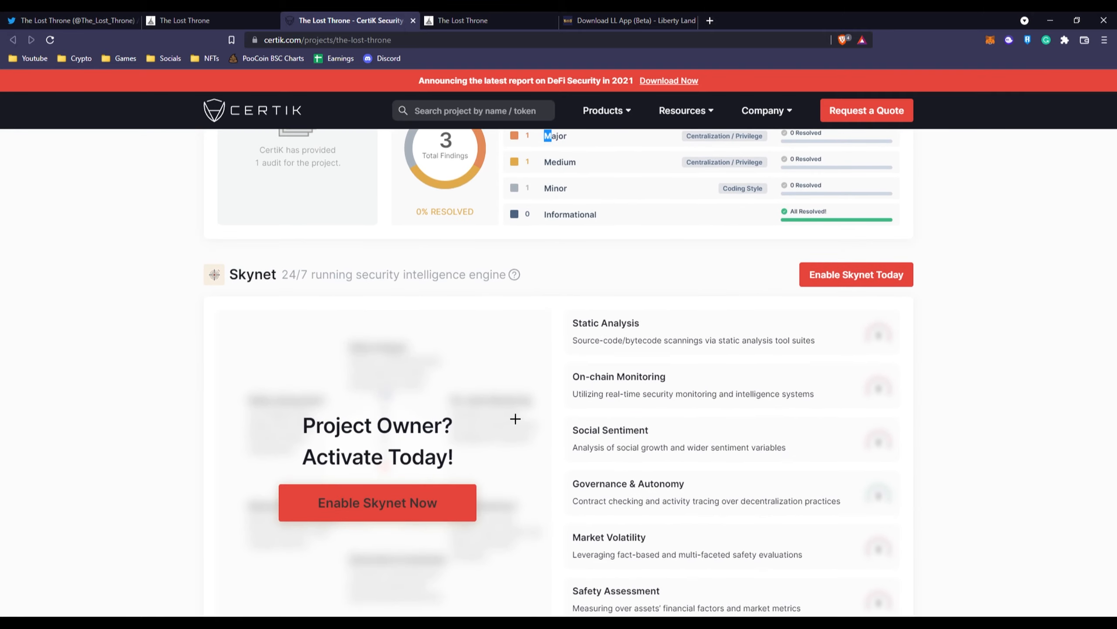
scroll(down, 3)
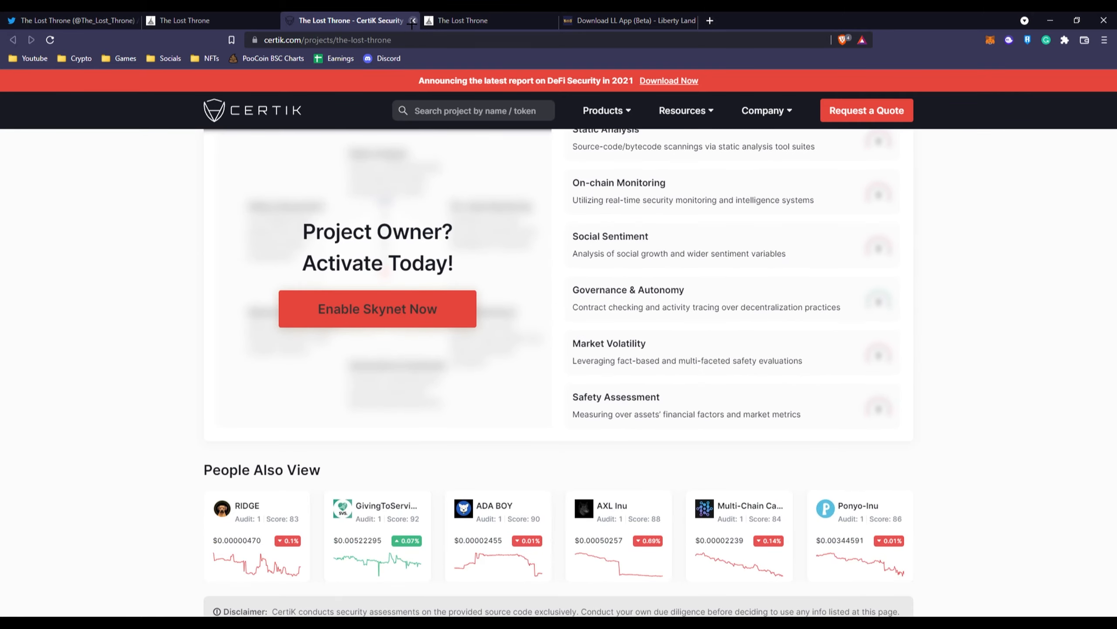
Return to The Lost Throne home page and view its Core Values section
click(210, 20)
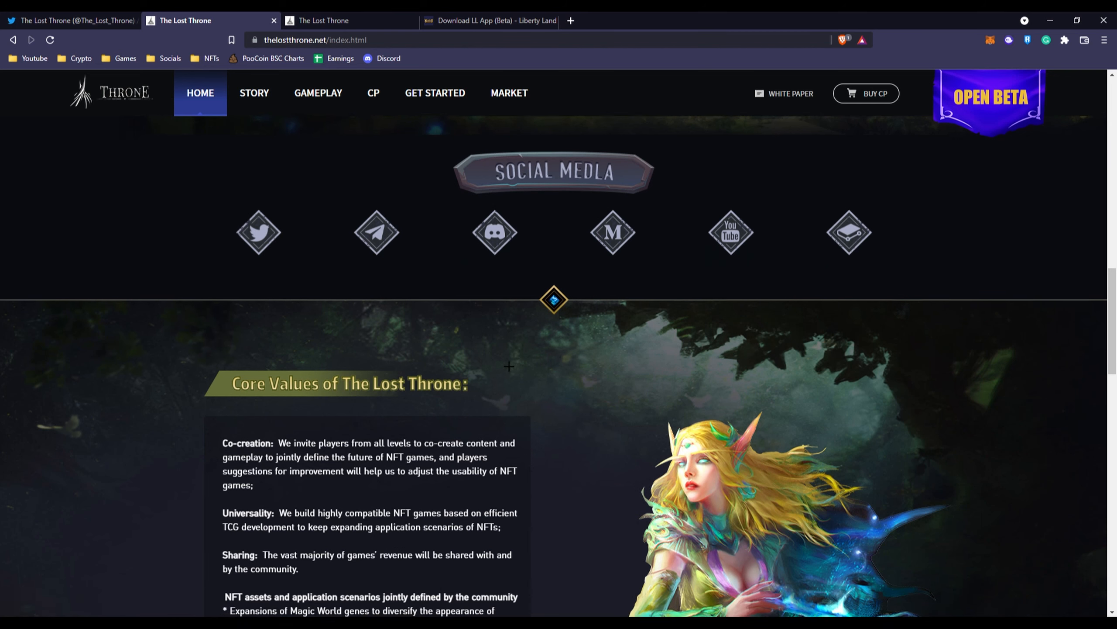
scroll(down, 3)
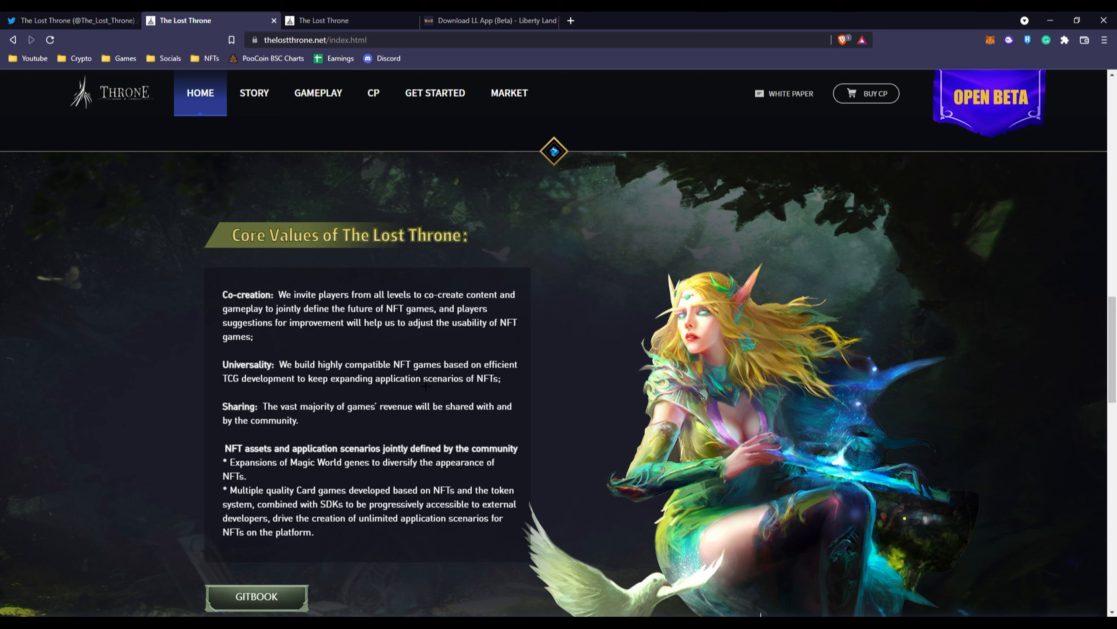
mouse_move(241, 391)
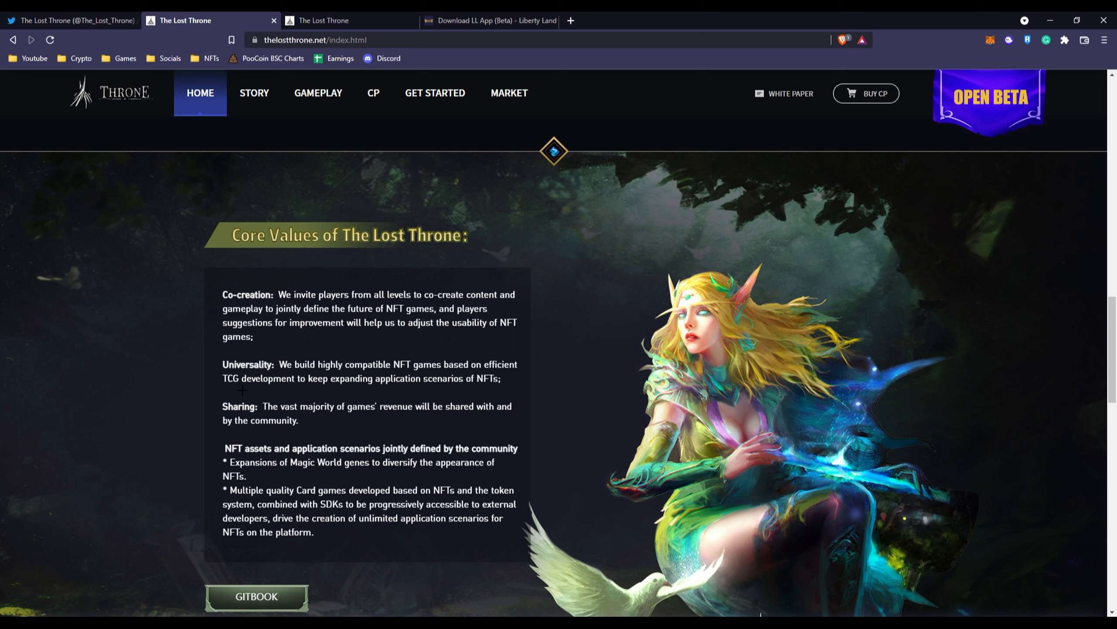
mouse_move(192, 403)
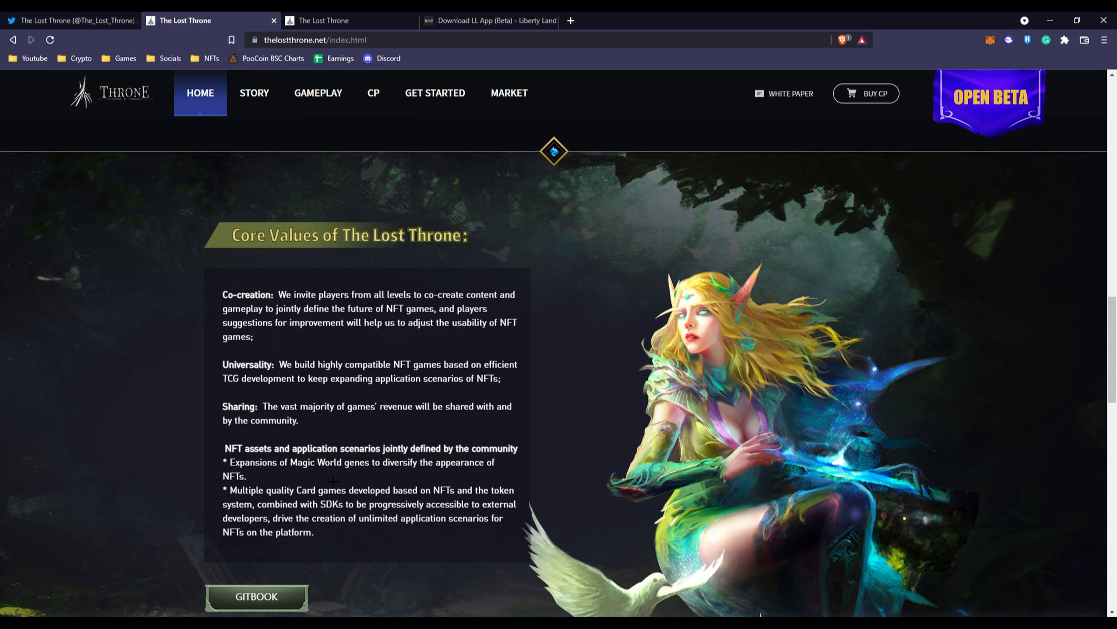
scroll(down, 3)
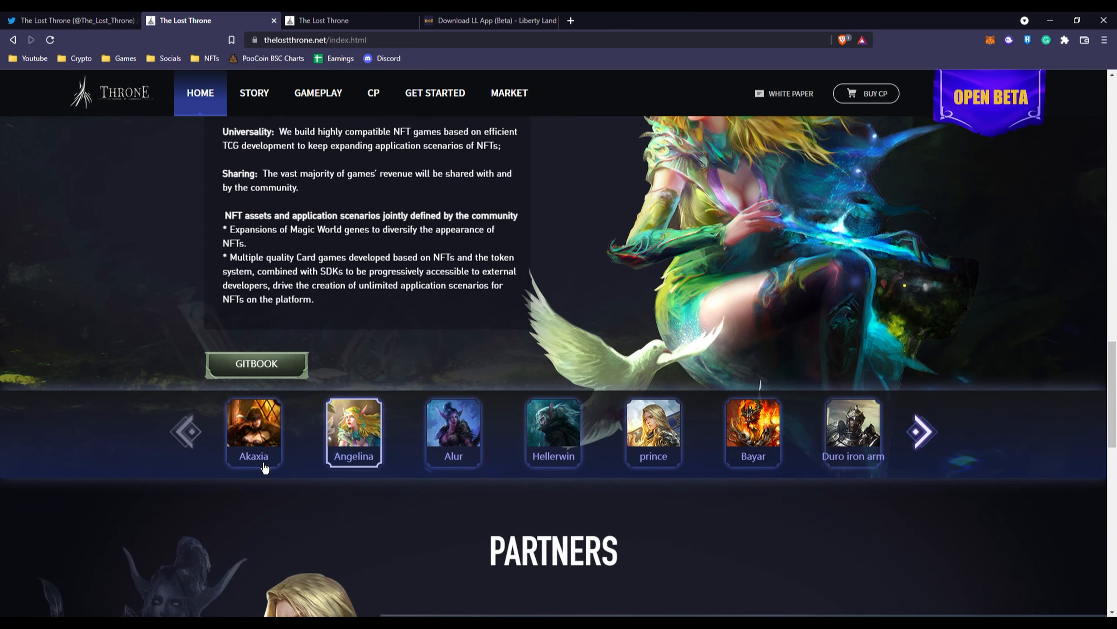
scroll(down, 3)
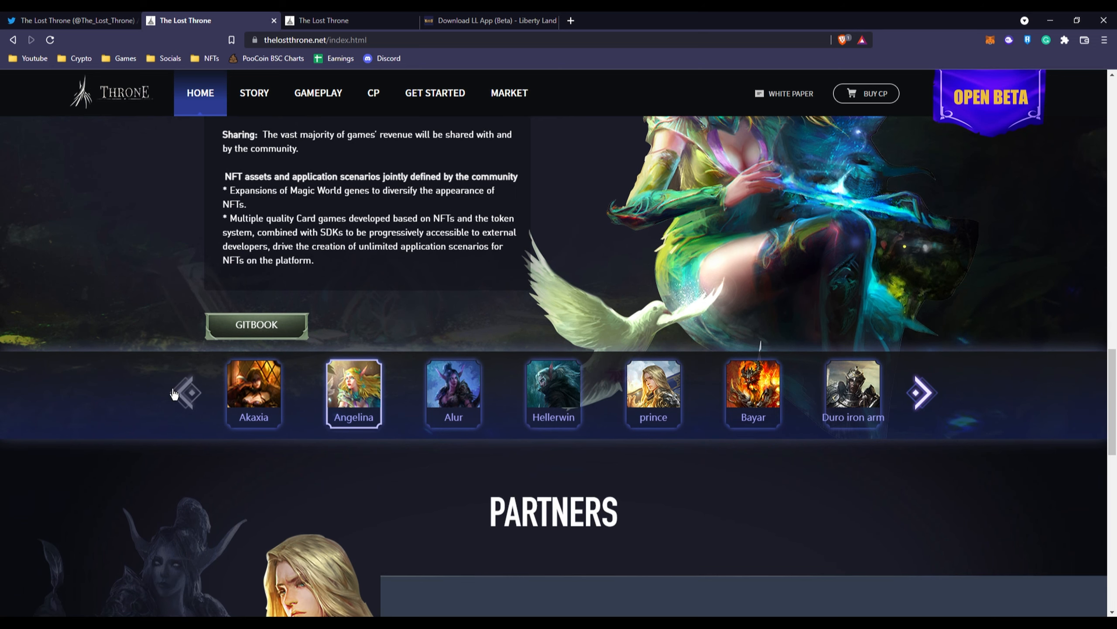
mouse_move(626, 440)
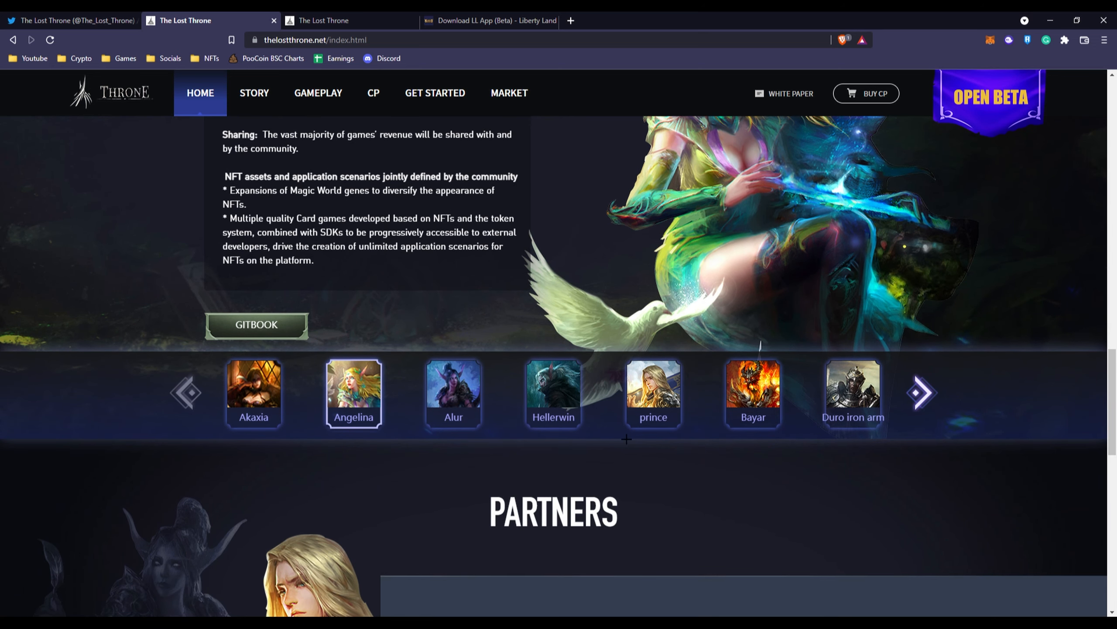
scroll(down, 3)
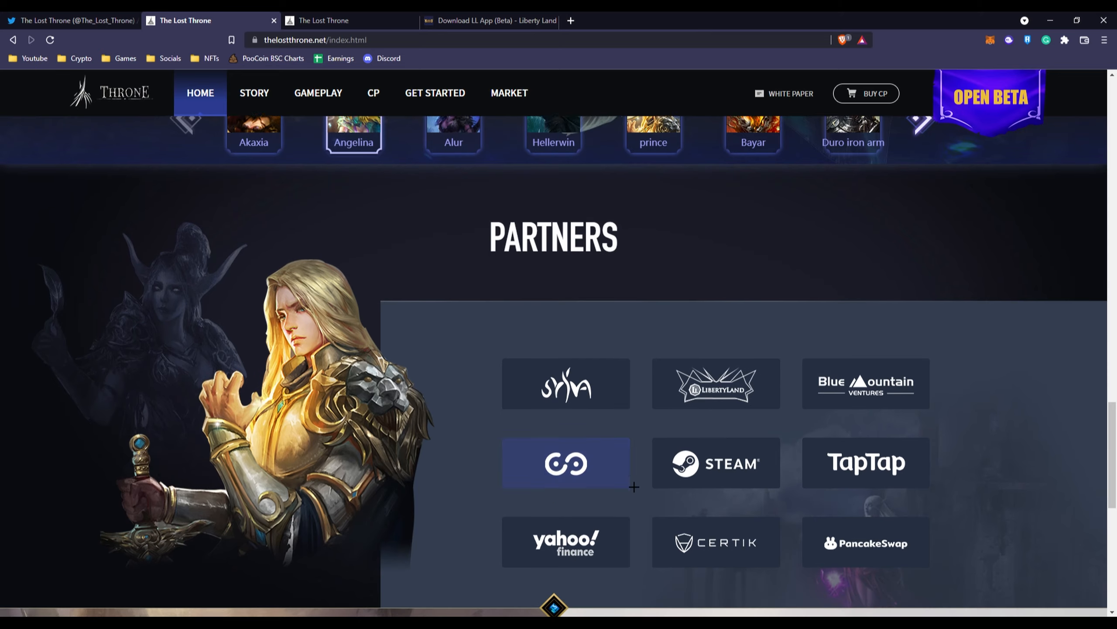
scroll(down, 3)
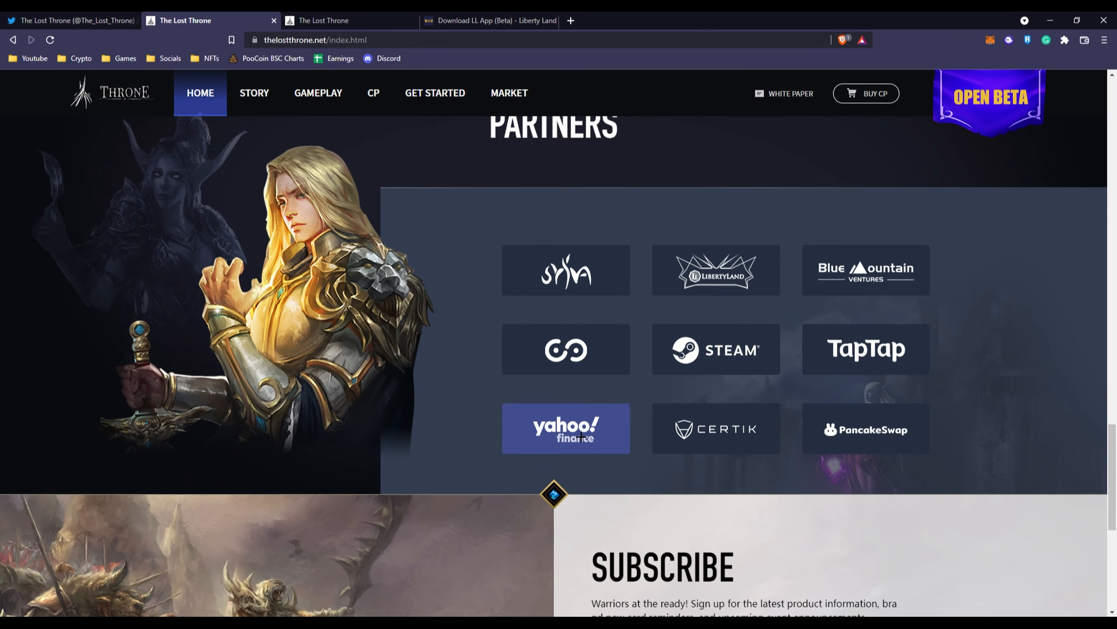
mouse_move(552, 440)
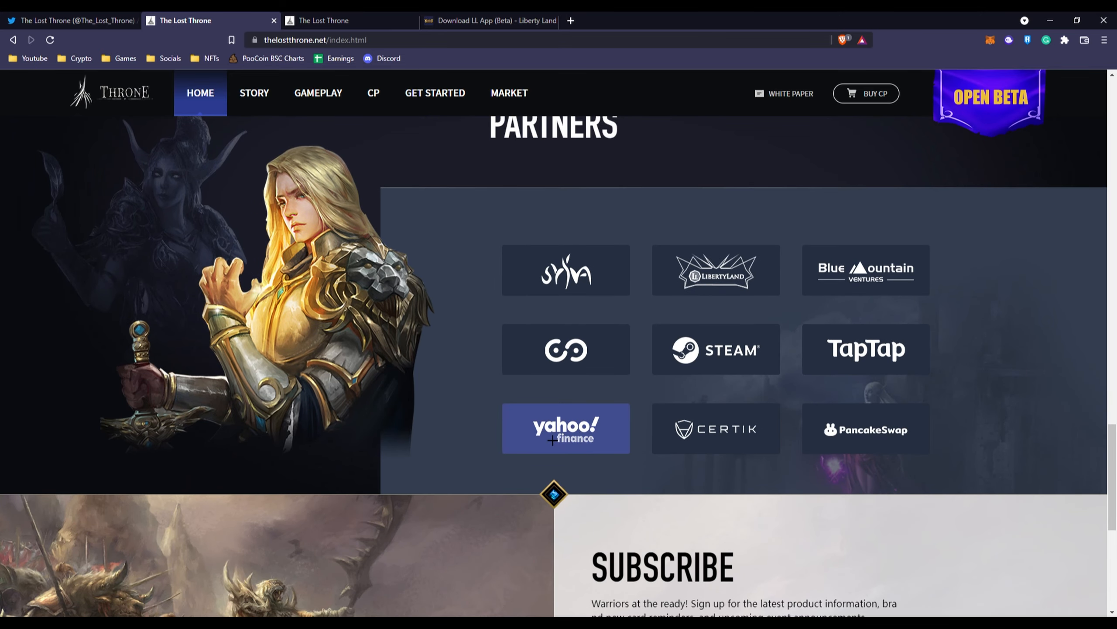
mouse_move(866, 349)
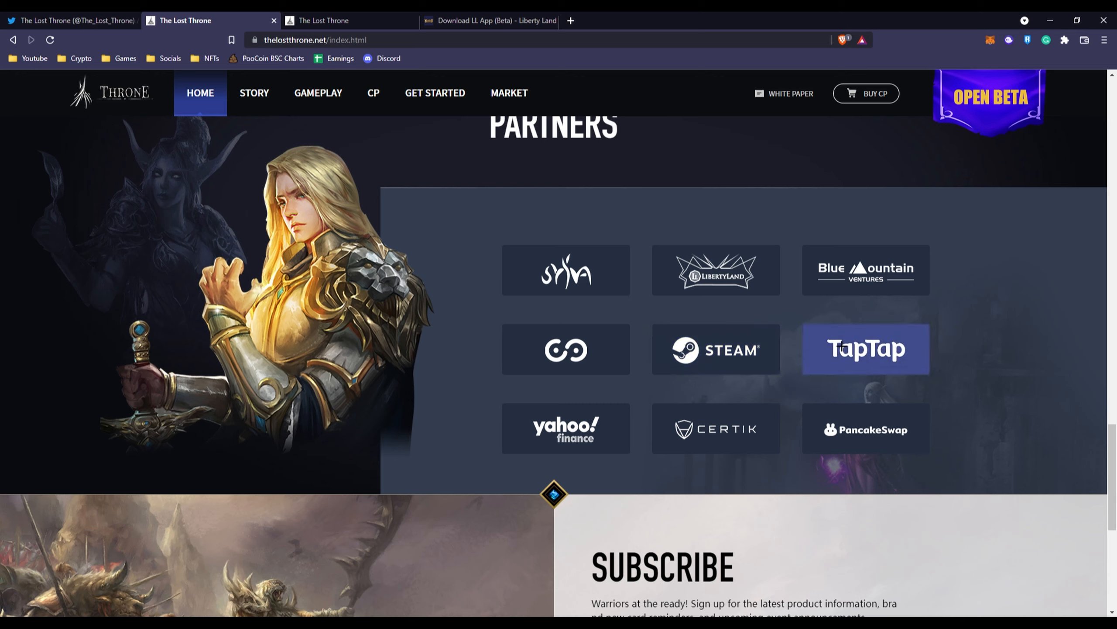
mouse_move(716, 270)
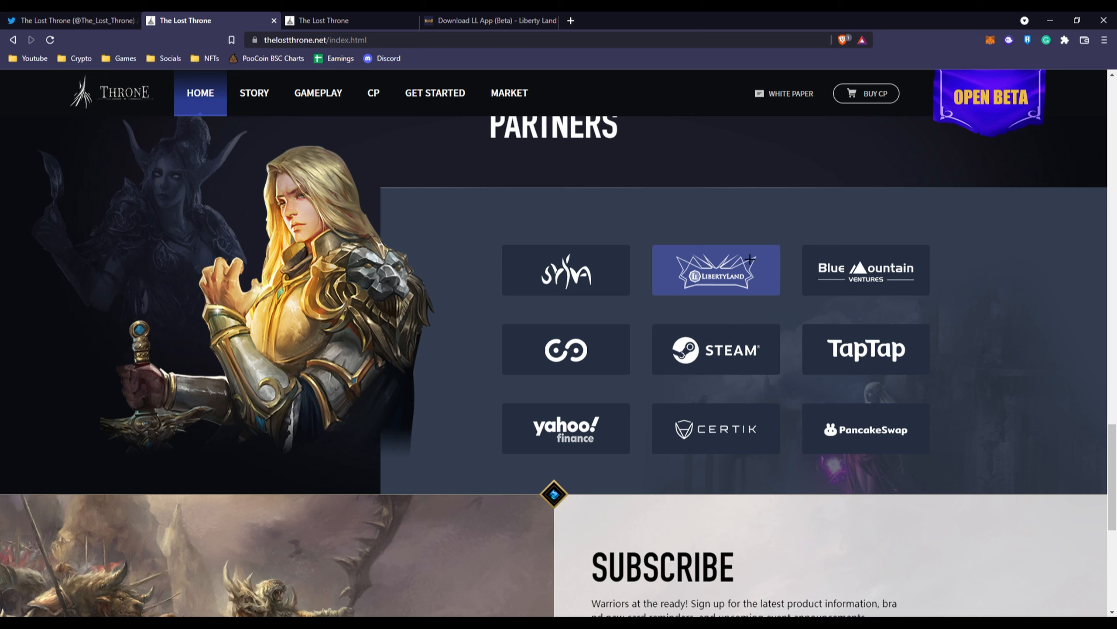
scroll(down, 3)
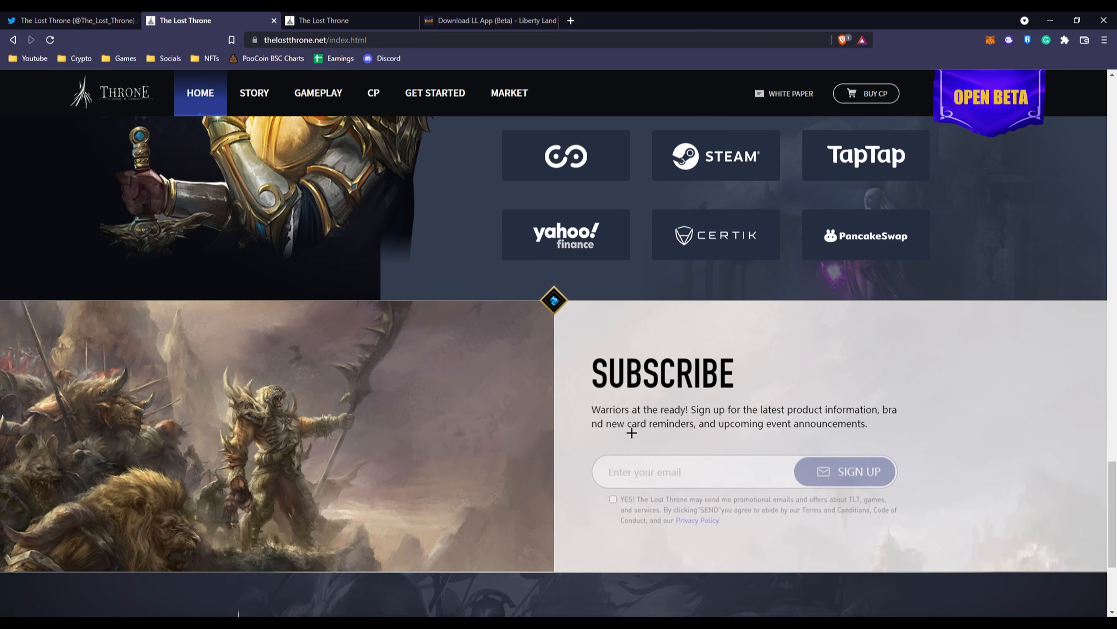
scroll(down, 3)
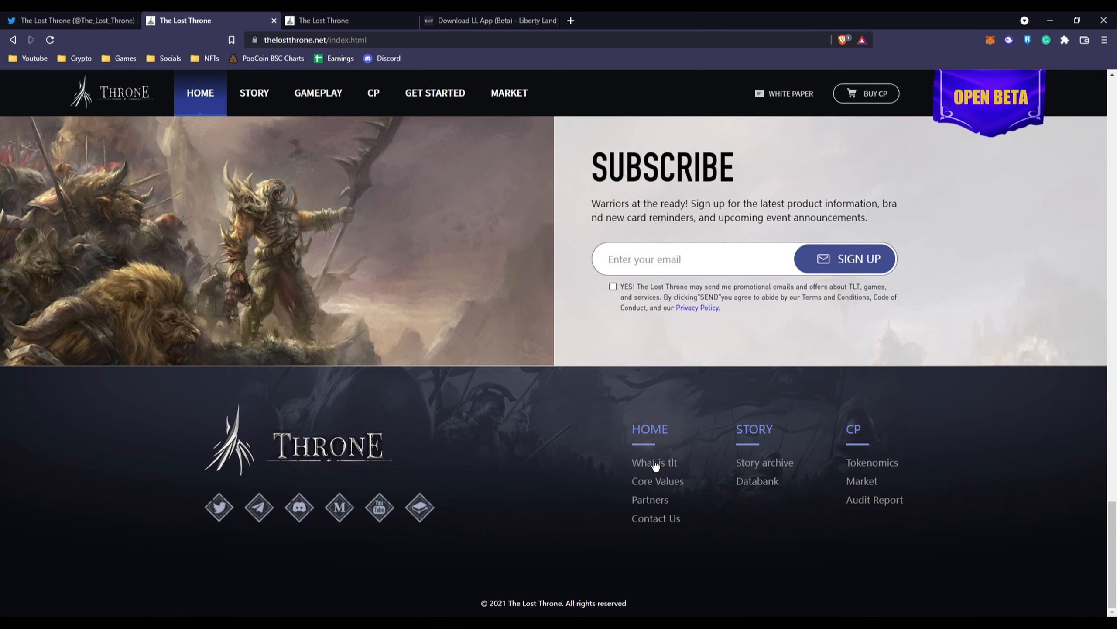
mouse_move(308, 104)
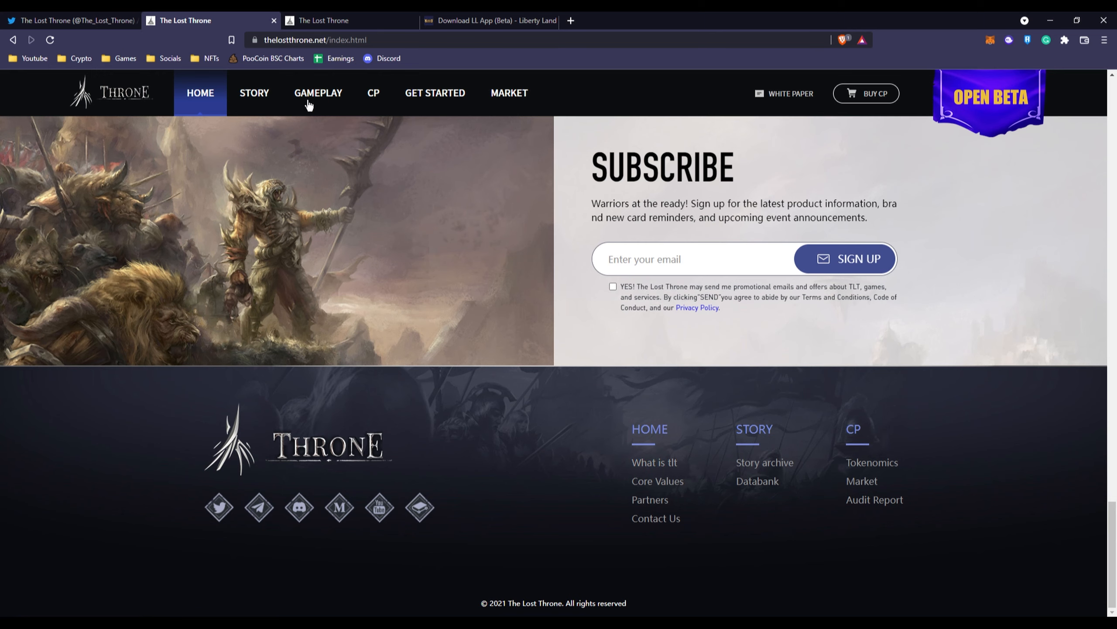
click(254, 92)
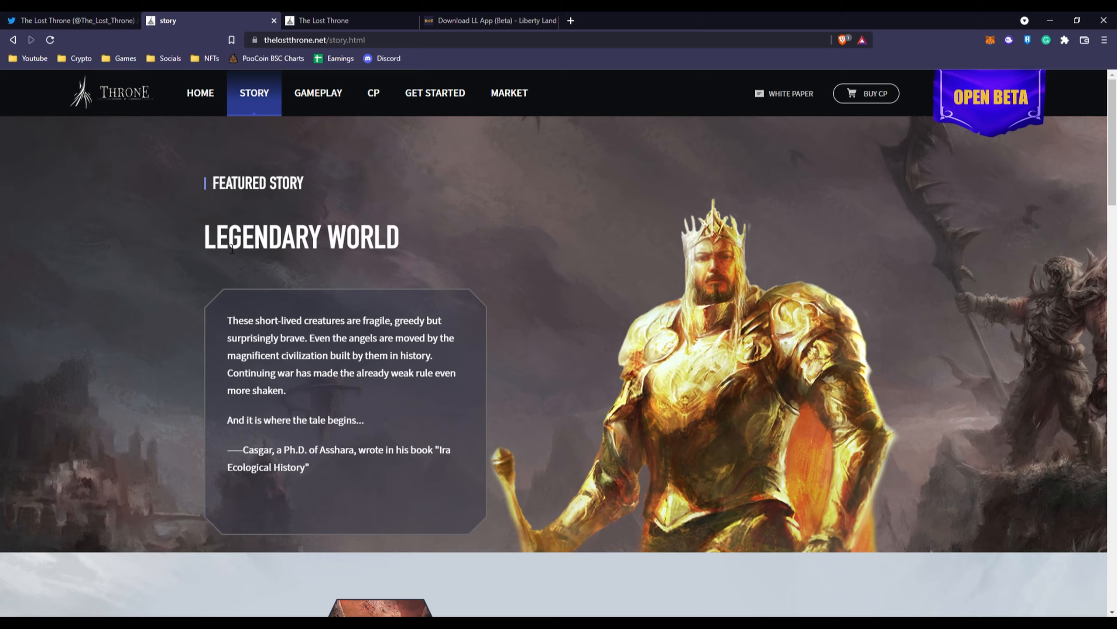
Finish the Legendary World story page and go to the Gameplay page with beta and release dates
scroll(down, 3)
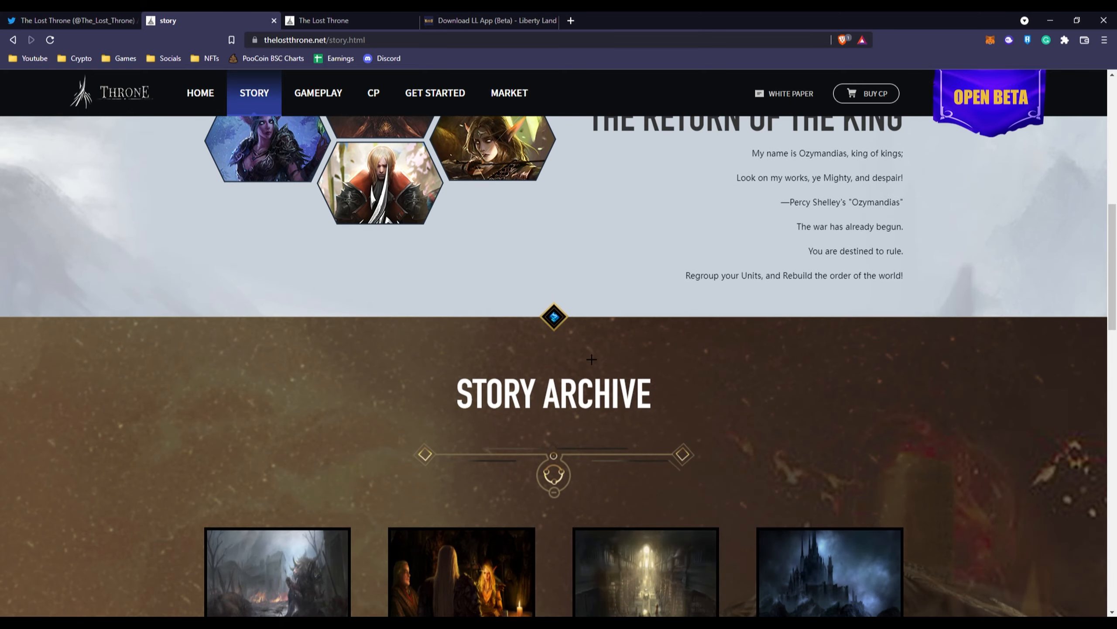
scroll(down, 3)
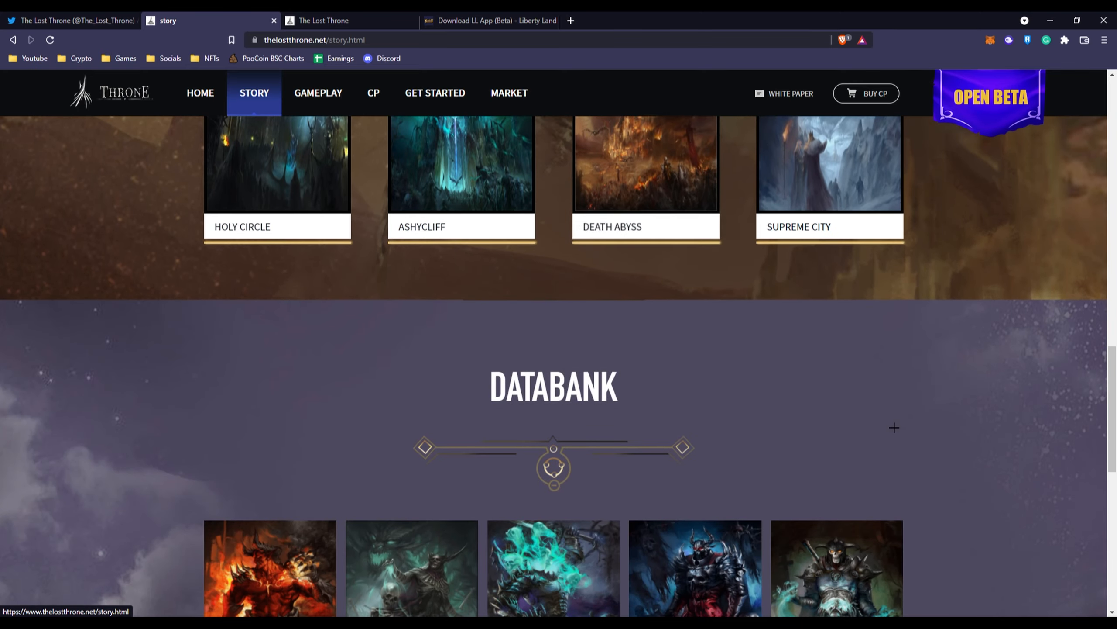
scroll(up, 3)
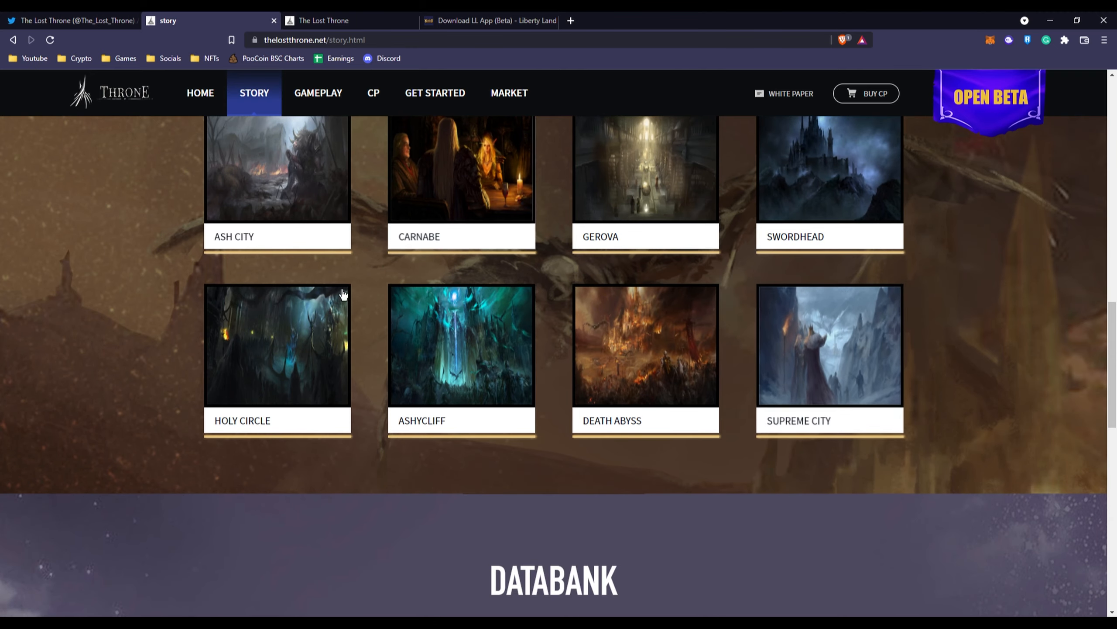
scroll(up, 3)
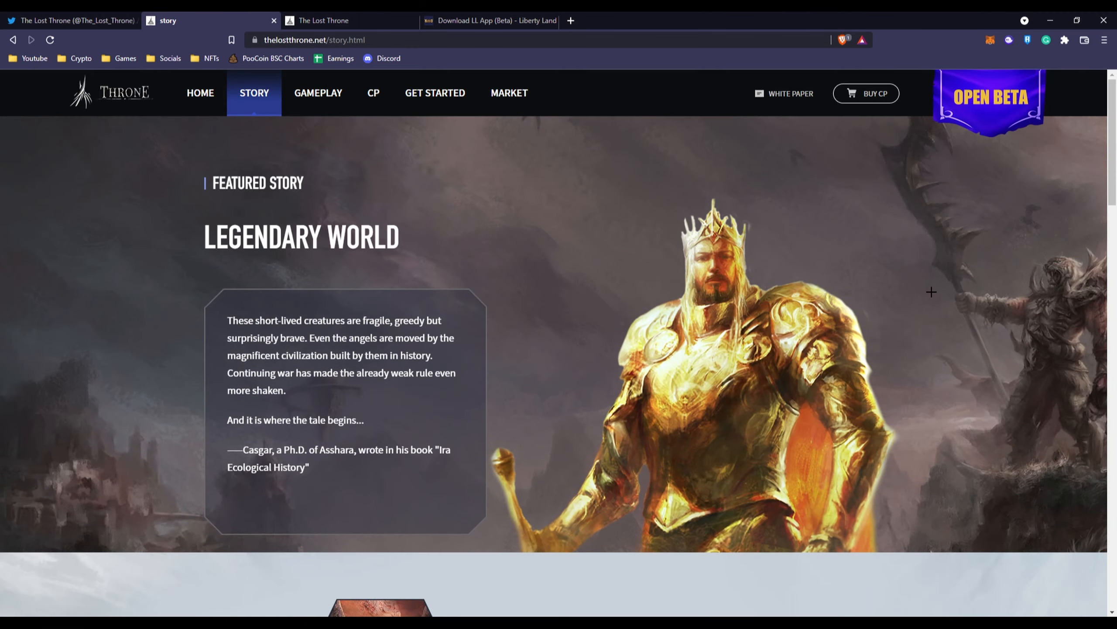
mouse_move(550, 240)
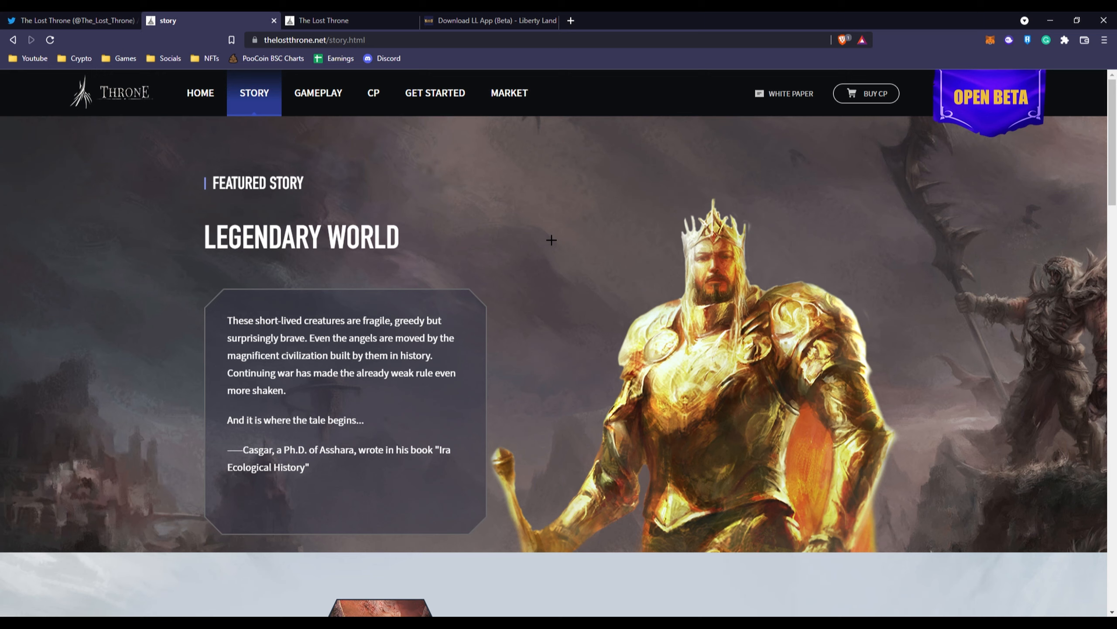
mouse_move(302, 101)
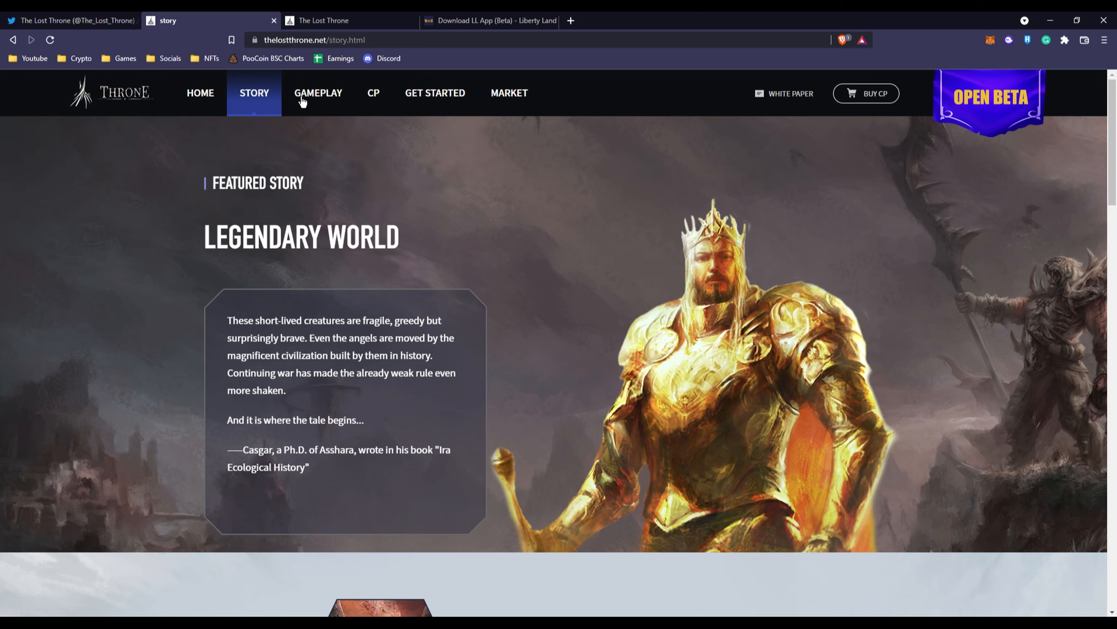
mouse_move(318, 92)
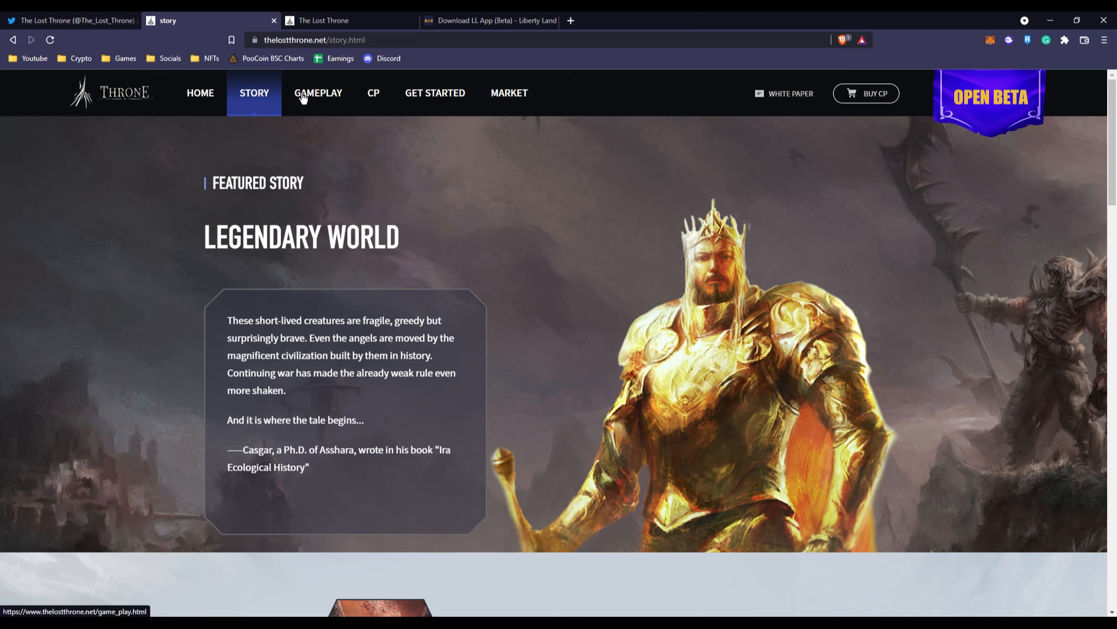
click(318, 92)
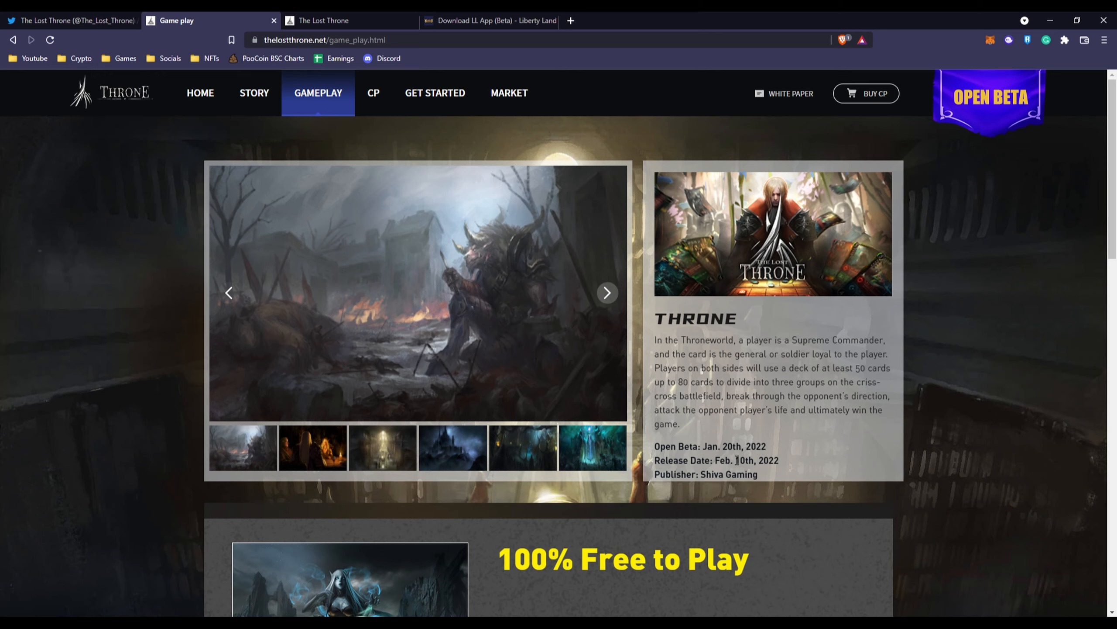
Bring the '100% Free to Play' mission statement into view below the game overview
scroll(down, 3)
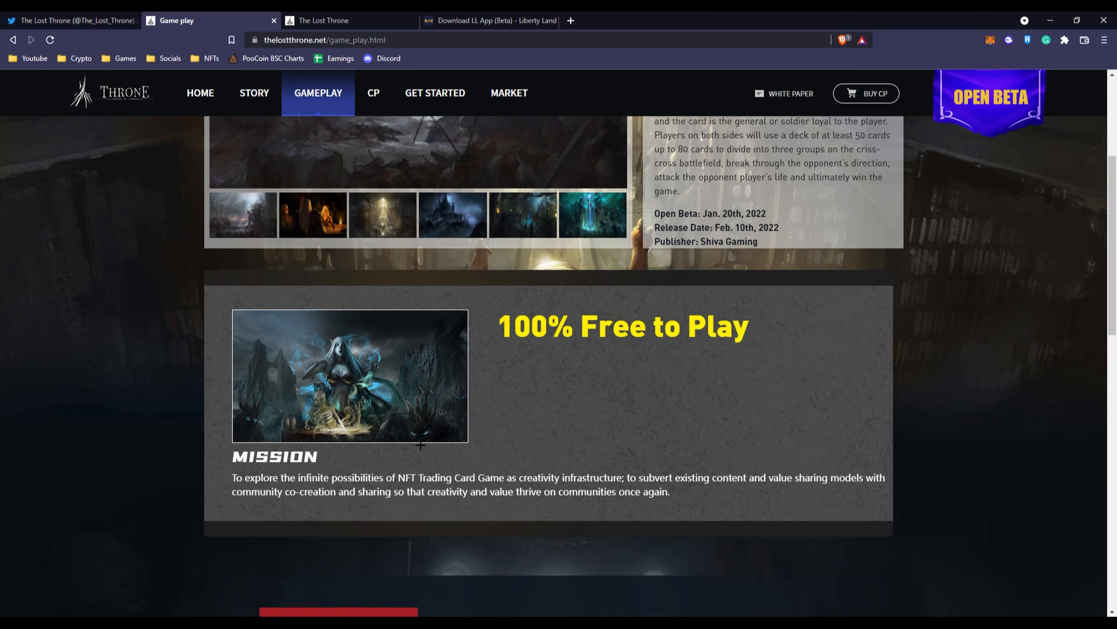
mouse_move(450, 371)
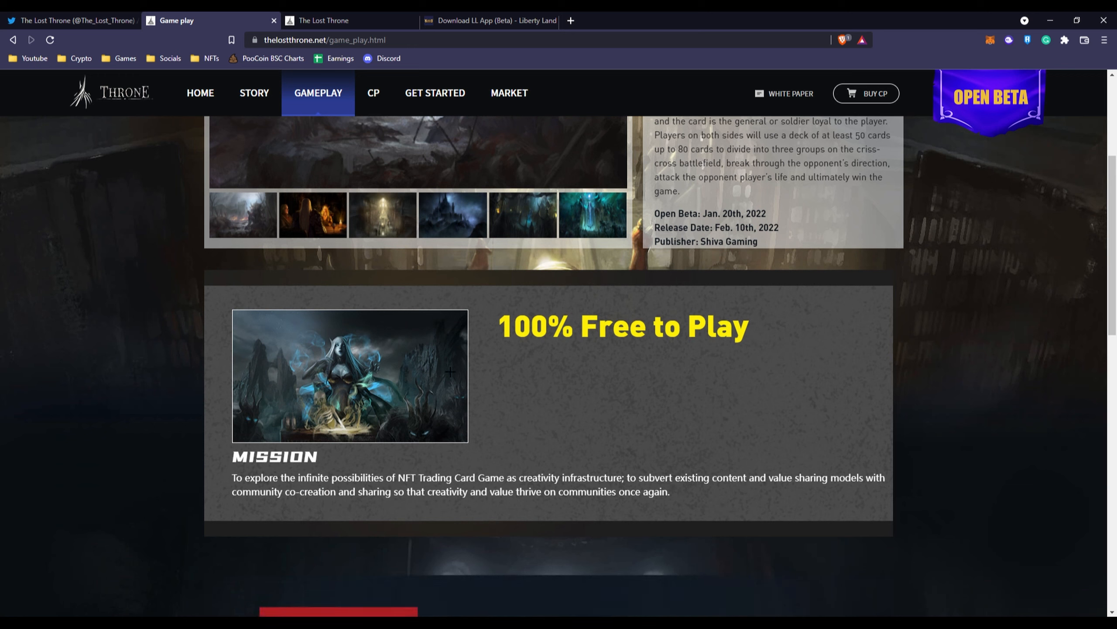
mouse_move(330, 412)
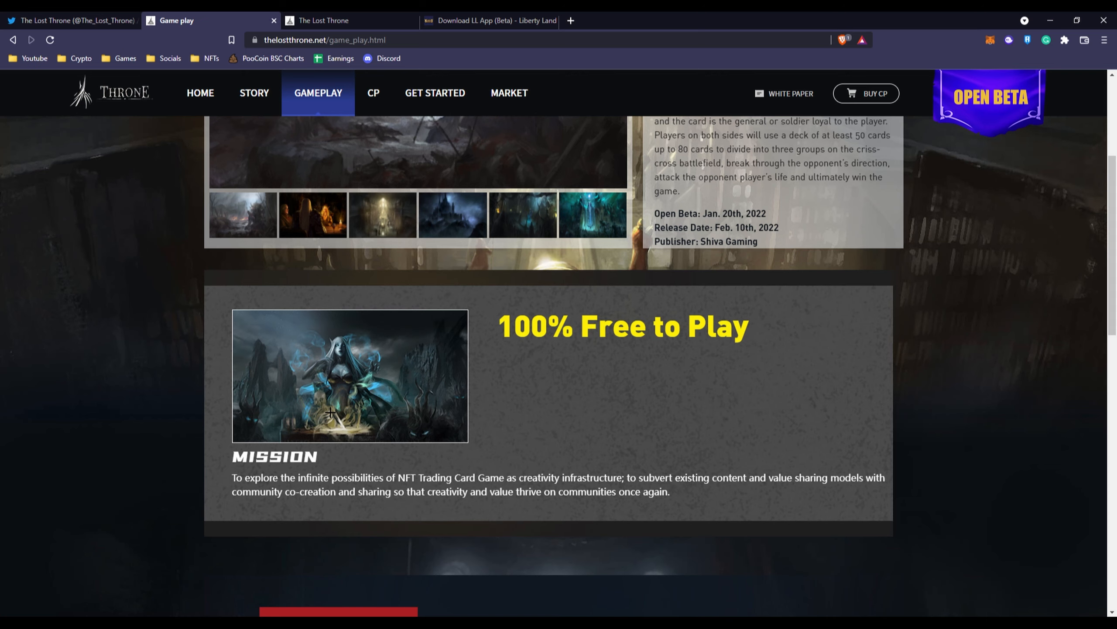
mouse_move(326, 410)
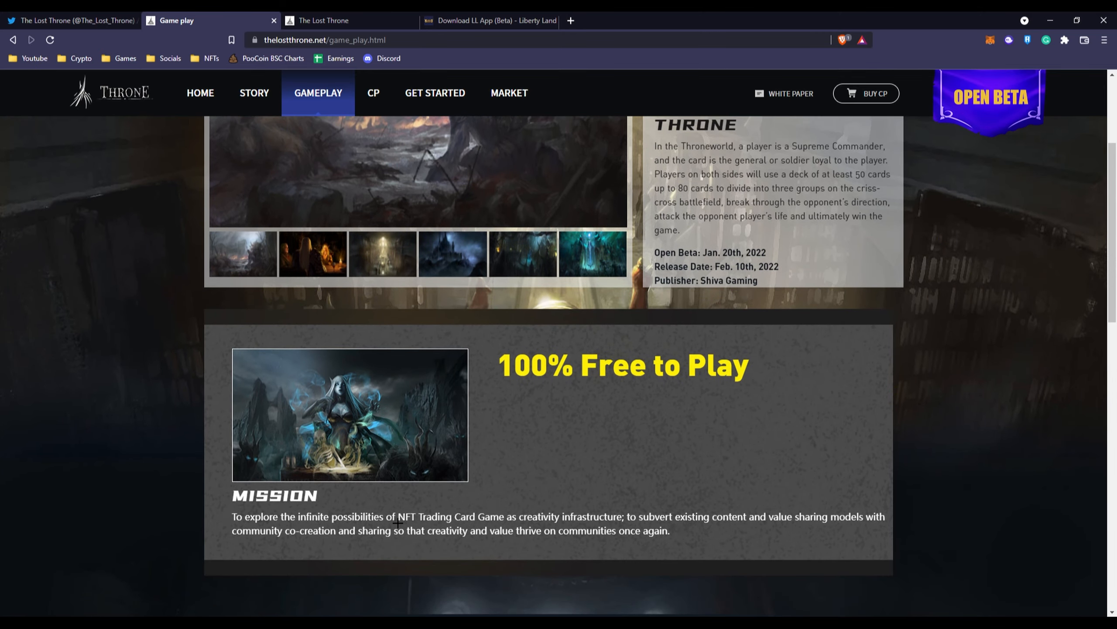
Check the Android, Mac and Windows system requirements, then reach the NFT Cards carousel
scroll(down, 3)
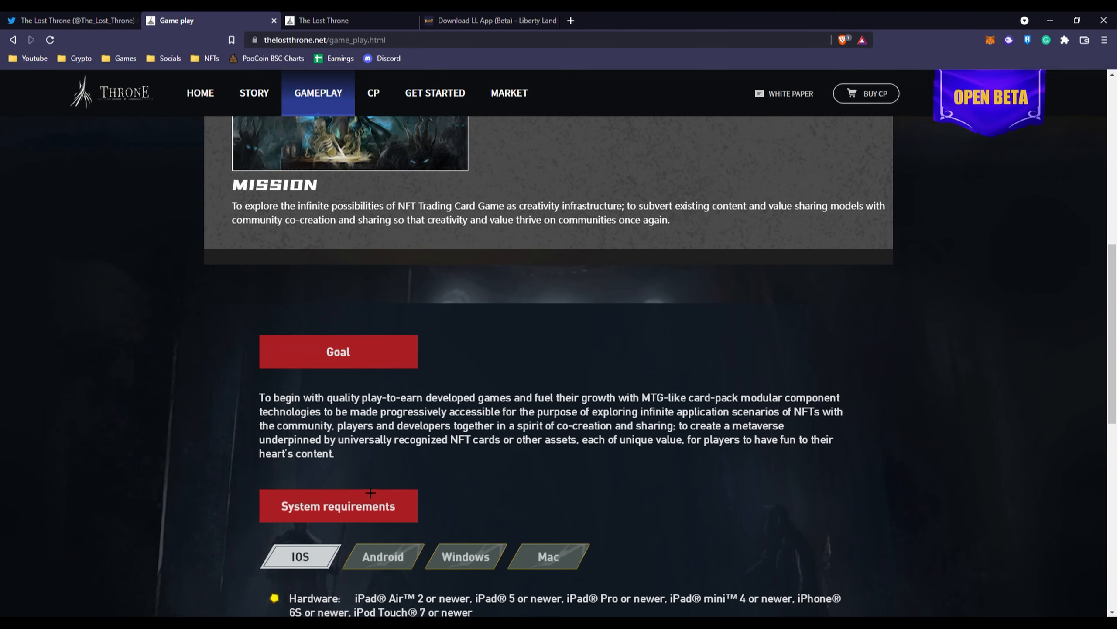
scroll(down, 3)
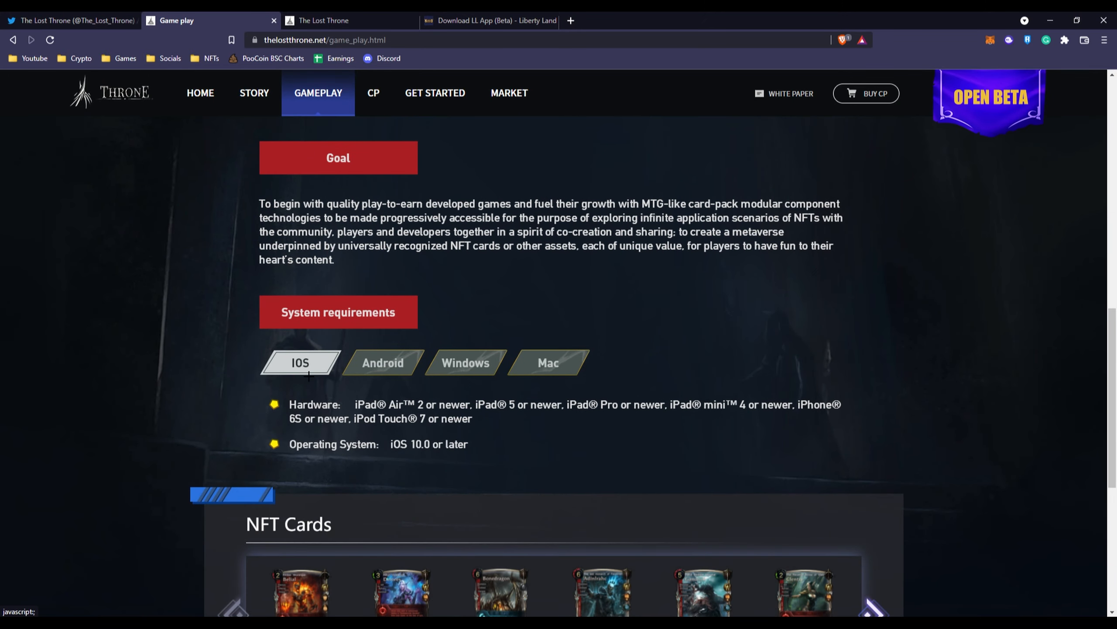
mouse_move(371, 384)
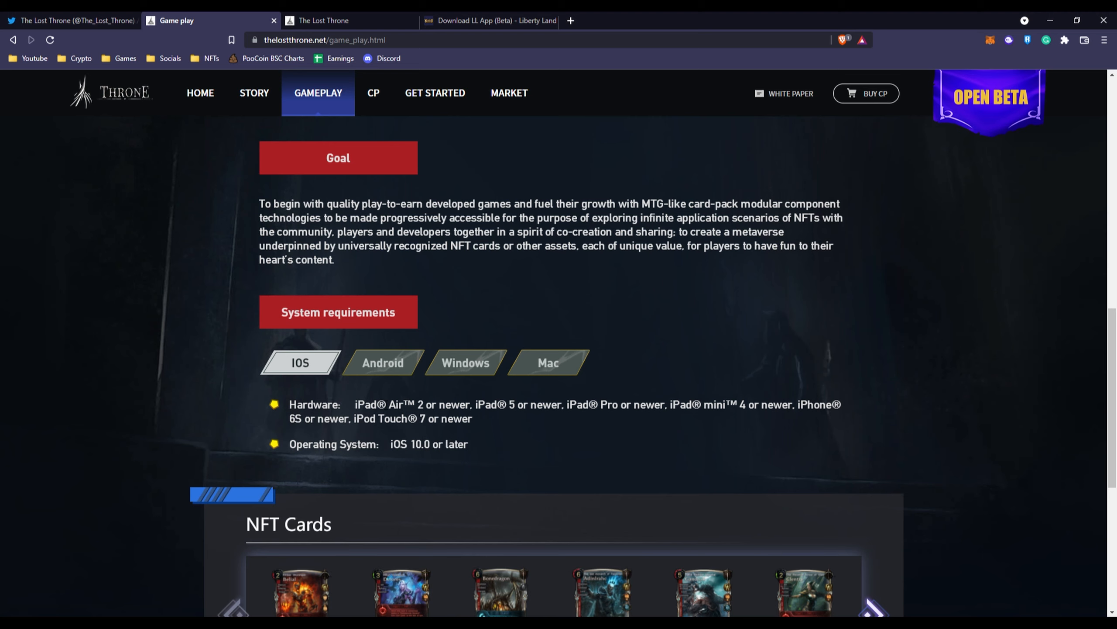
click(382, 363)
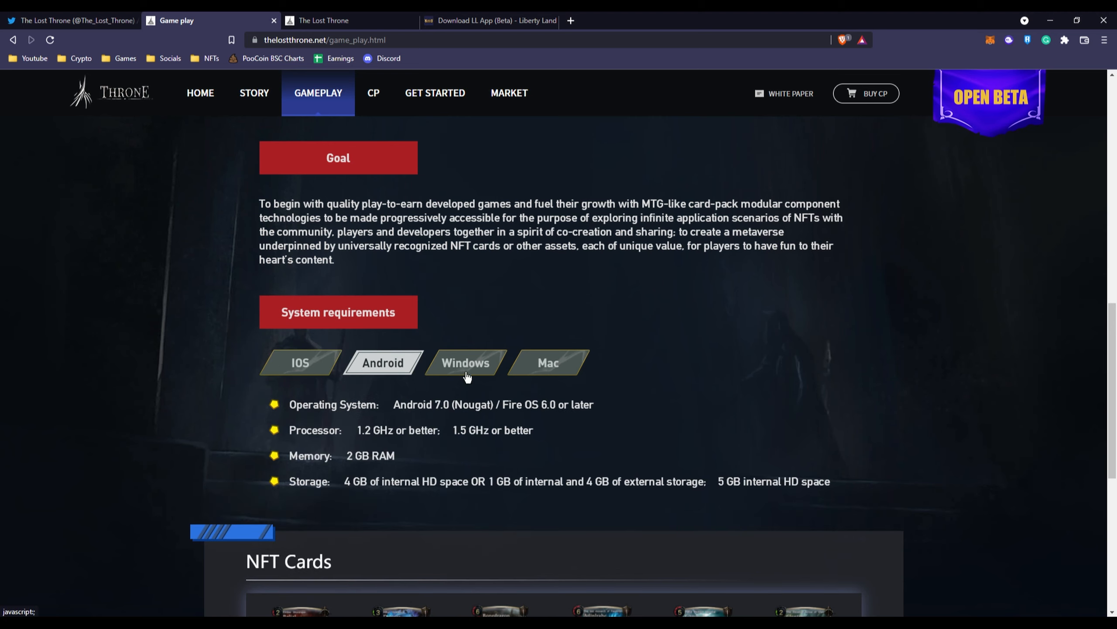
click(547, 362)
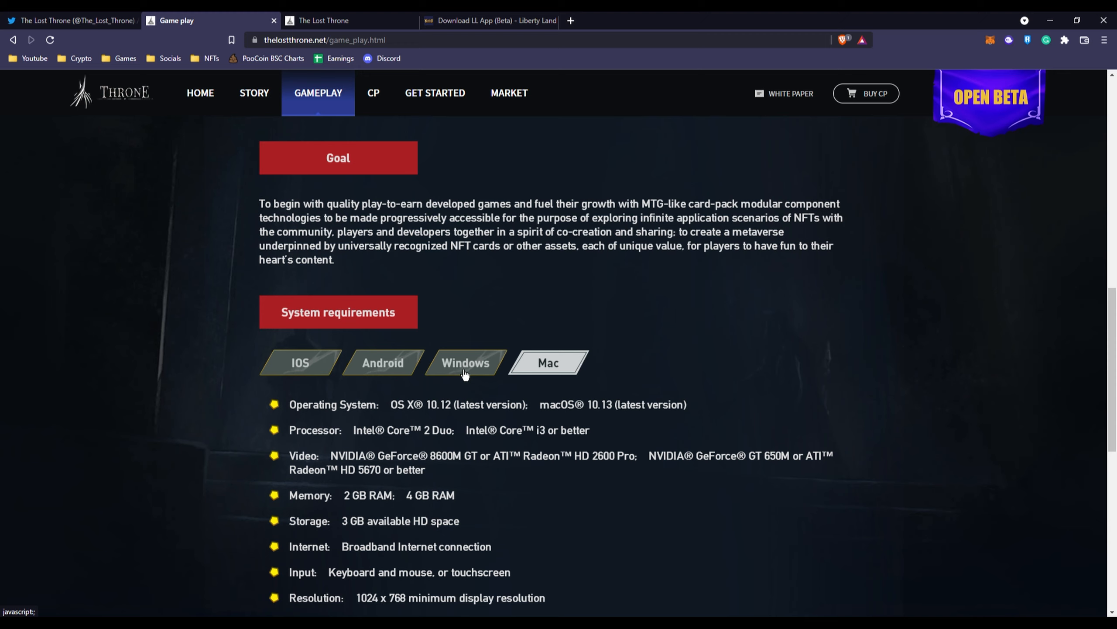
click(465, 363)
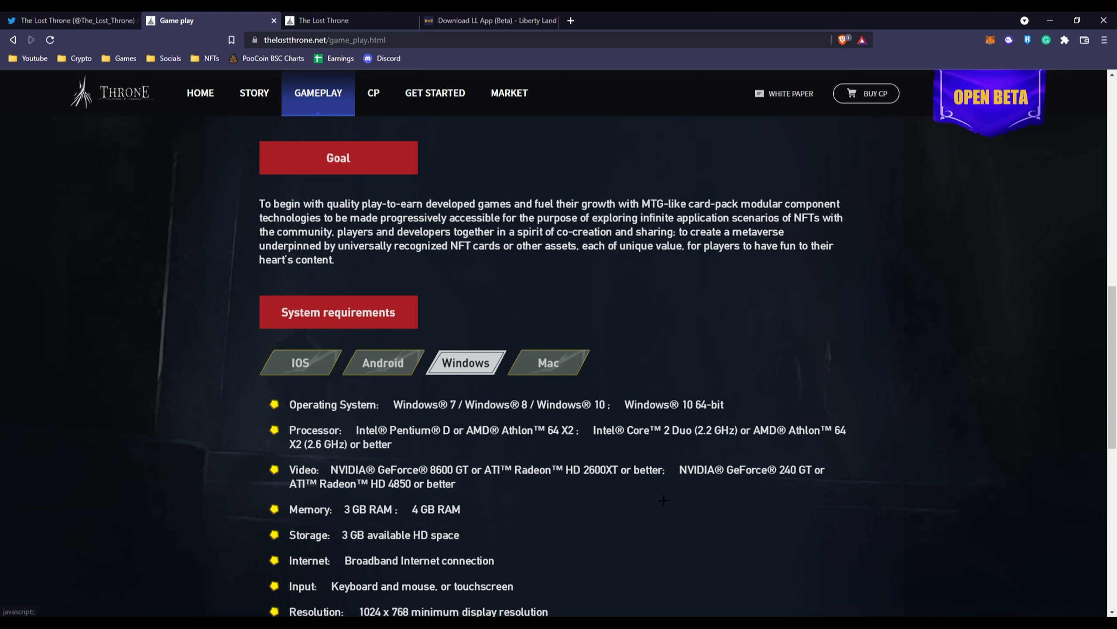
scroll(down, 3)
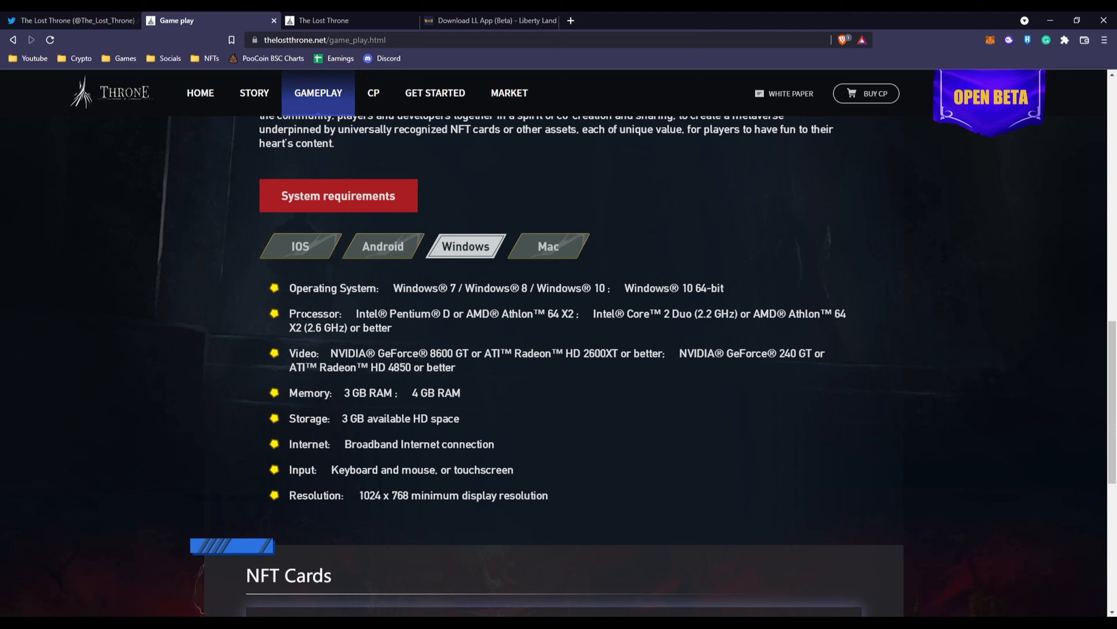
scroll(down, 3)
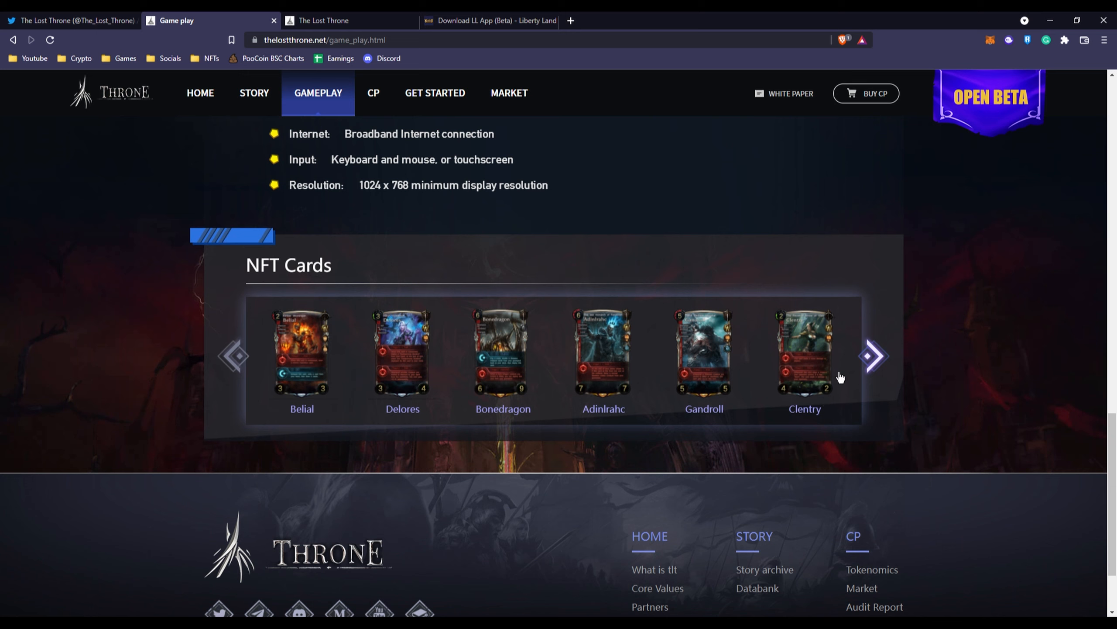
Advance the NFT card gallery to Antonio.Lionheart, Fermius and Irena, then go to the CP page
click(875, 356)
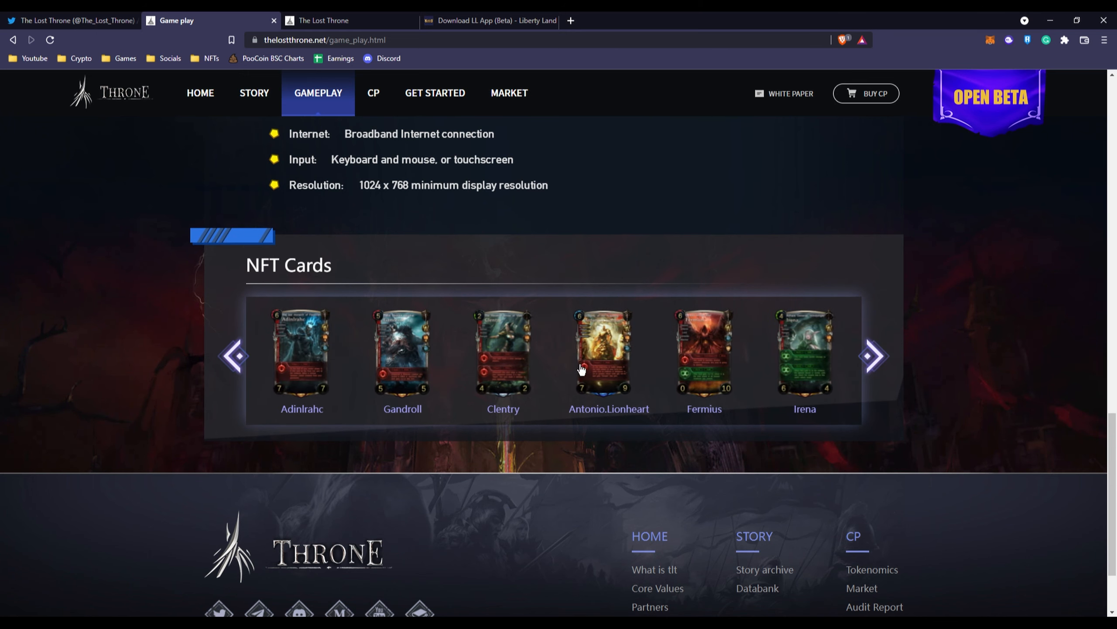
mouse_move(543, 358)
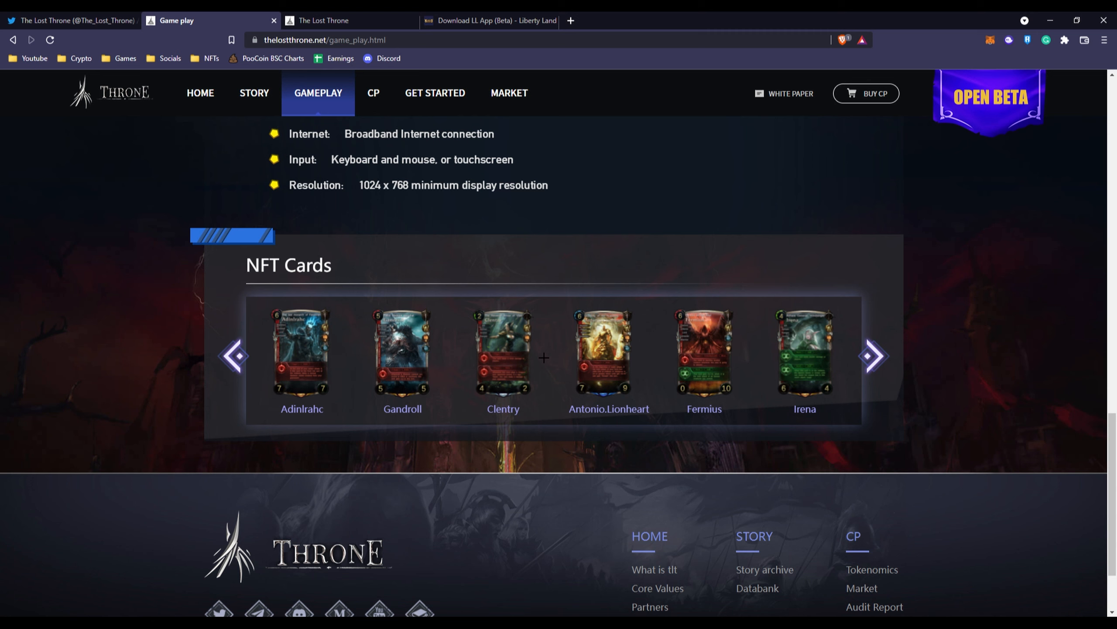
click(373, 92)
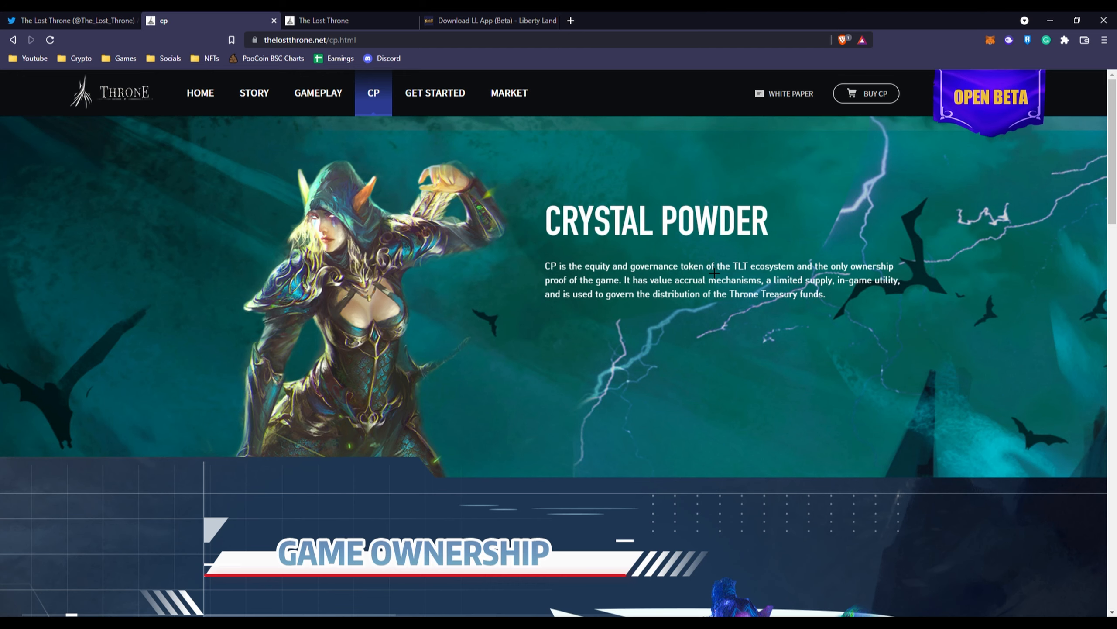
mouse_move(563, 302)
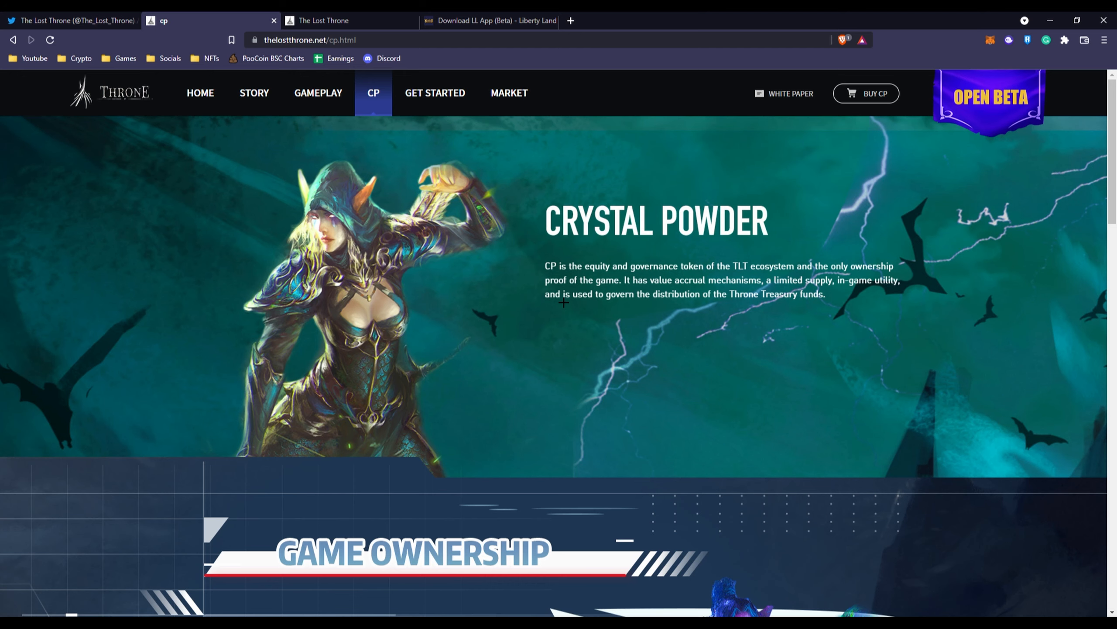
Read the CP page's Game Ownership liquidity requirement and bring the Tokenomics diagram into view
scroll(down, 3)
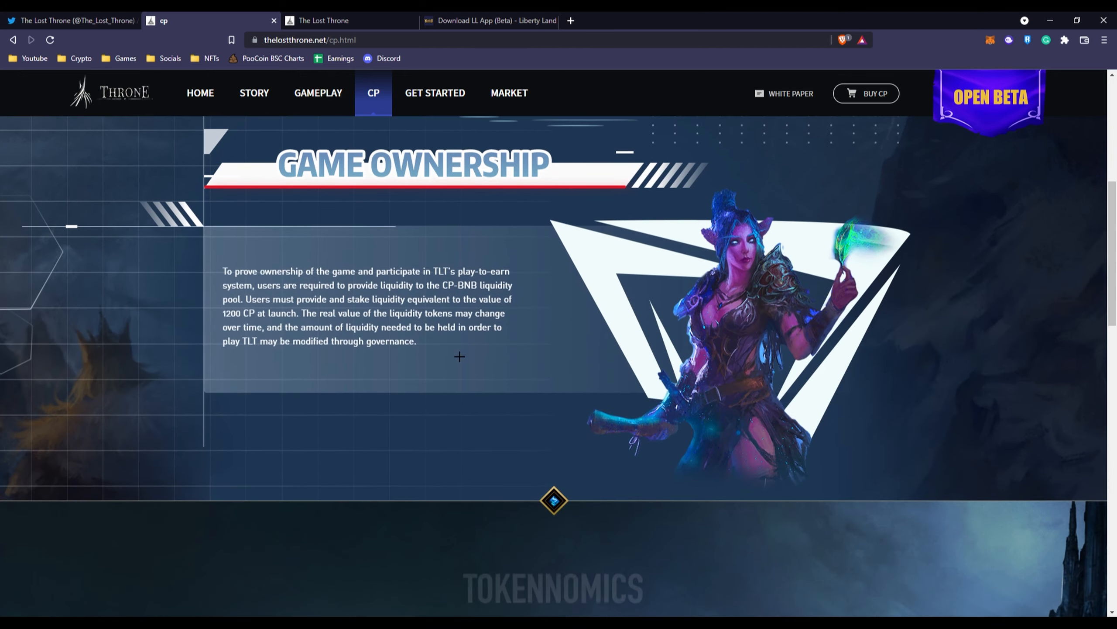
scroll(down, 3)
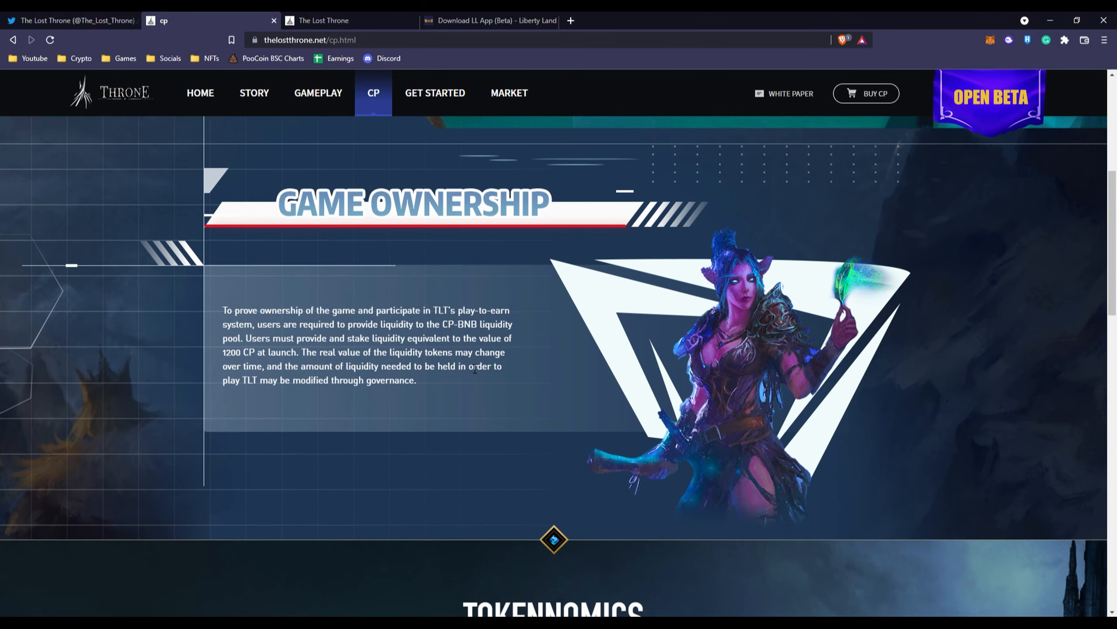
mouse_move(262, 309)
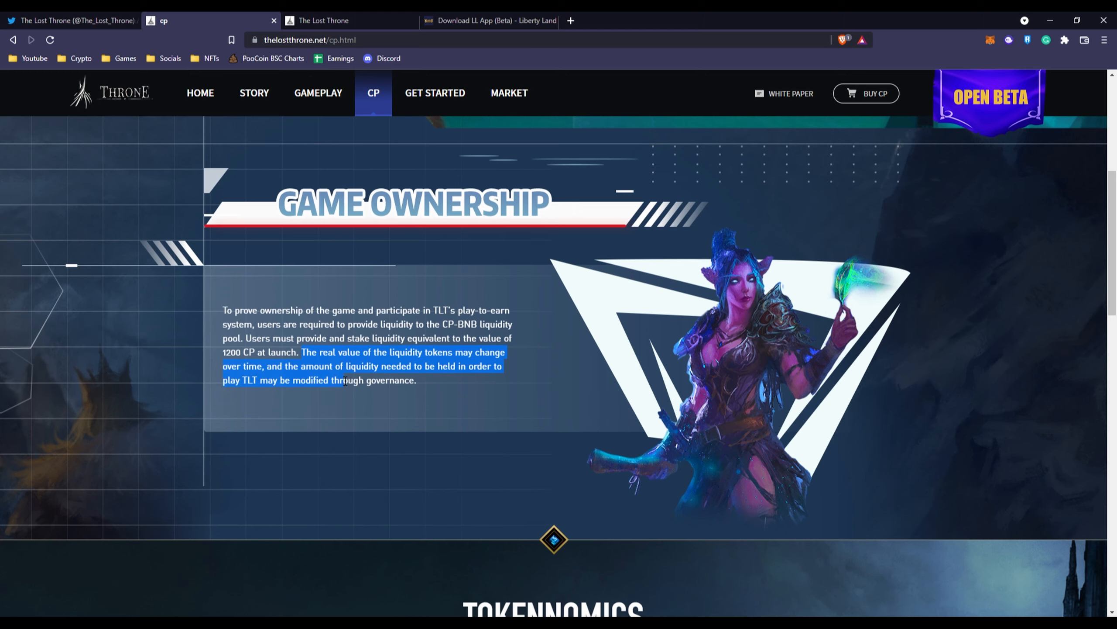
scroll(down, 3)
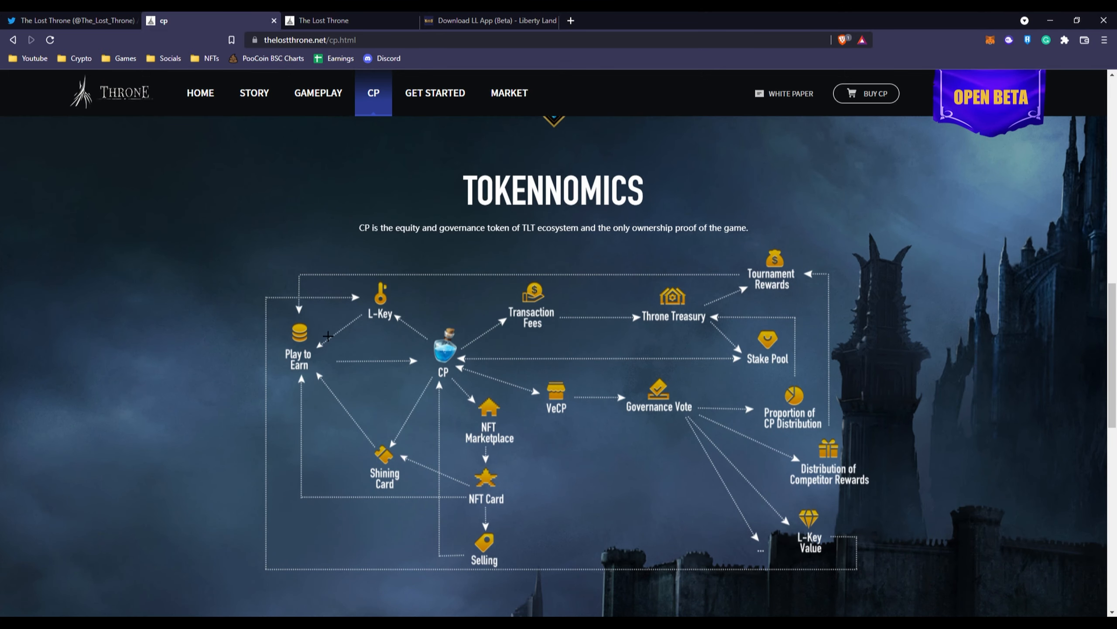
scroll(down, 3)
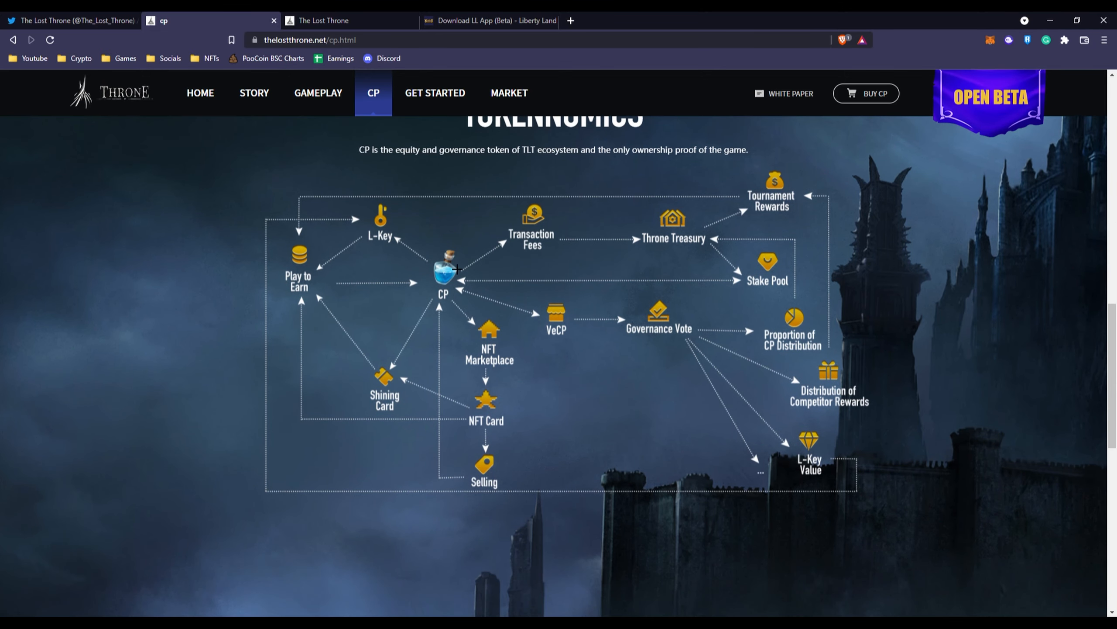
mouse_move(371, 251)
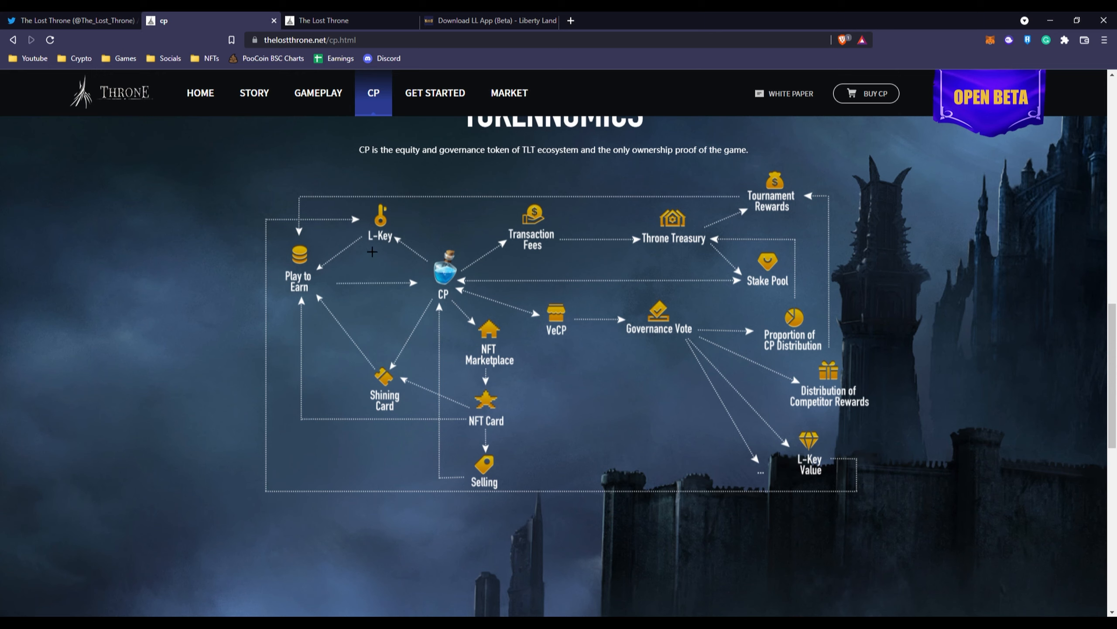
mouse_move(407, 300)
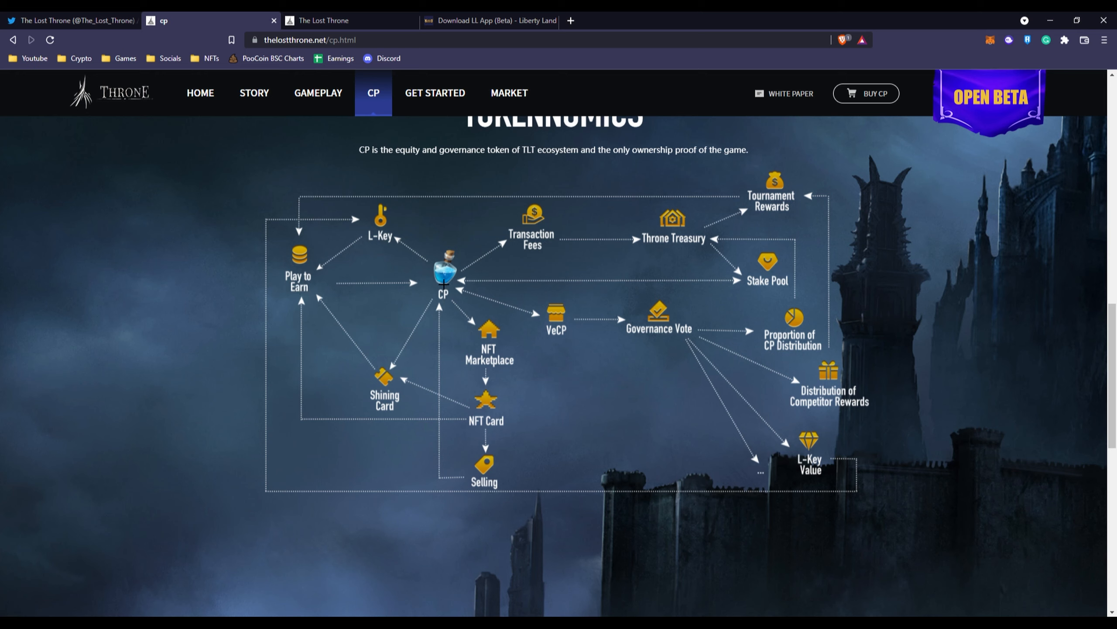
mouse_move(571, 386)
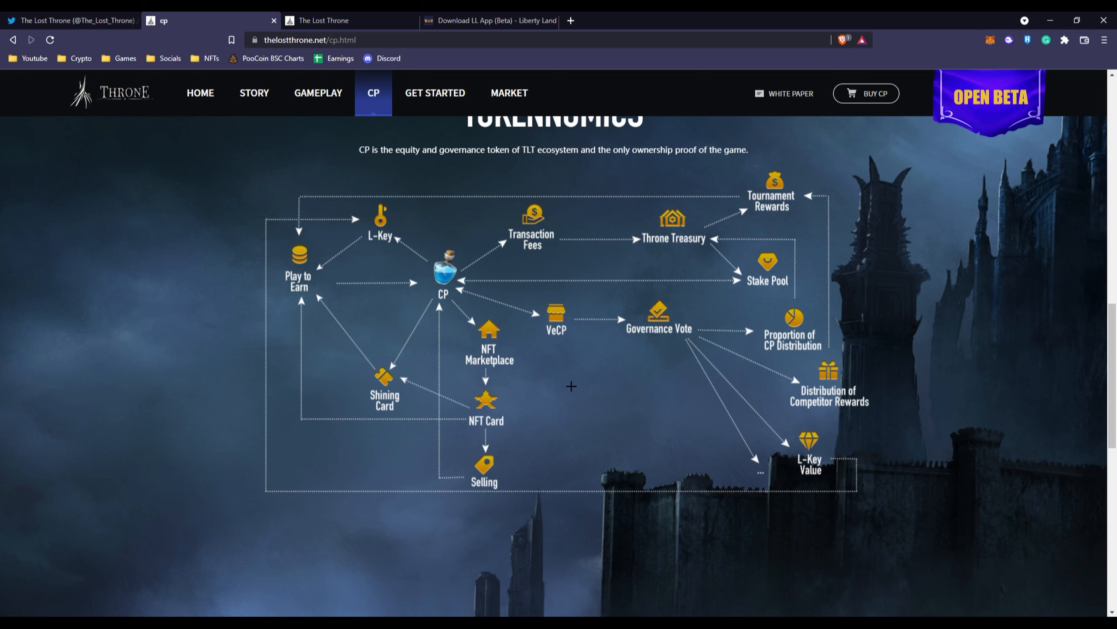
mouse_move(887, 345)
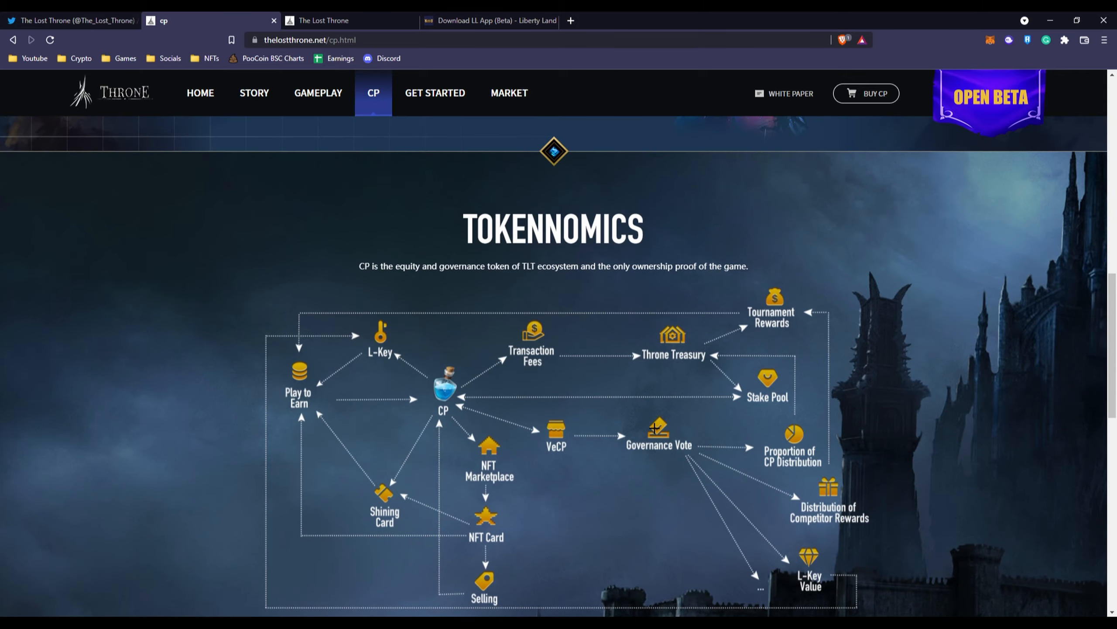
scroll(down, 3)
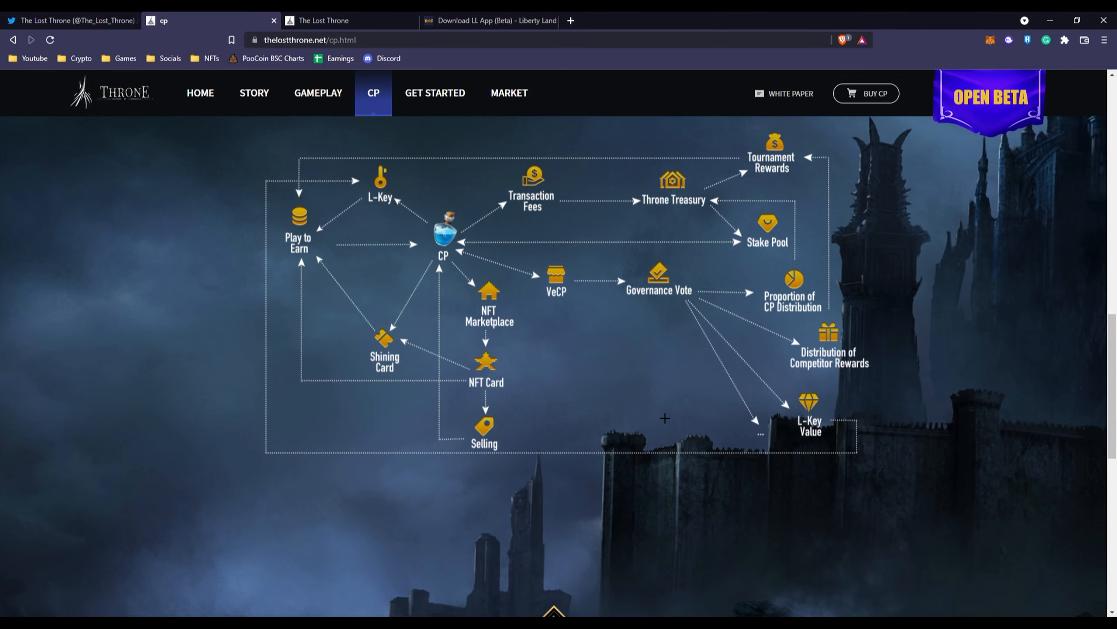
scroll(down, 3)
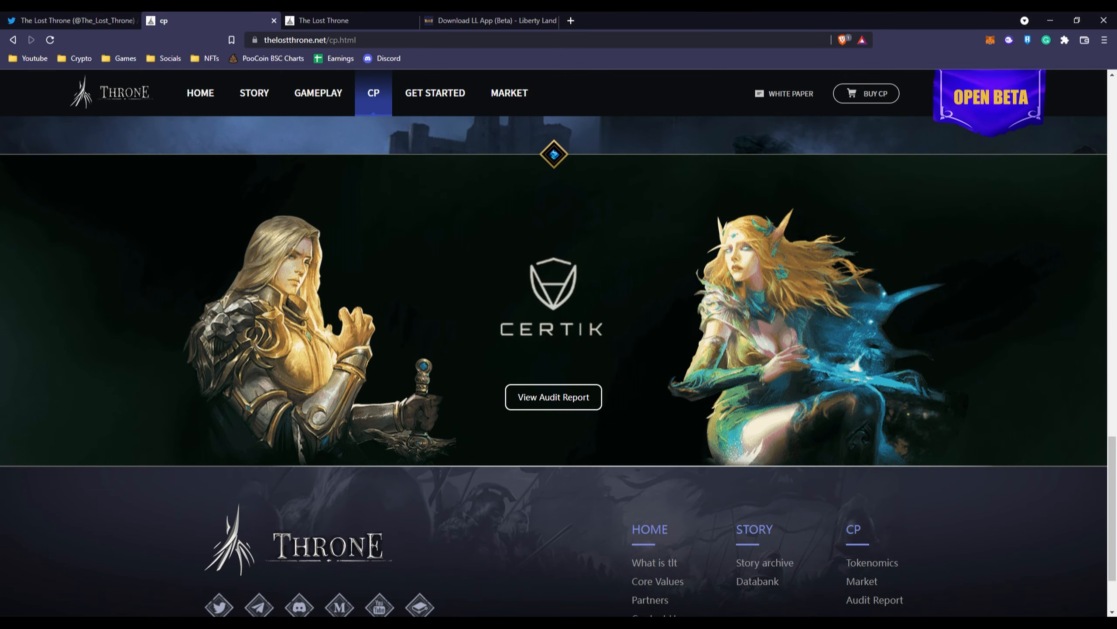
scroll(up, 3)
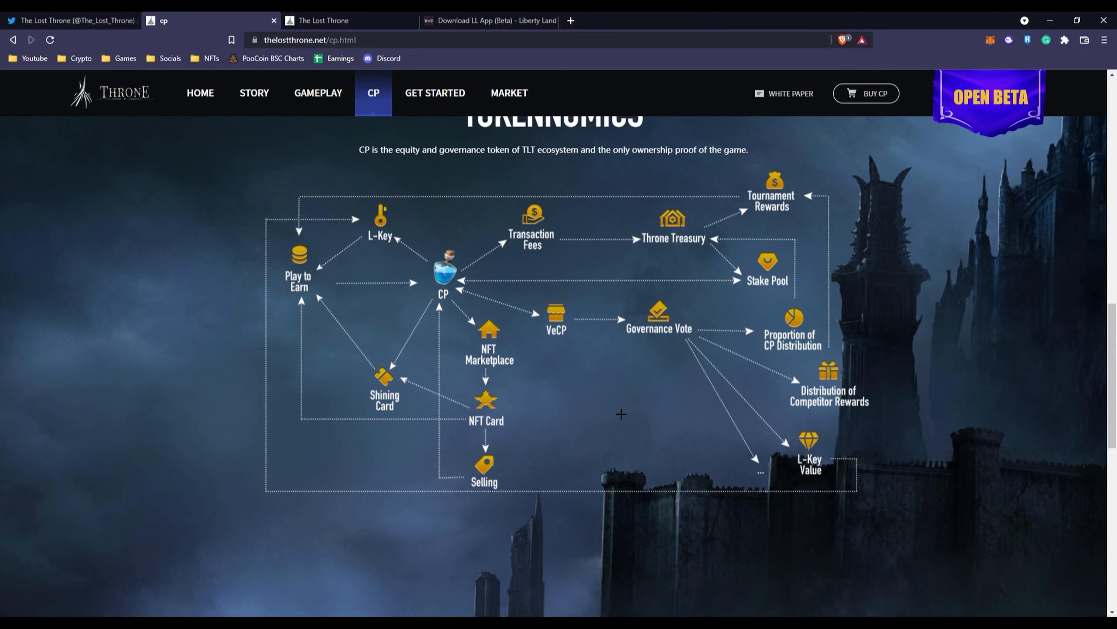
scroll(down, 3)
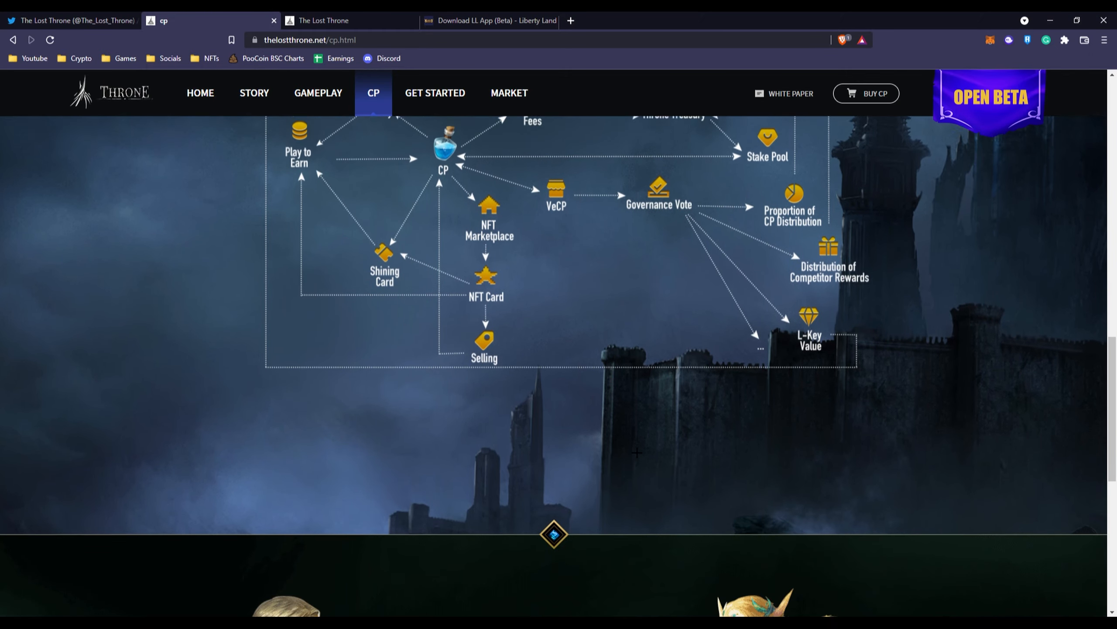
scroll(down, 3)
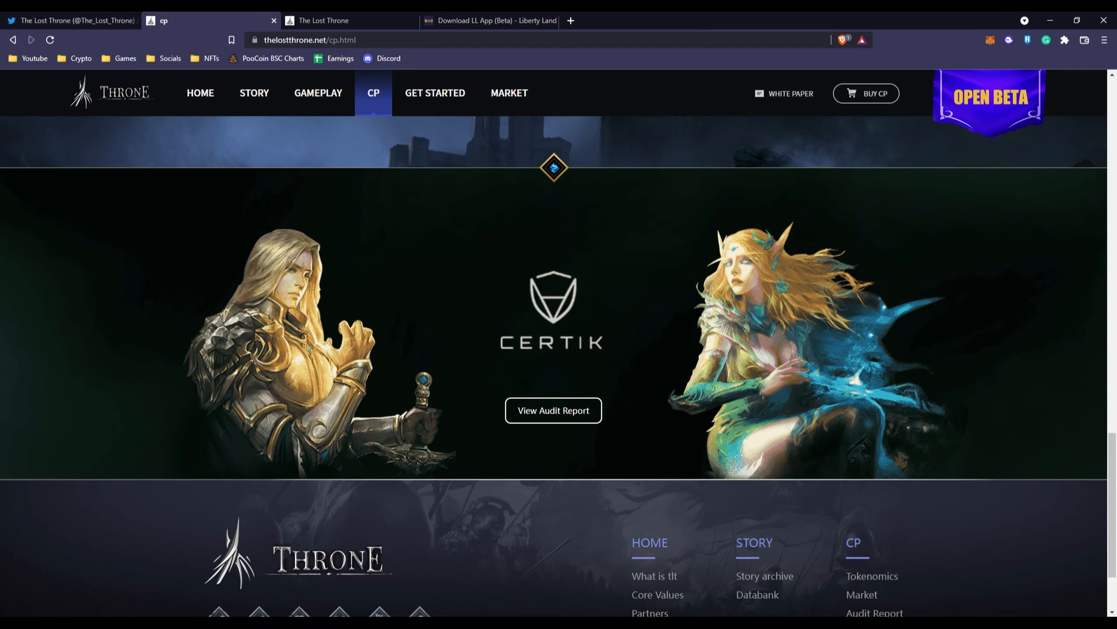
scroll(down, 3)
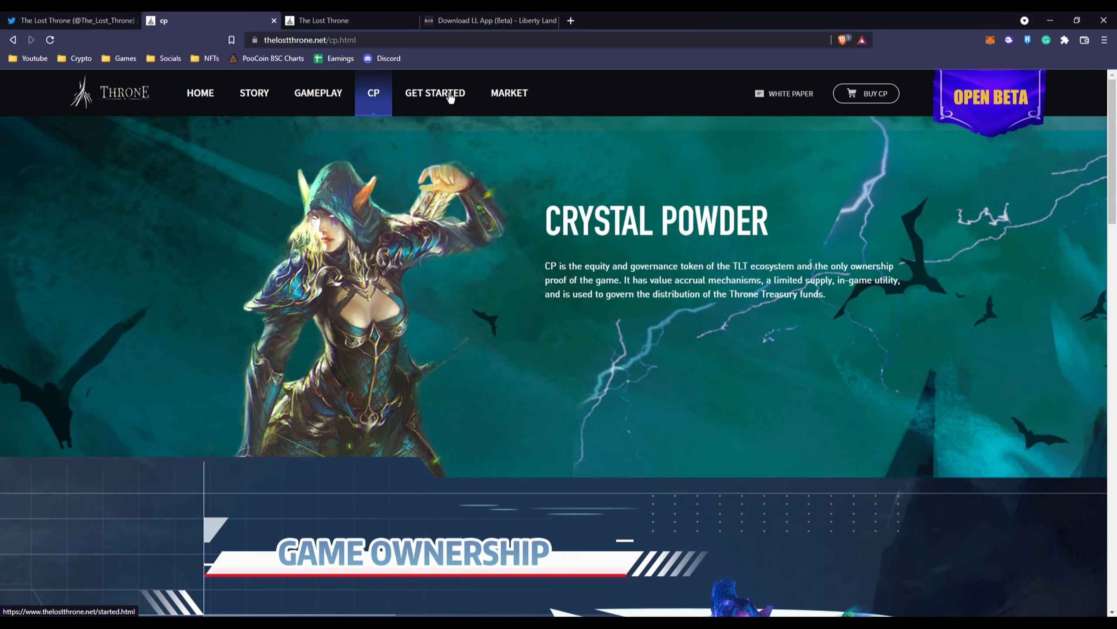
click(784, 93)
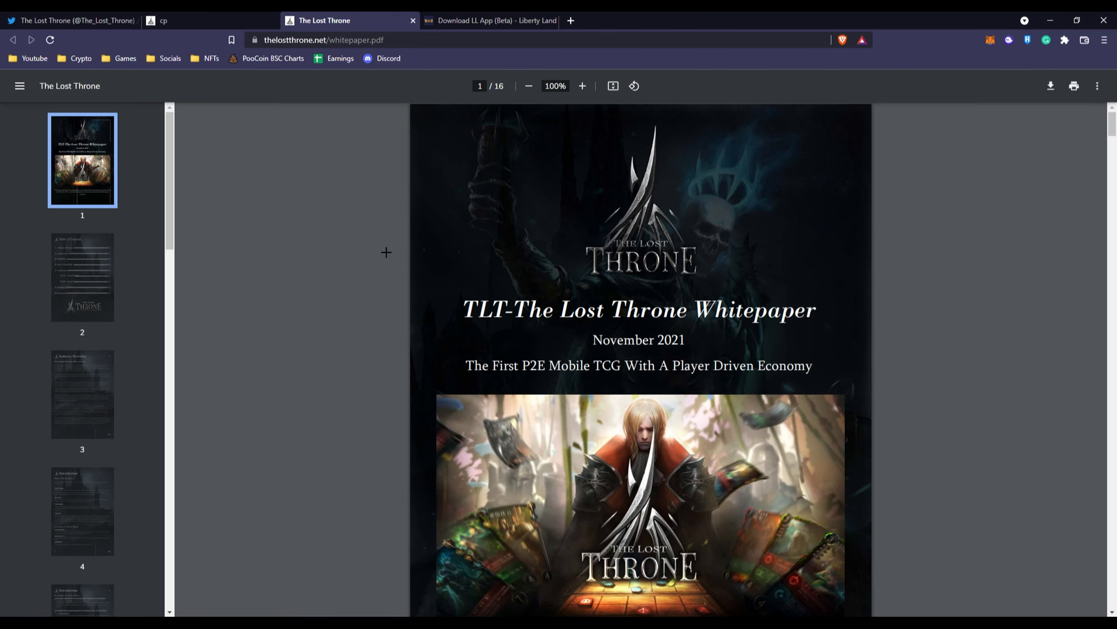
Show the whitepaper's Table of Contents from Industry Overview through Declaration
scroll(down, 3)
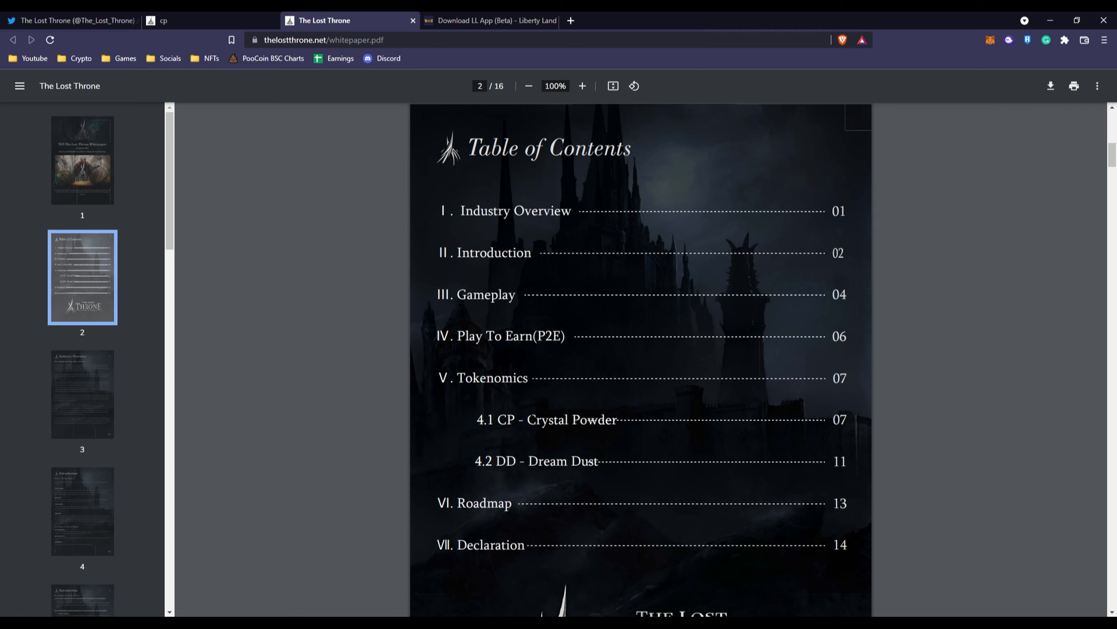
scroll(down, 3)
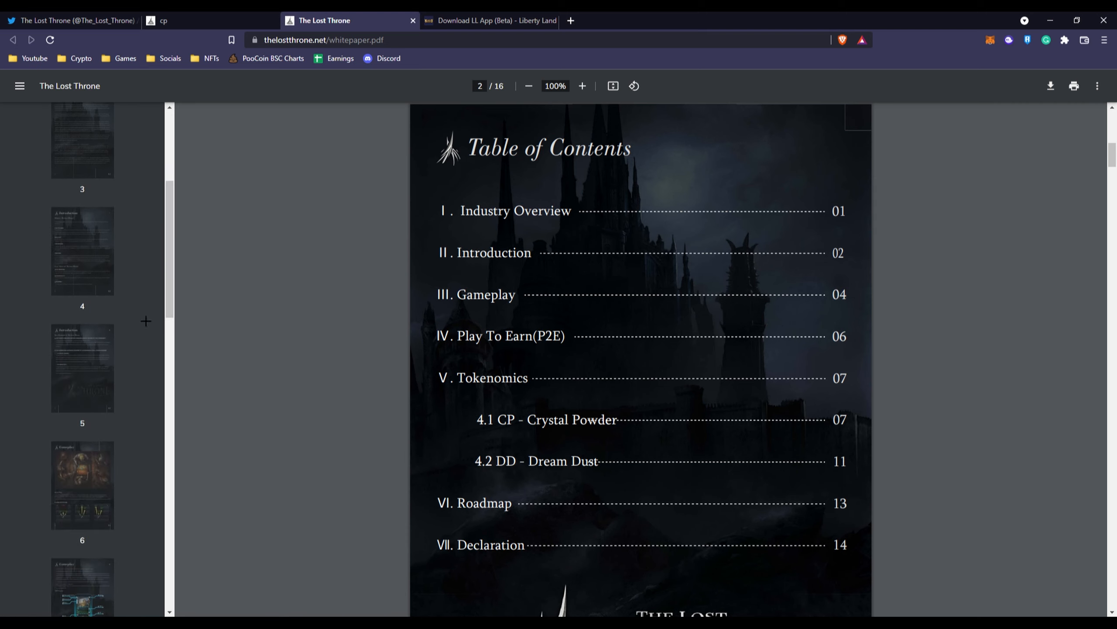
Go to the whitepaper's Tokenomics pages with the CP ranking reward table and token distribution
click(81, 410)
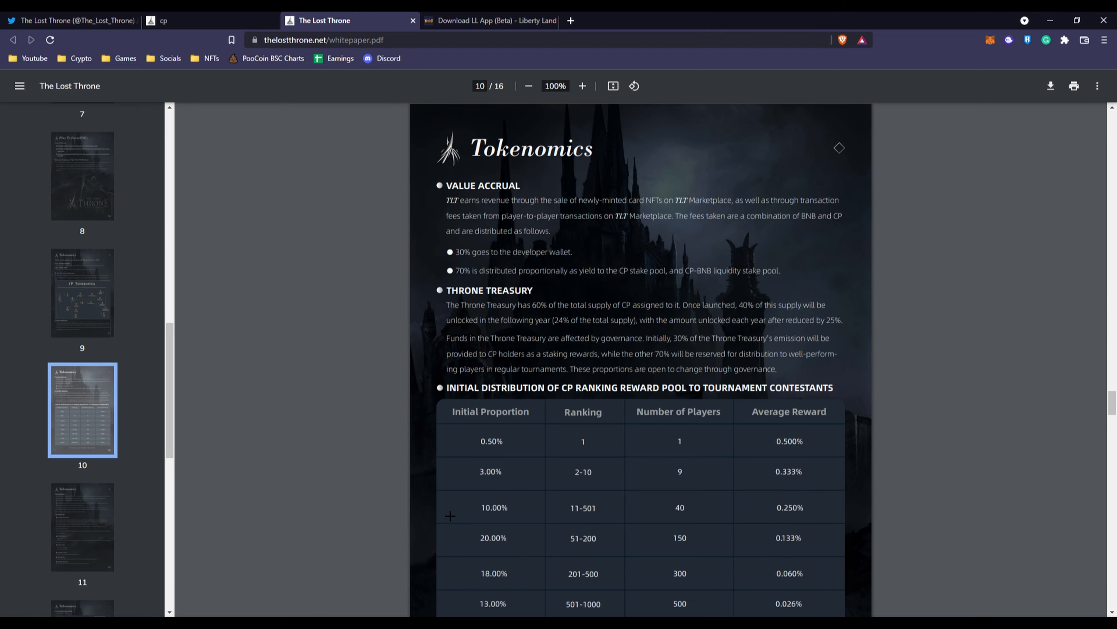
mouse_move(627, 471)
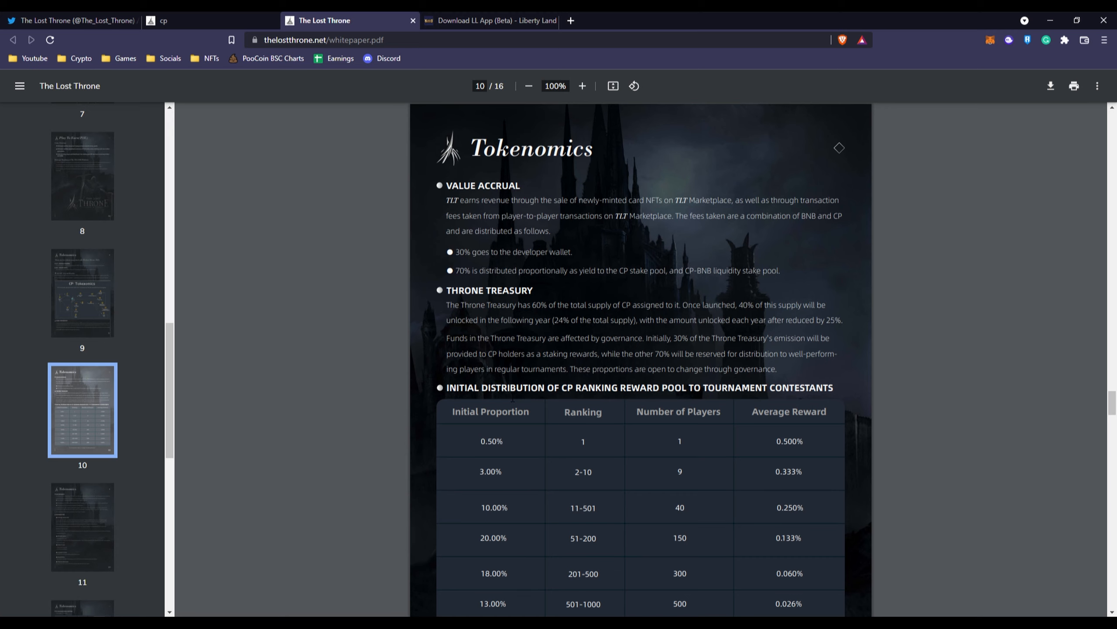
scroll(down, 3)
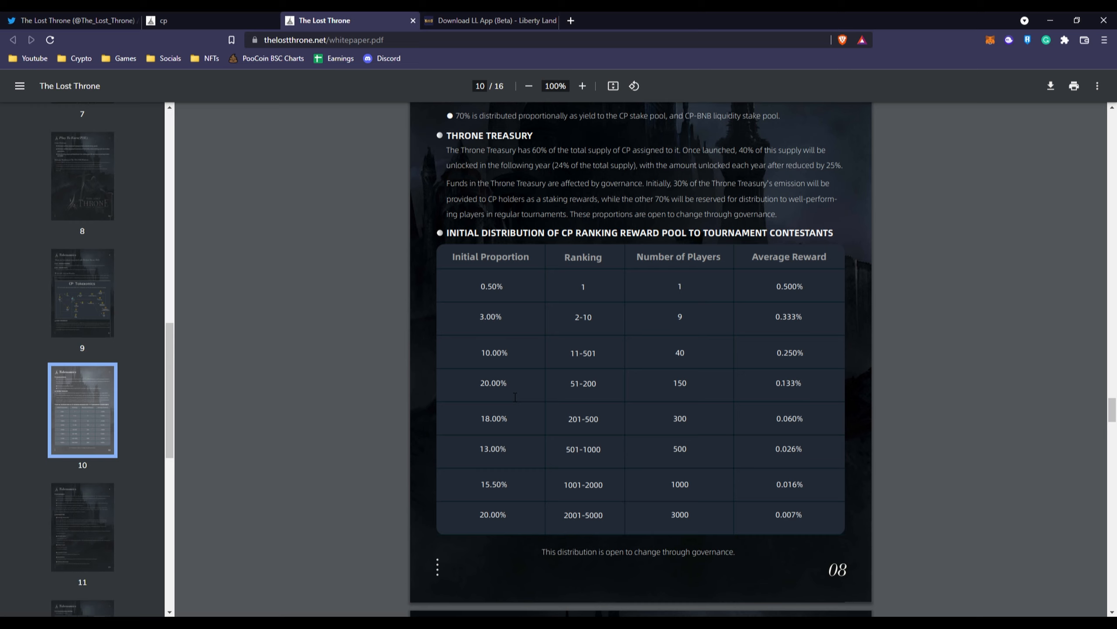
mouse_move(552, 257)
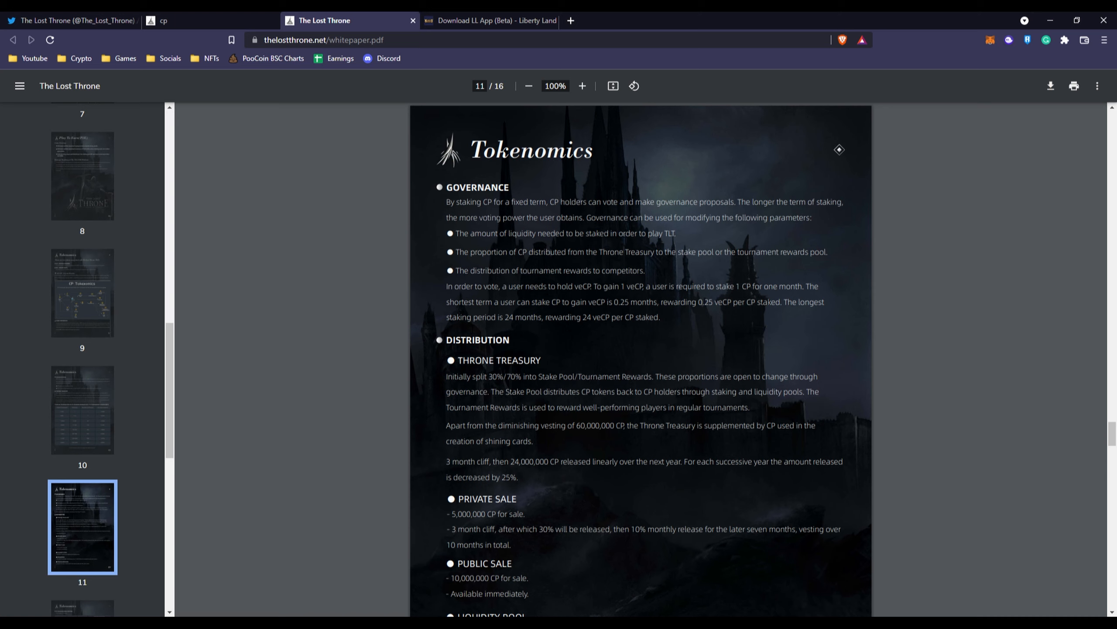
scroll(down, 3)
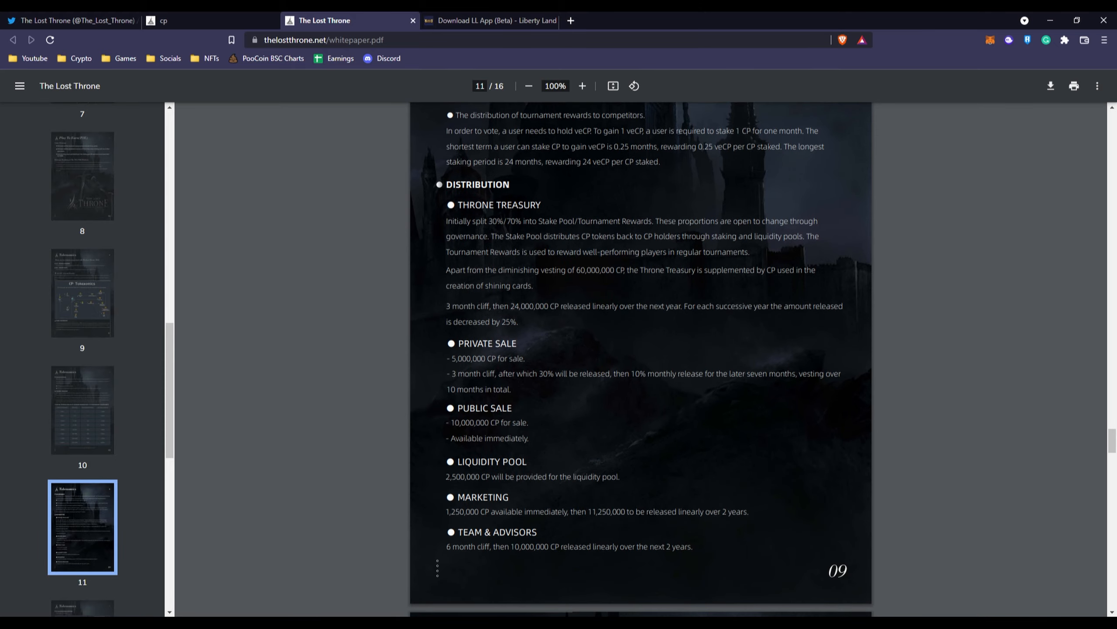
scroll(down, 3)
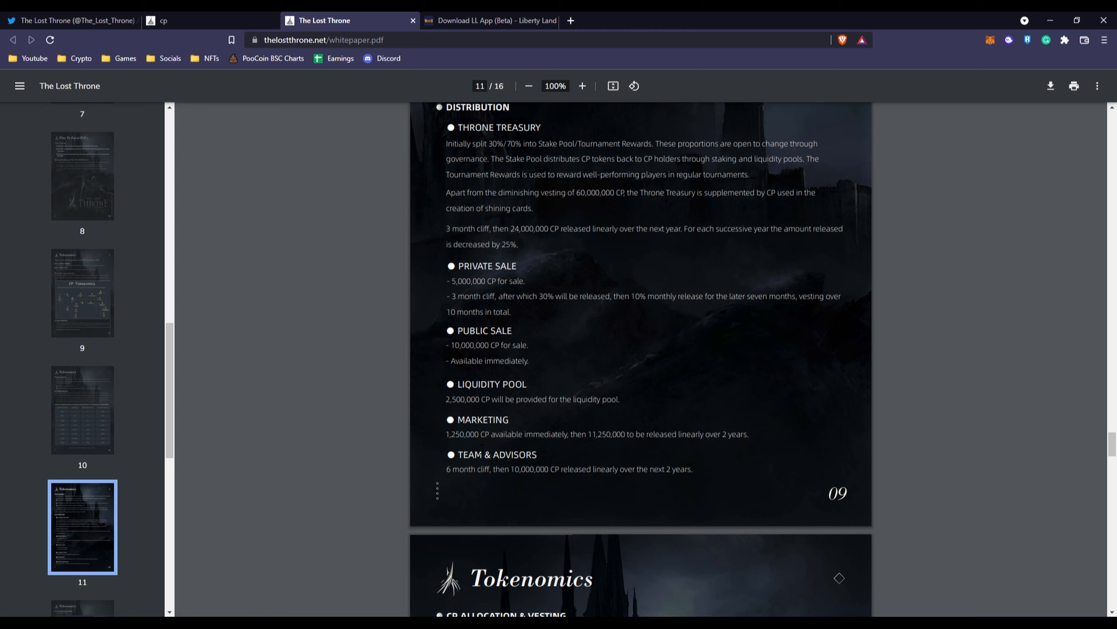
Scroll the whitepaper to page 12's CP Allocation & Vesting table and token-share pie chart
scroll(down, 3)
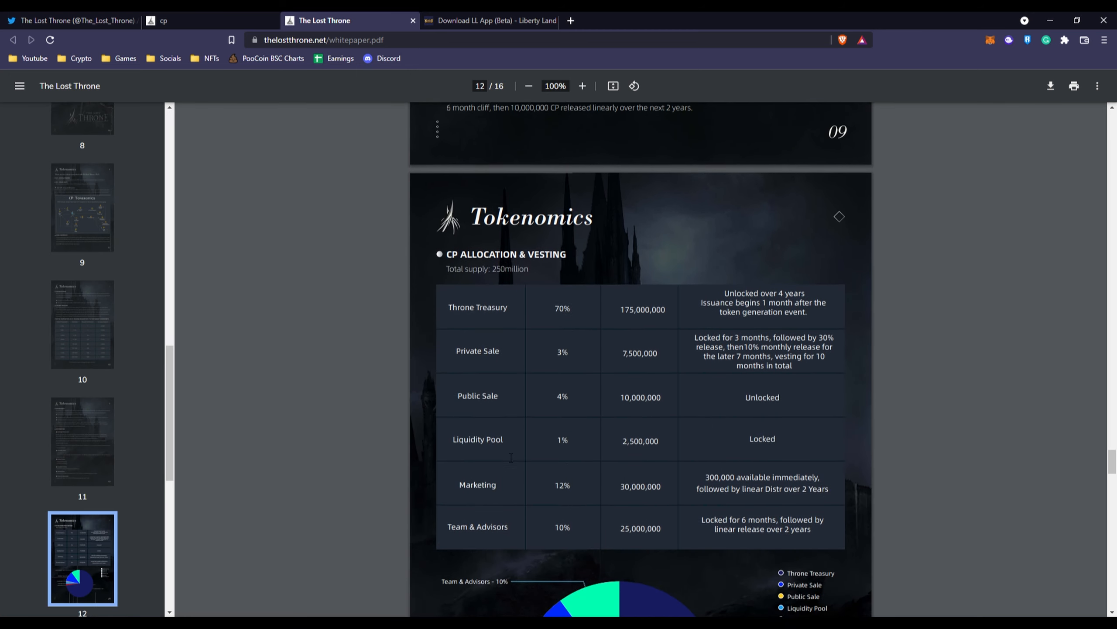
scroll(down, 3)
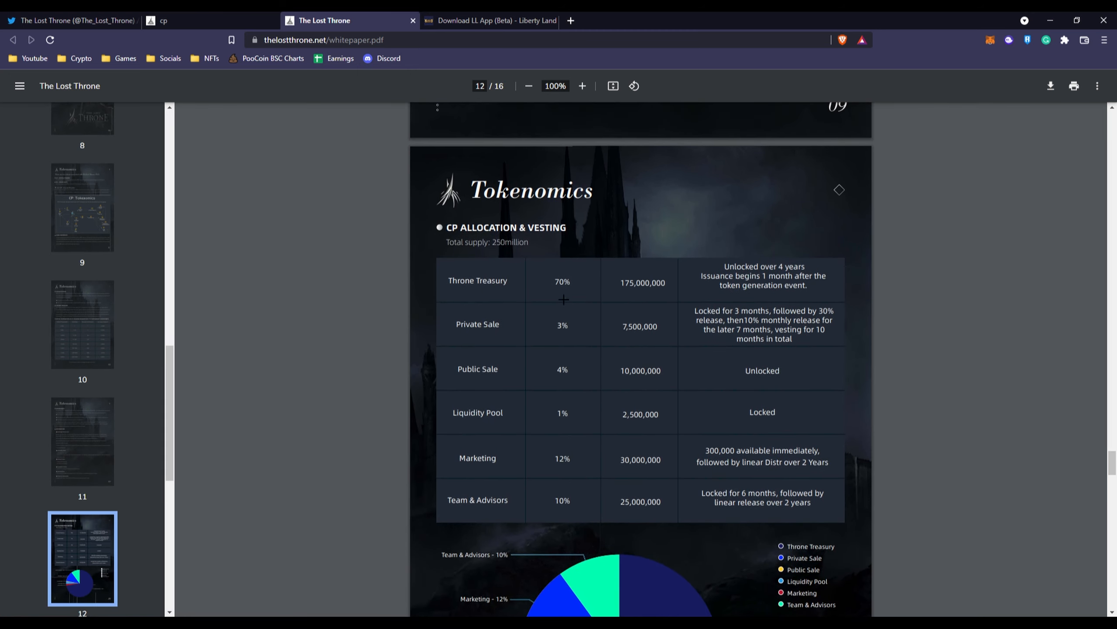
mouse_move(556, 326)
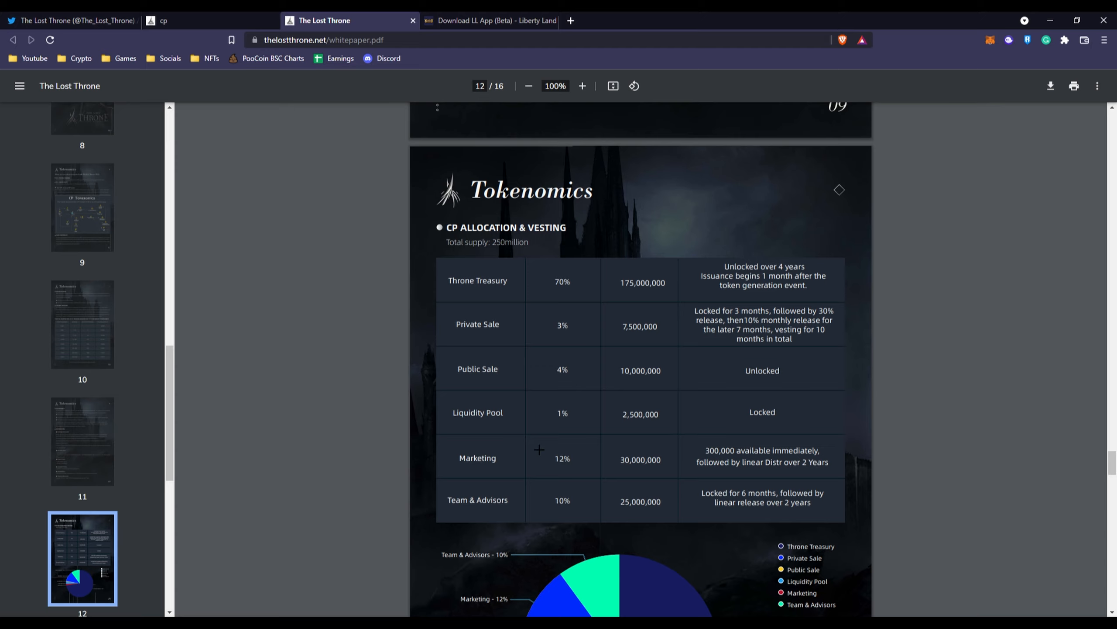
scroll(down, 3)
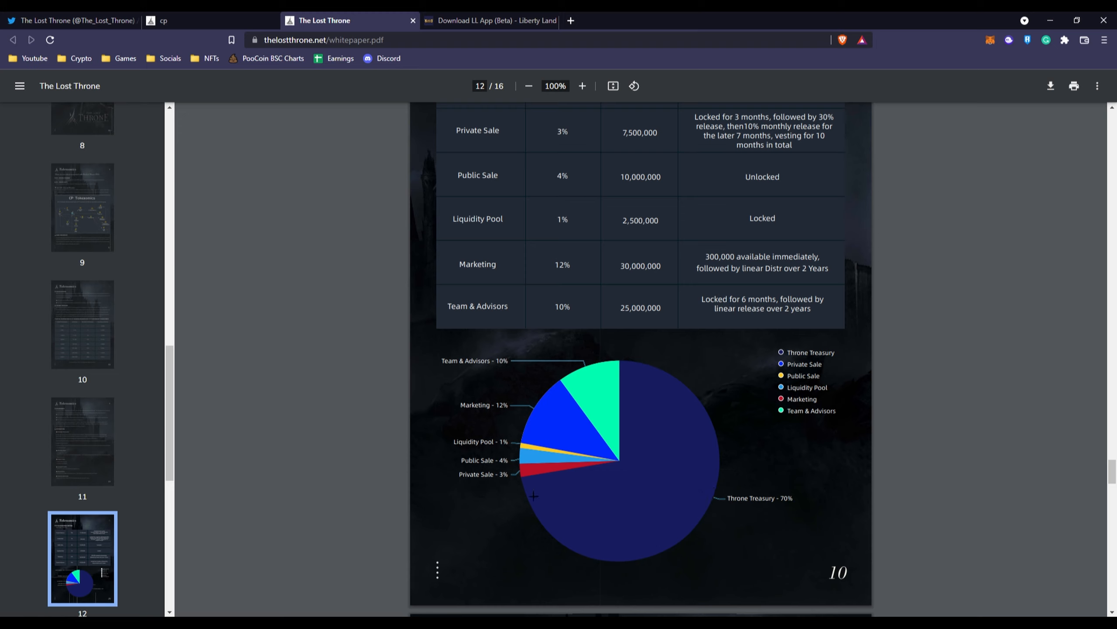
scroll(down, 3)
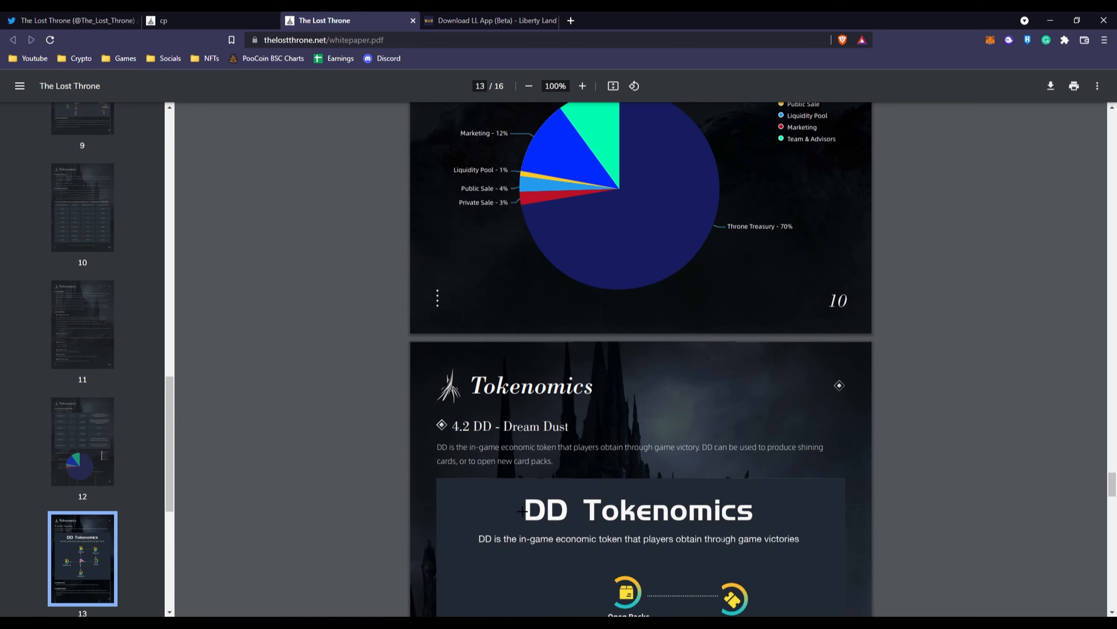
scroll(up, 3)
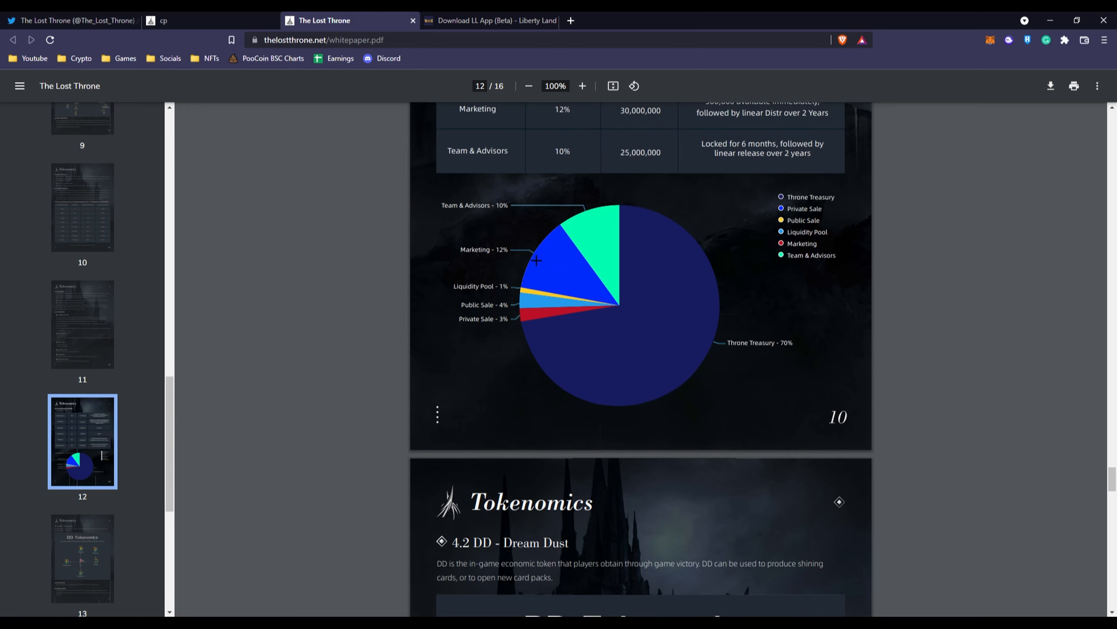
scroll(down, 3)
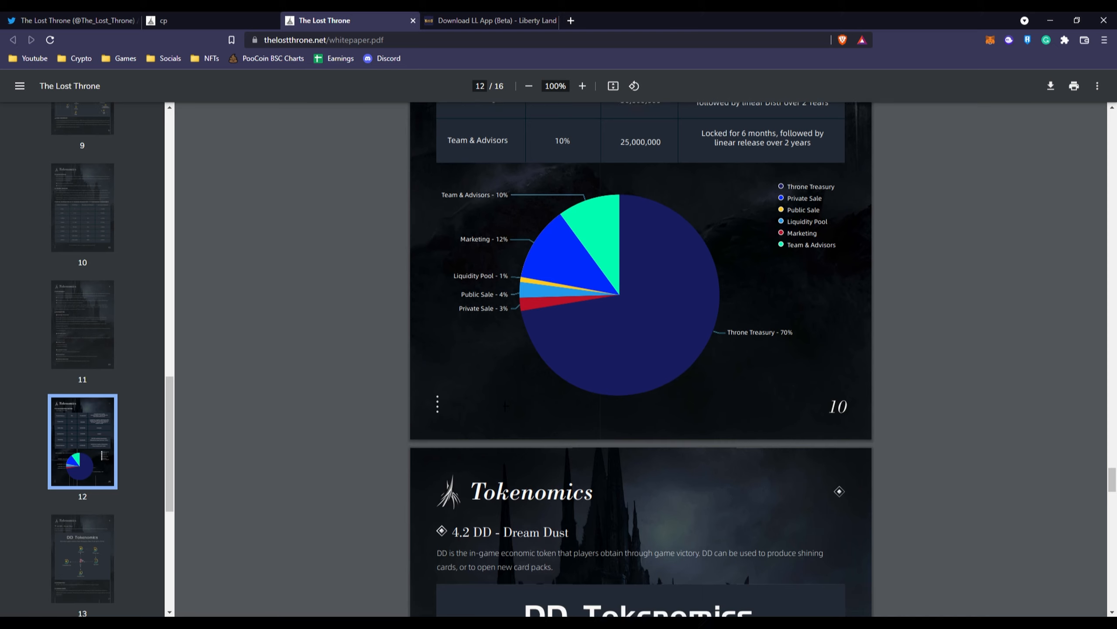
scroll(up, 3)
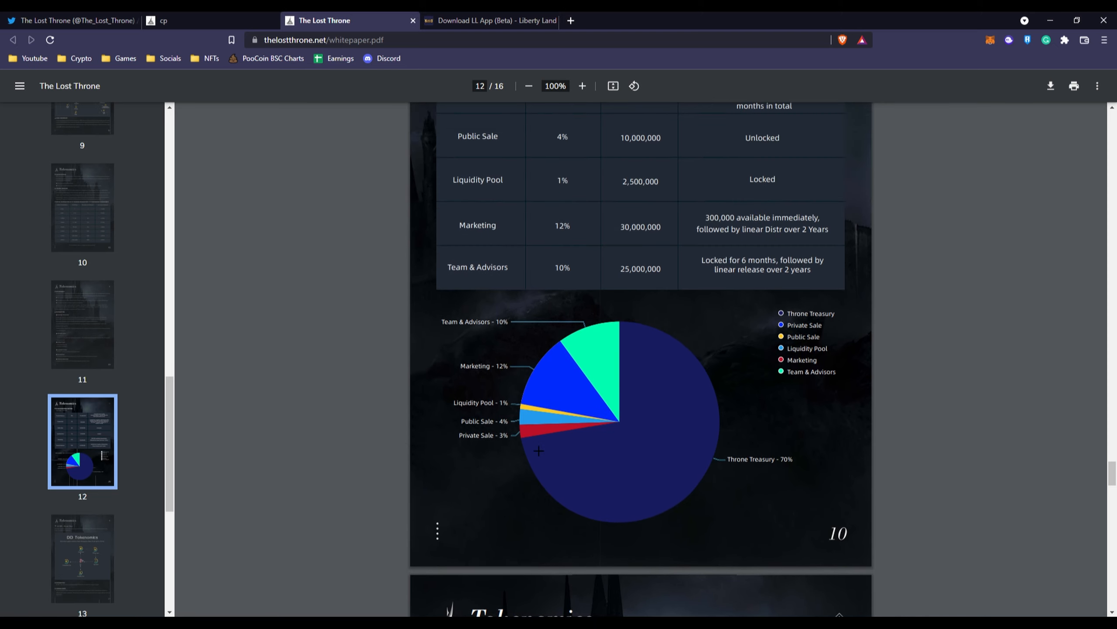
scroll(down, 3)
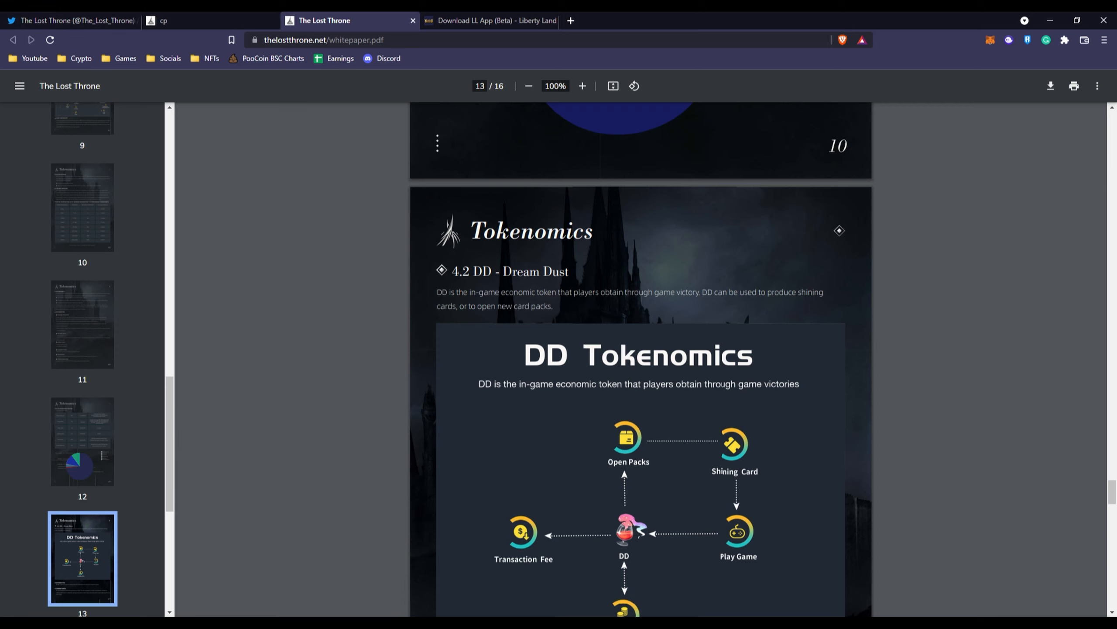
Scroll from the page 13 DD Tokenomics diagram to the page 14 card scarcity cost and payback table
scroll(down, 3)
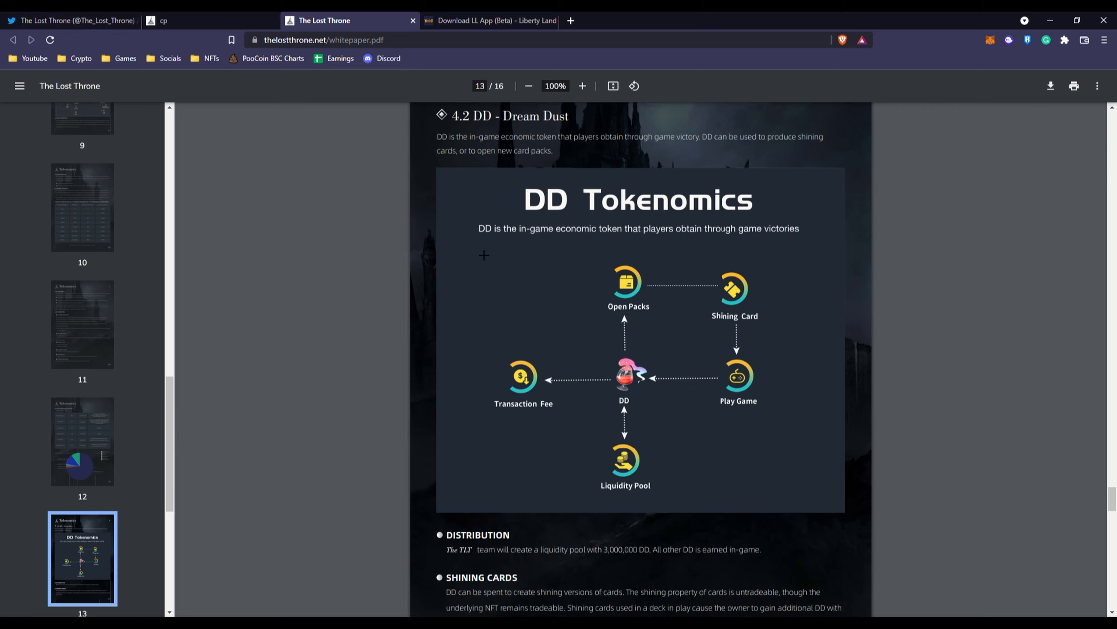
mouse_move(632, 411)
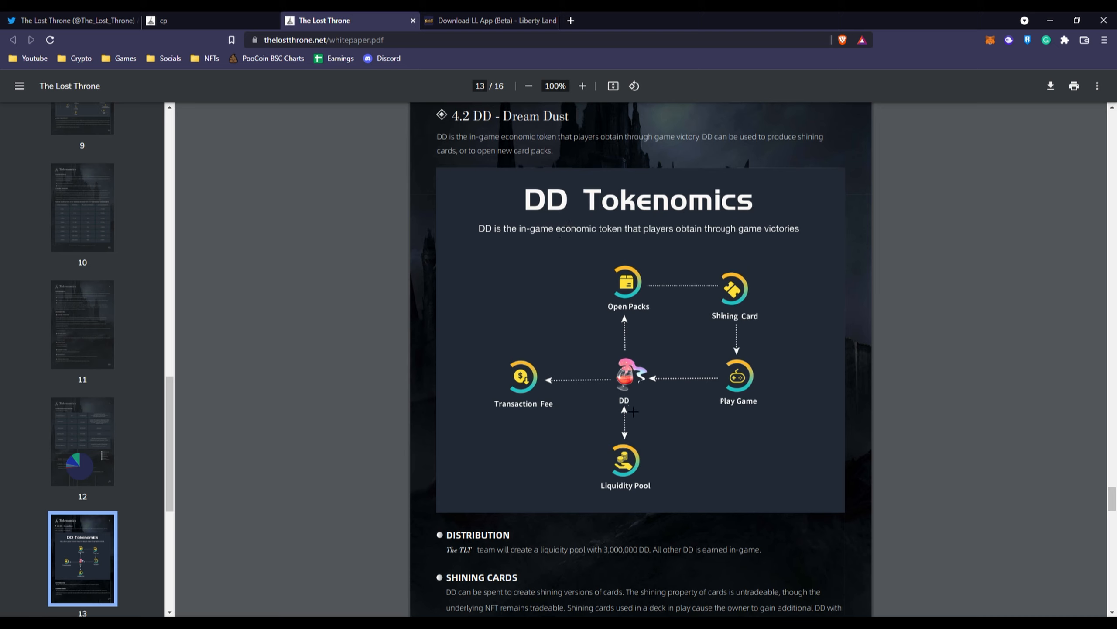
mouse_move(753, 278)
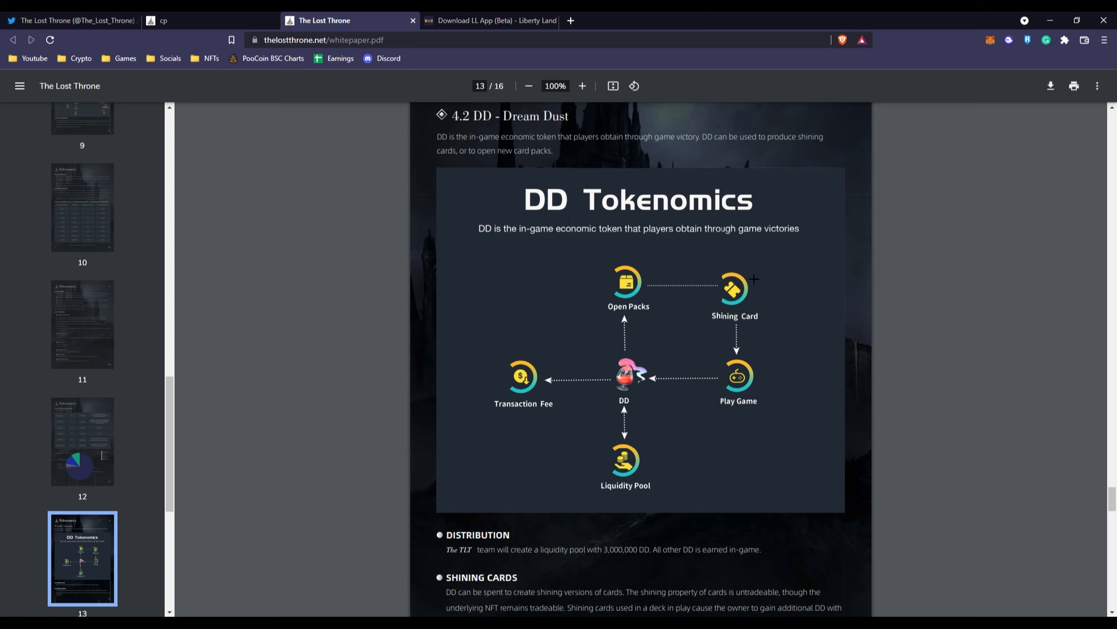
mouse_move(797, 355)
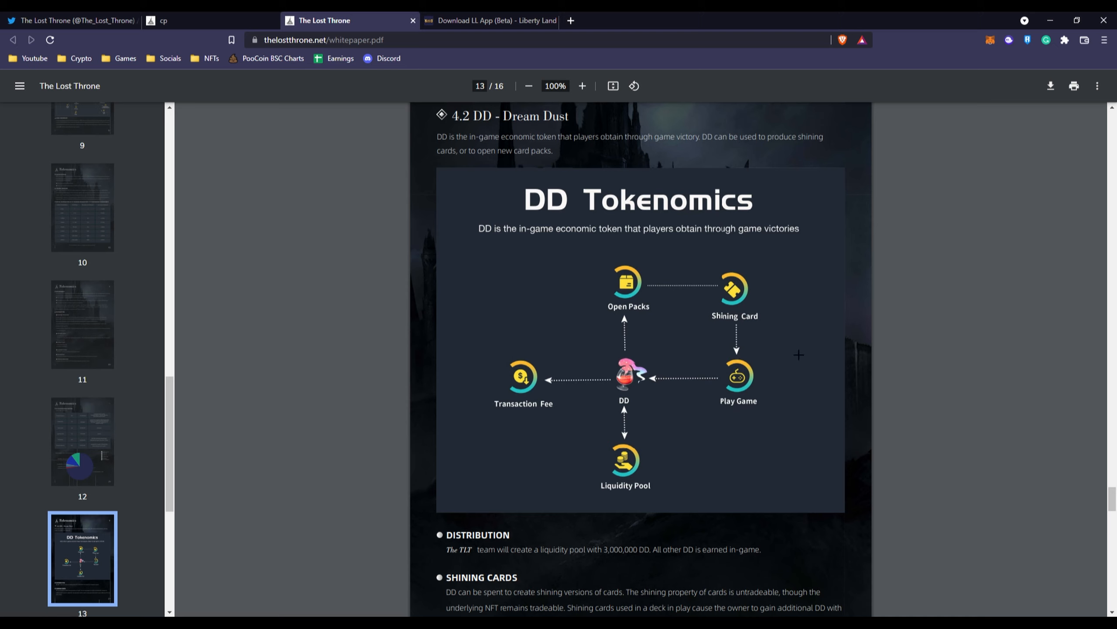
mouse_move(627, 370)
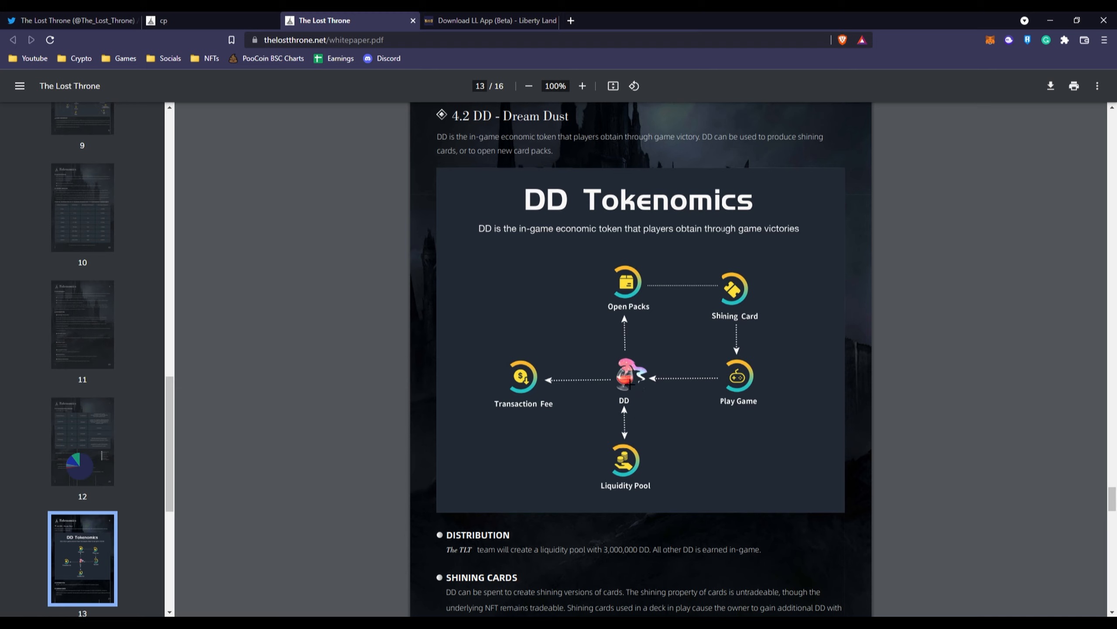
scroll(down, 3)
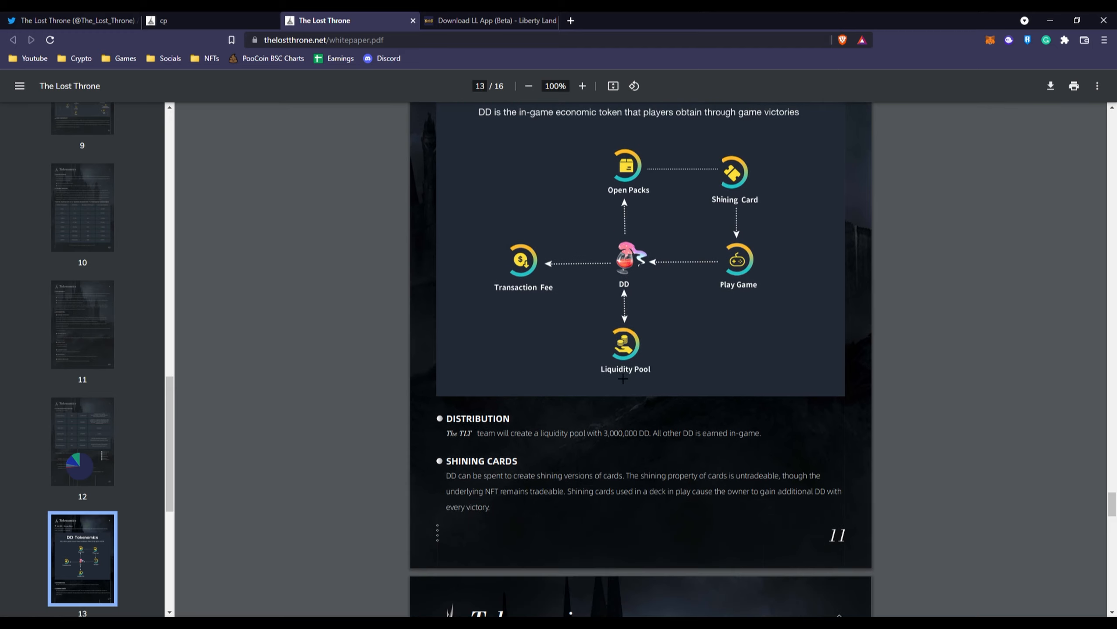
scroll(down, 3)
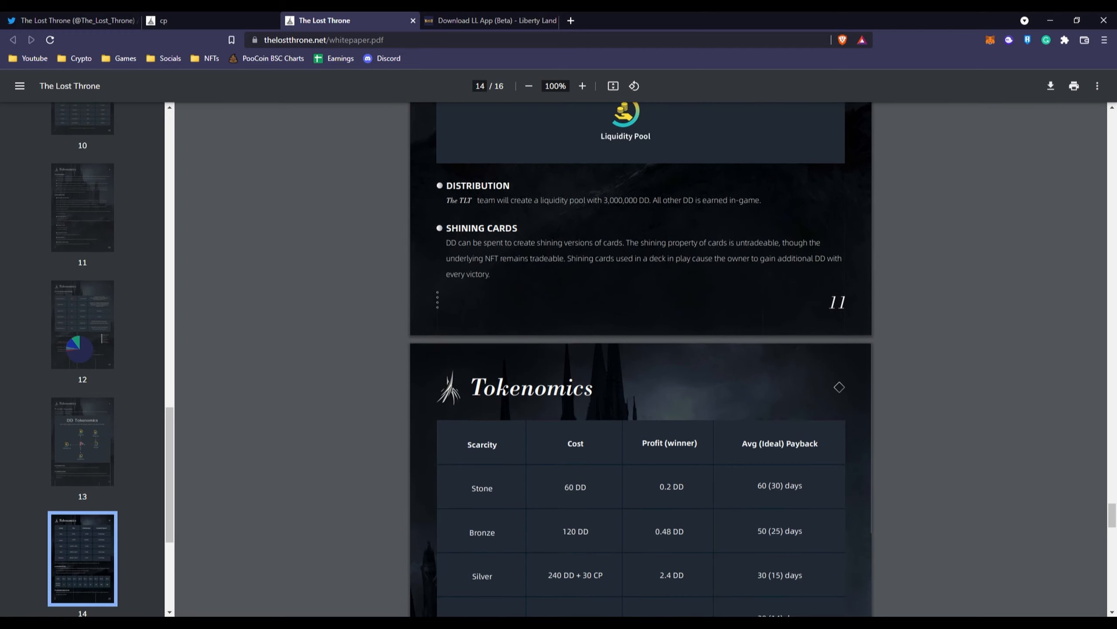
scroll(down, 3)
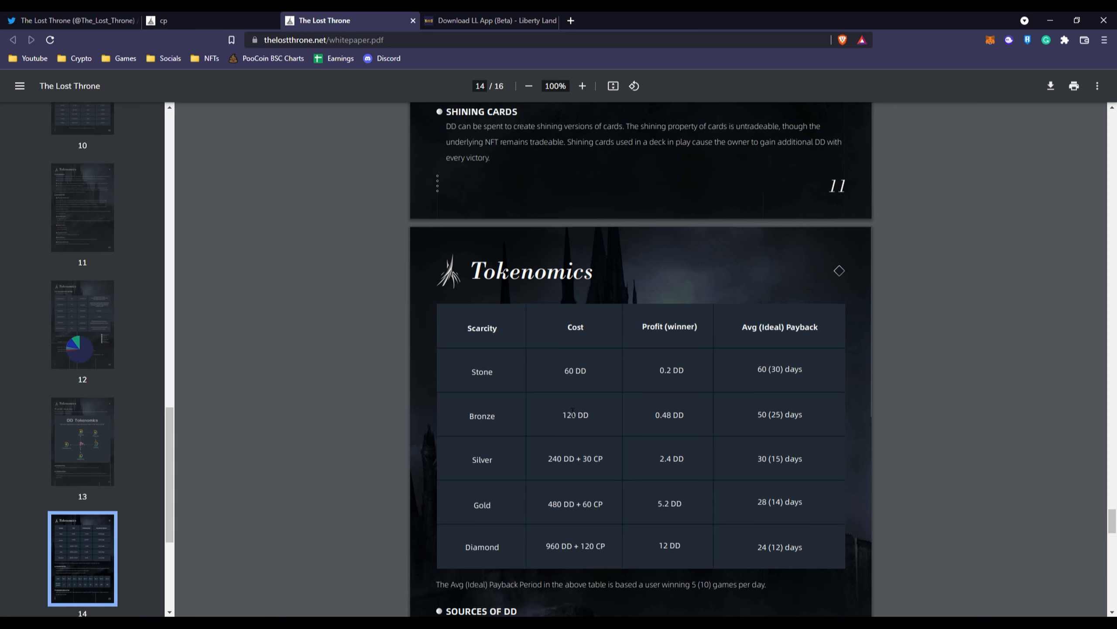
scroll(down, 3)
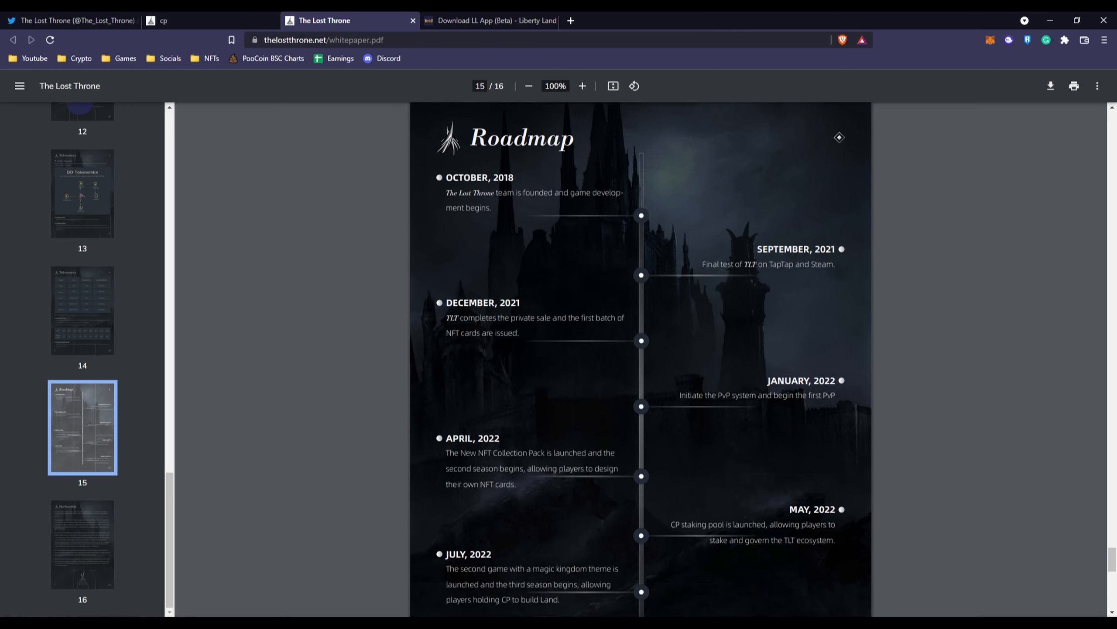
Read the page 15 Roadmap through March 2023 and continue to the page 16 Declaration on project risks
scroll(down, 3)
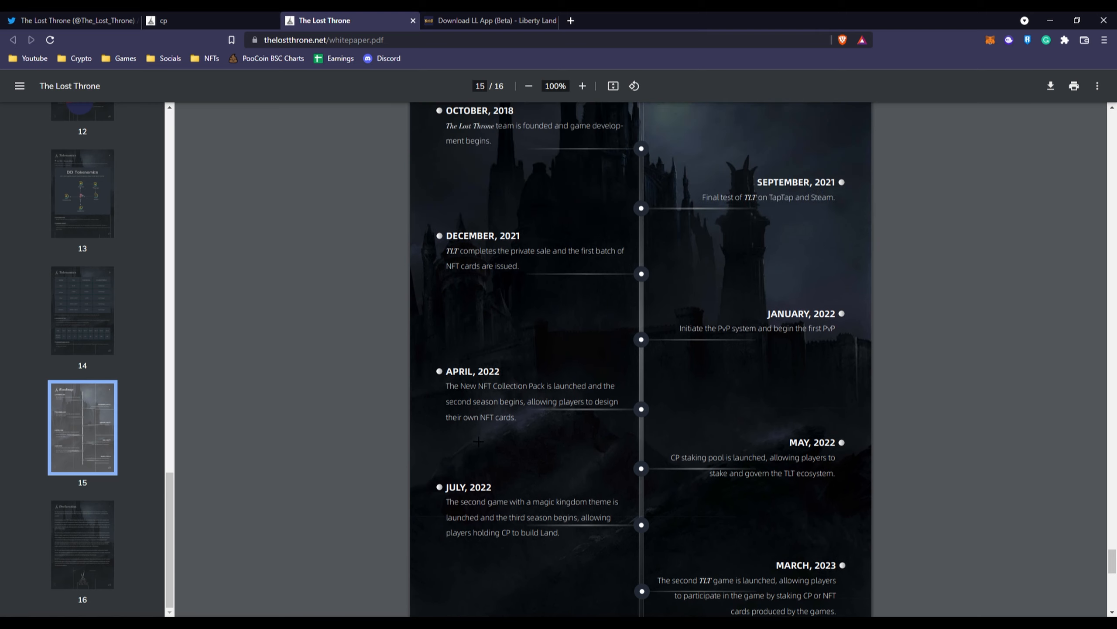
scroll(up, 3)
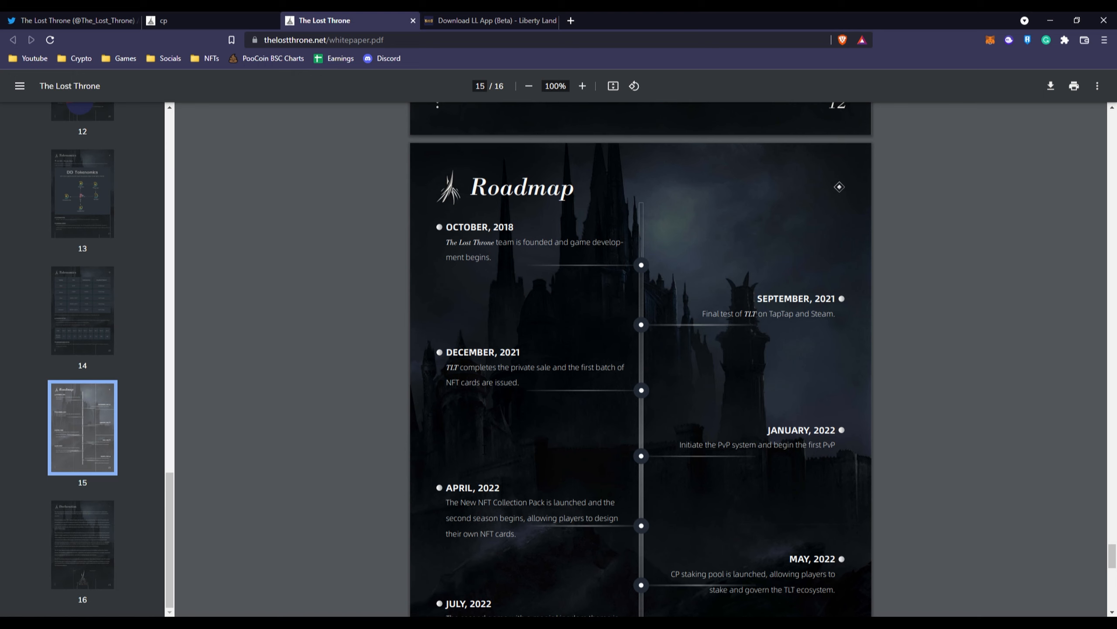
scroll(down, 3)
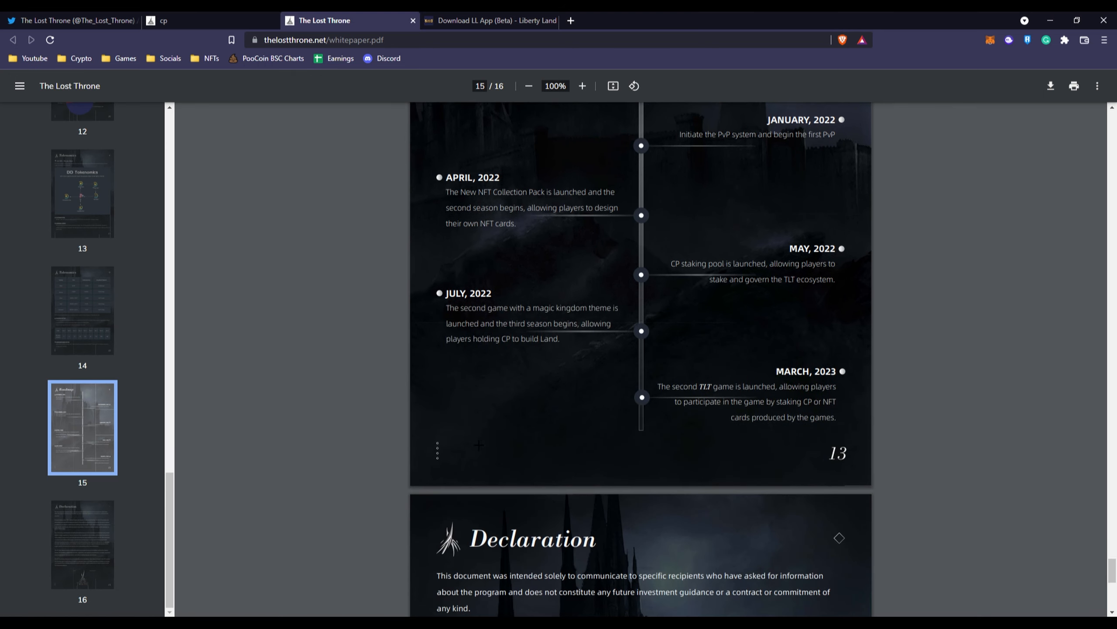
scroll(up, 3)
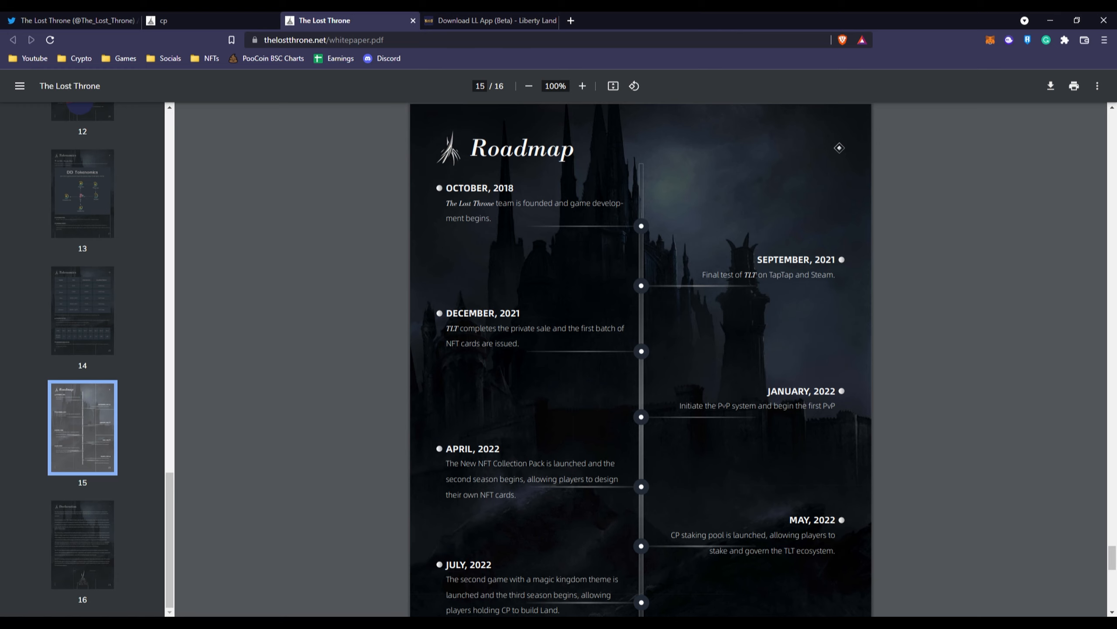
scroll(down, 3)
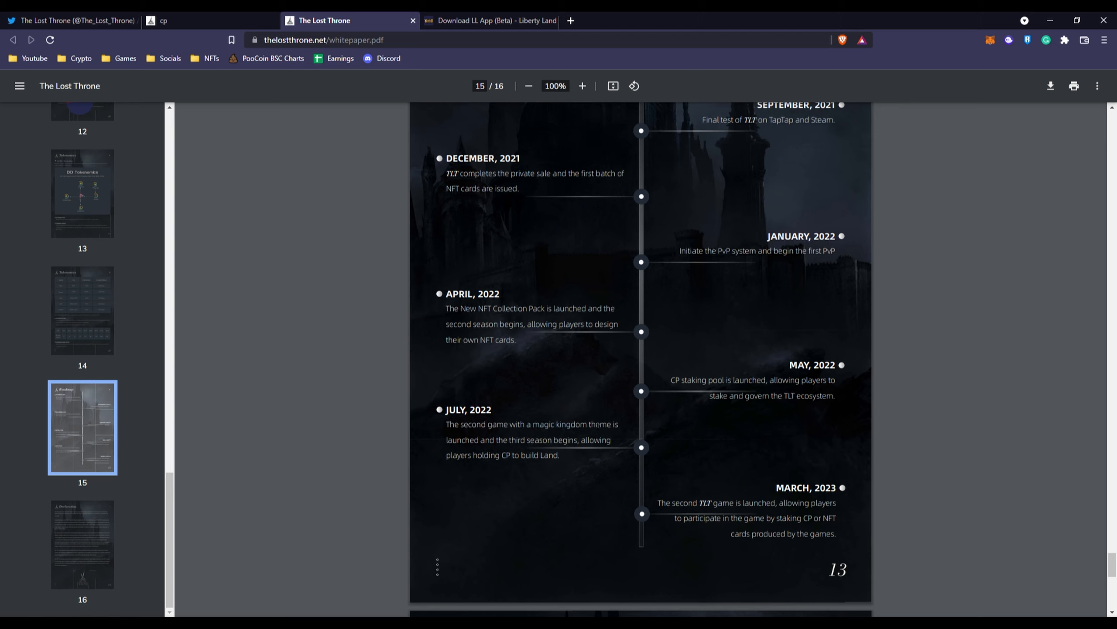
mouse_move(488, 510)
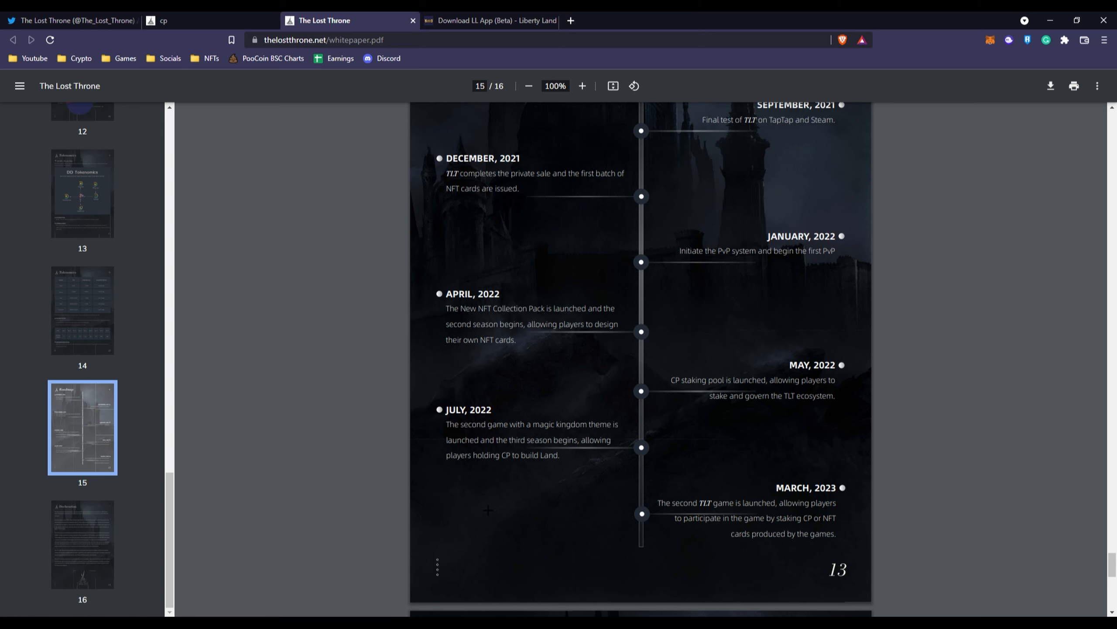
scroll(down, 3)
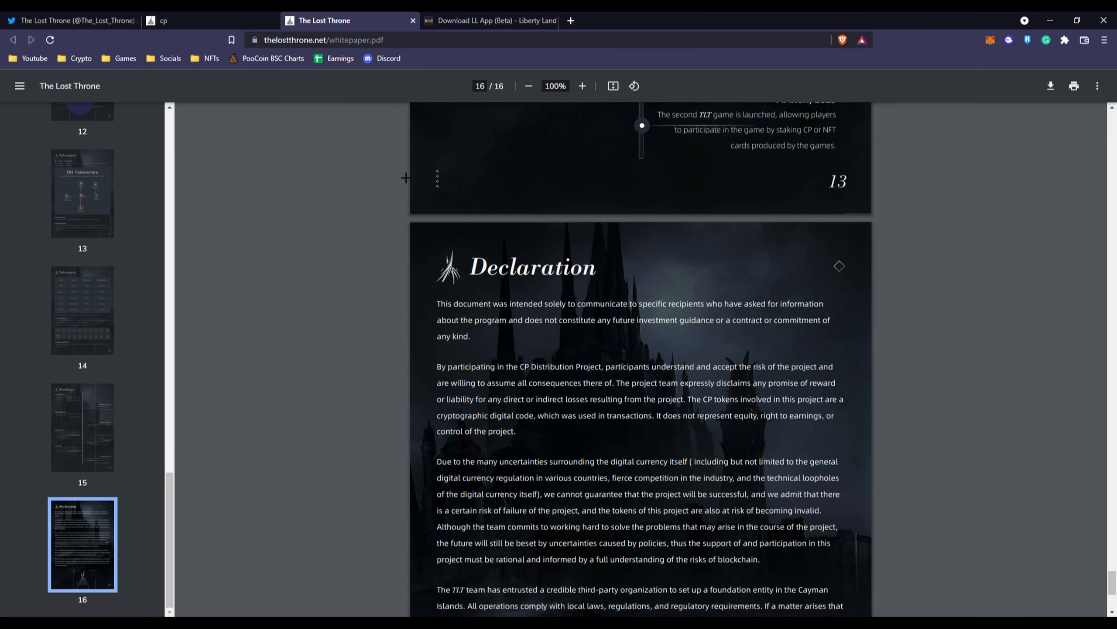
Read Liberty Land's Download LL App (Beta) docs, then return to The Lost Throne Crystal Powder tab
click(490, 21)
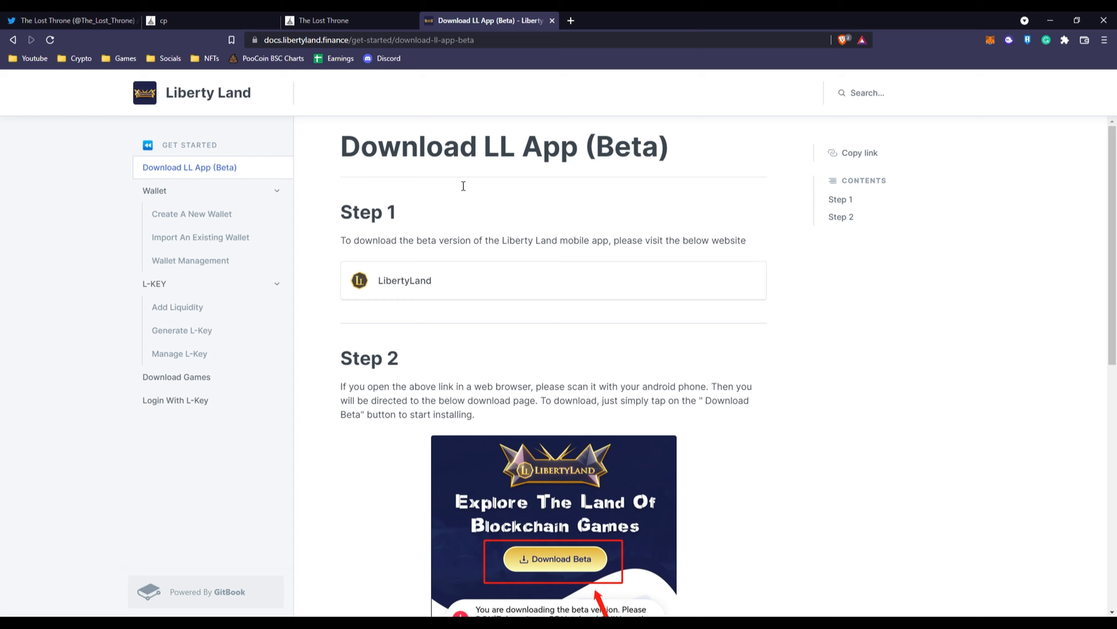
mouse_move(573, 261)
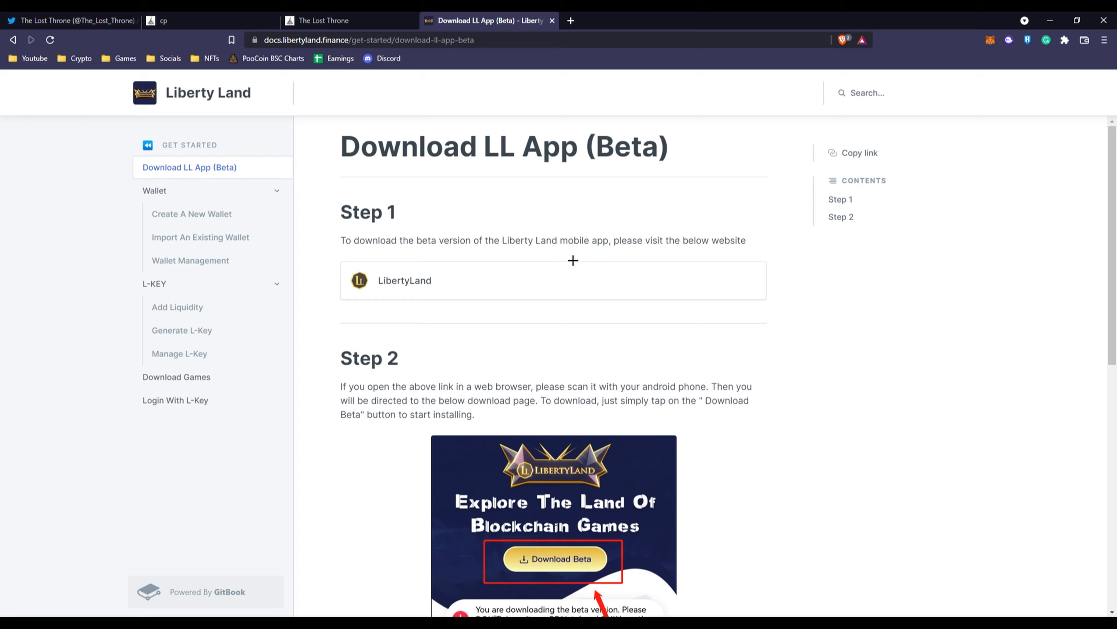
scroll(down, 3)
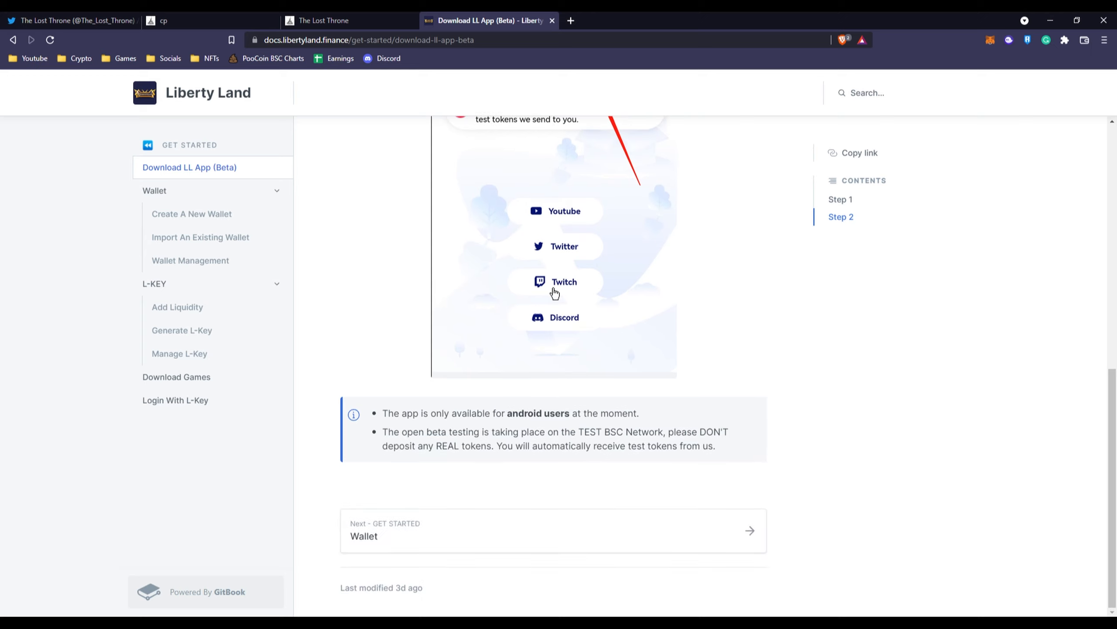
mouse_move(456, 425)
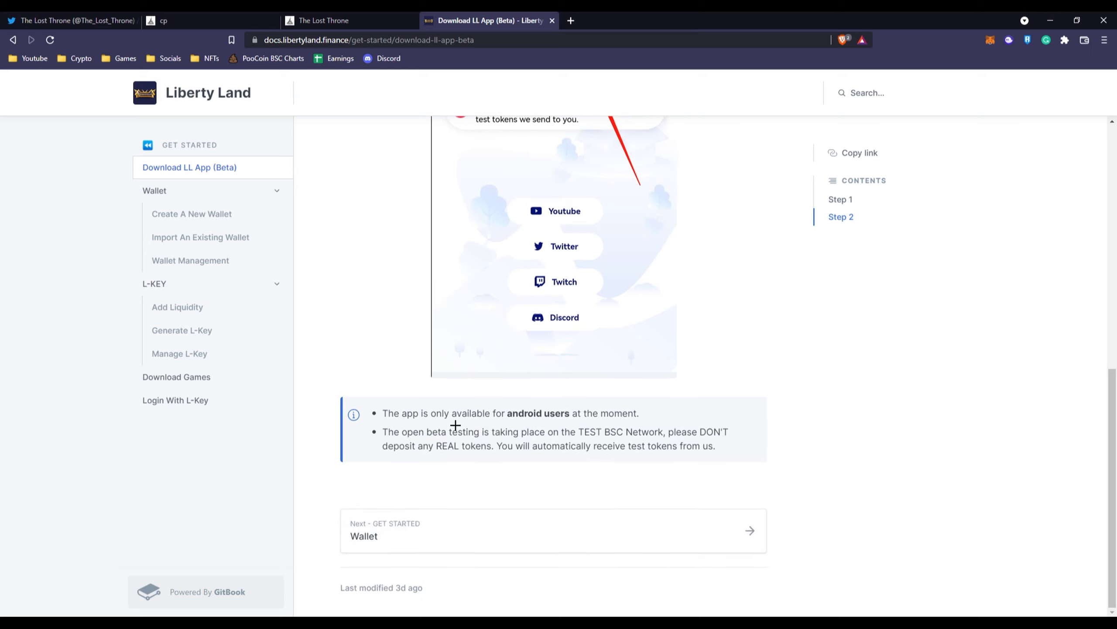
mouse_move(534, 442)
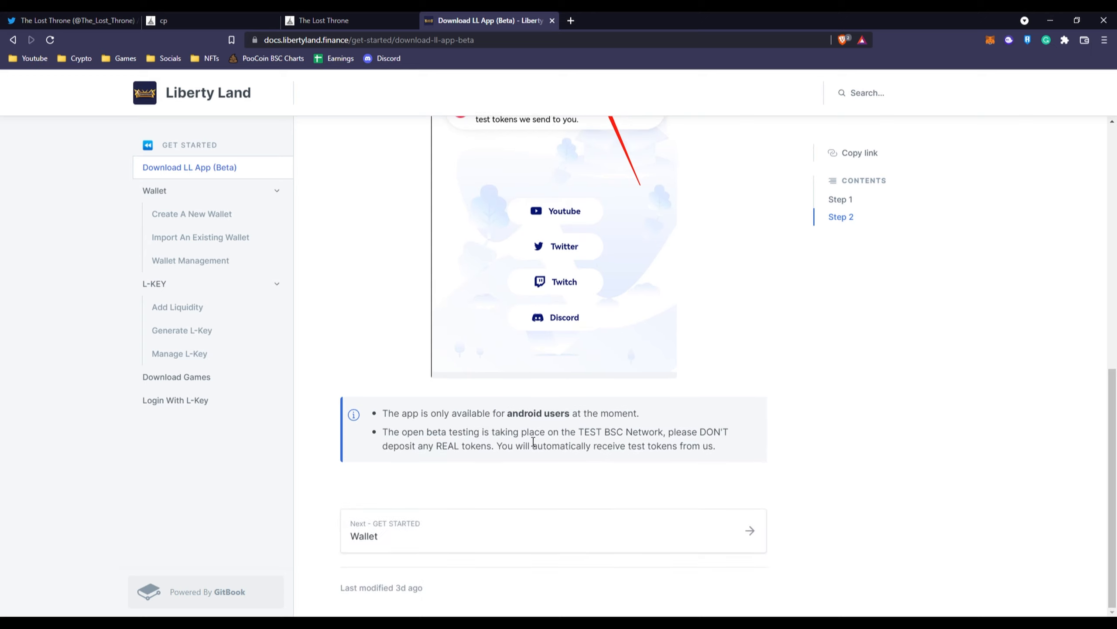
mouse_move(524, 413)
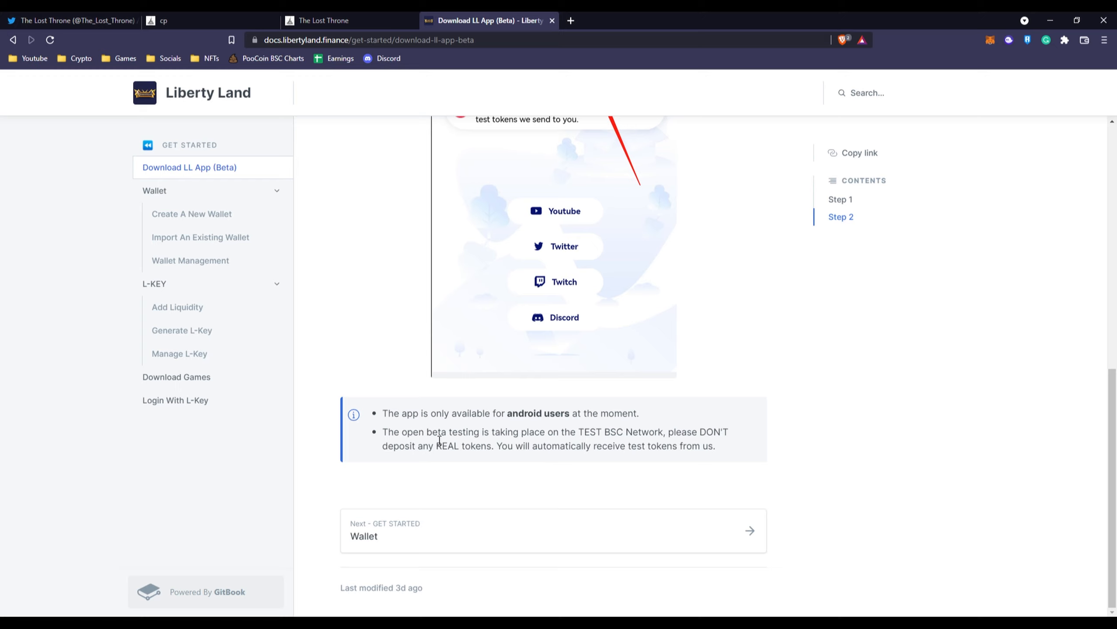
scroll(up, 3)
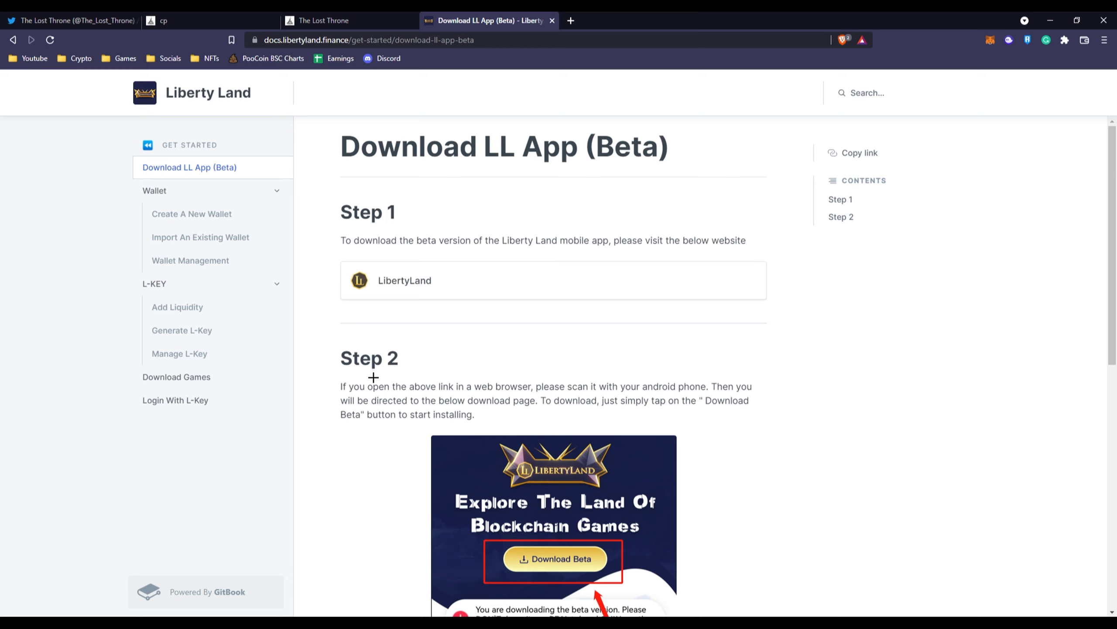
mouse_move(253, 300)
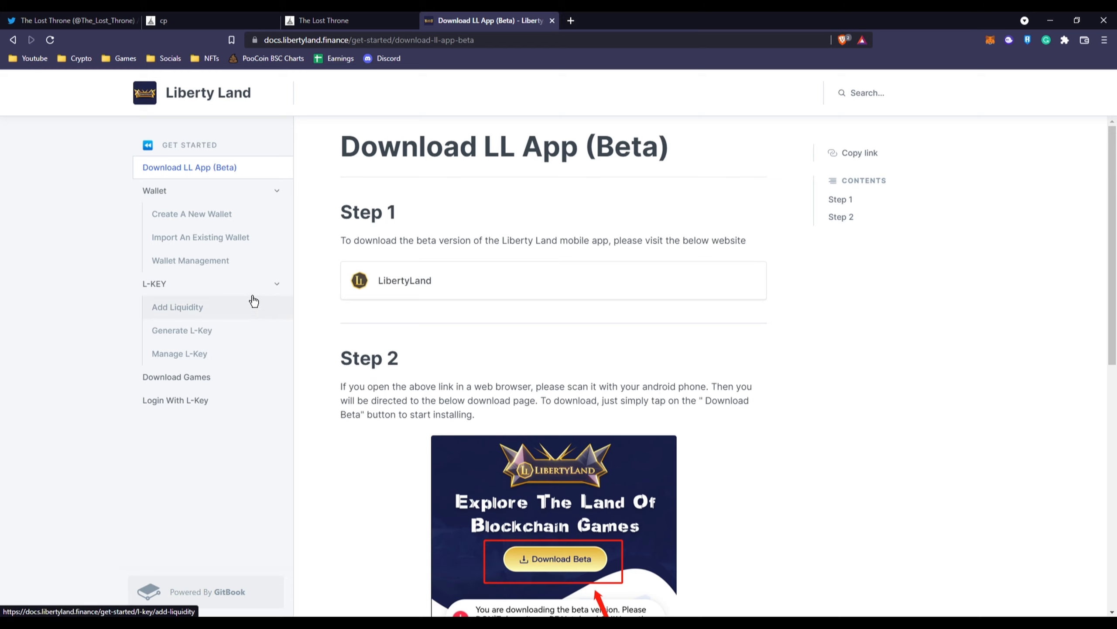
mouse_move(244, 296)
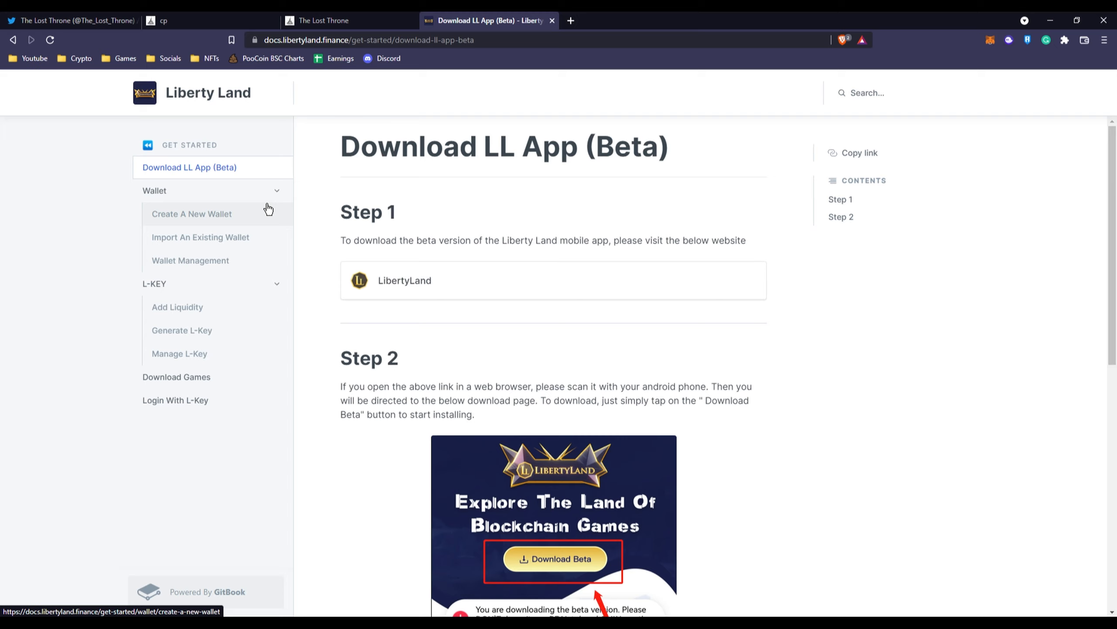
click(162, 21)
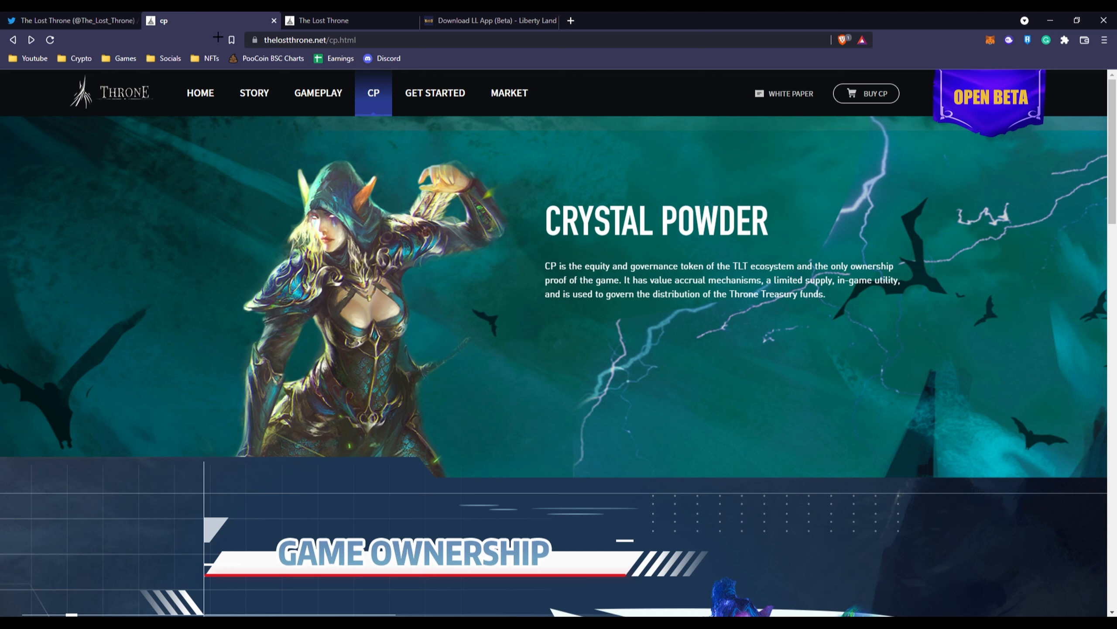